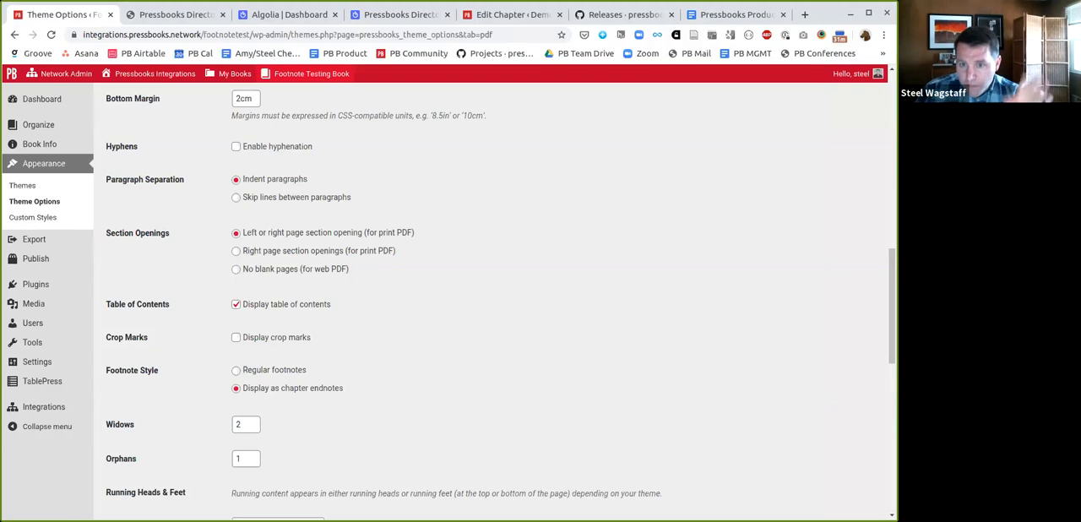
mouse_move(352, 176)
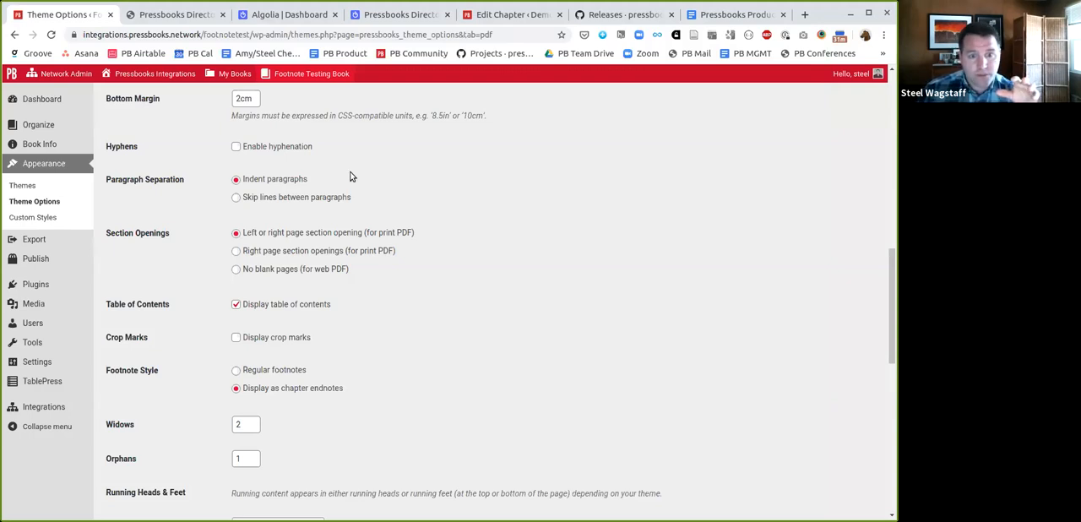
Step: Keep the PDF footnote style as chapter endnotes and save the PDF theme options
scroll(up, 3)
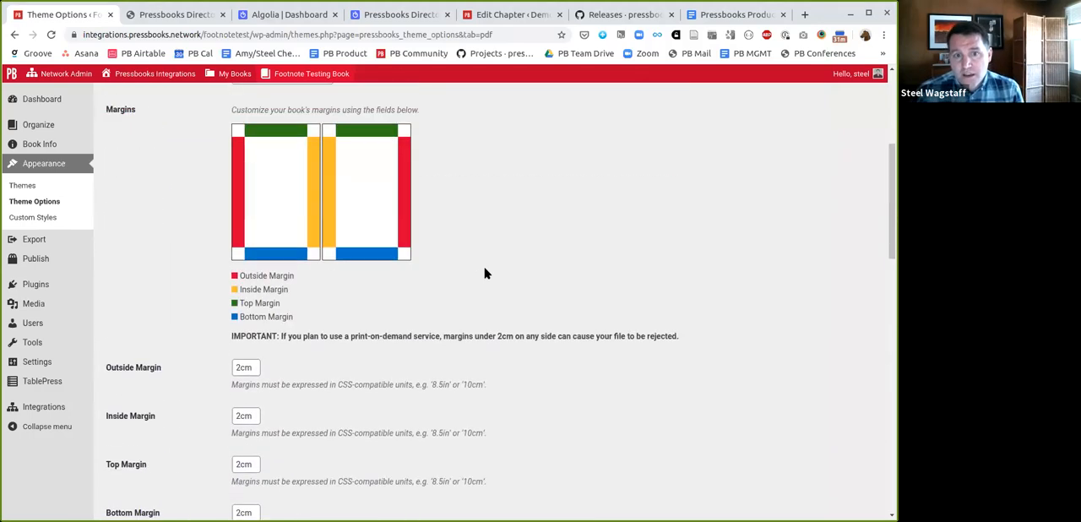
scroll(up, 3)
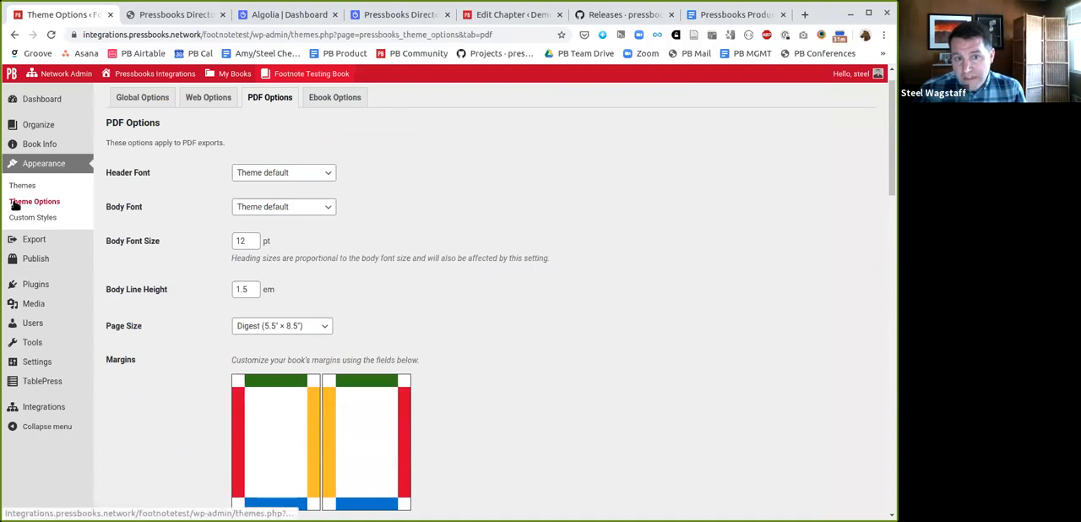
scroll(down, 3)
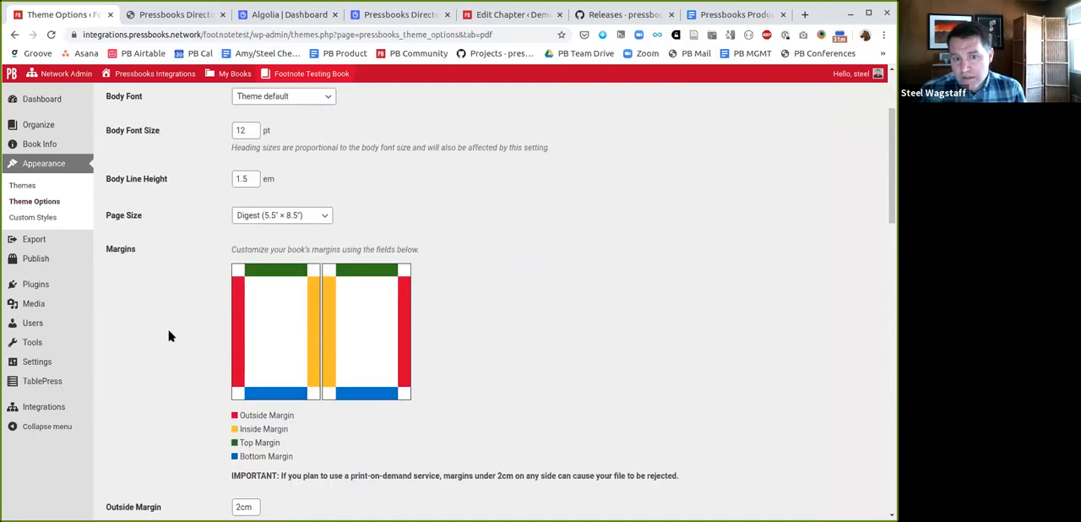
scroll(down, 3)
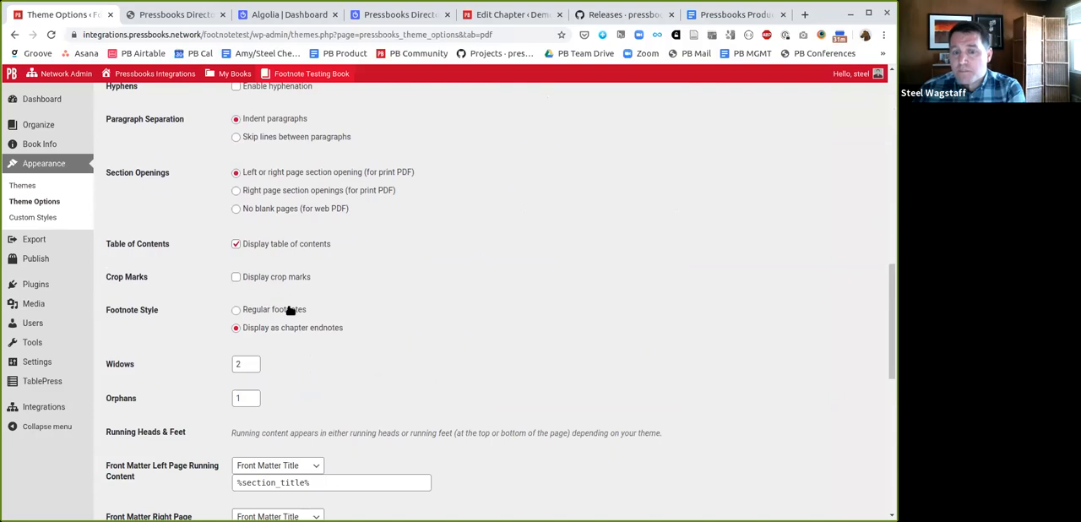
mouse_move(290, 310)
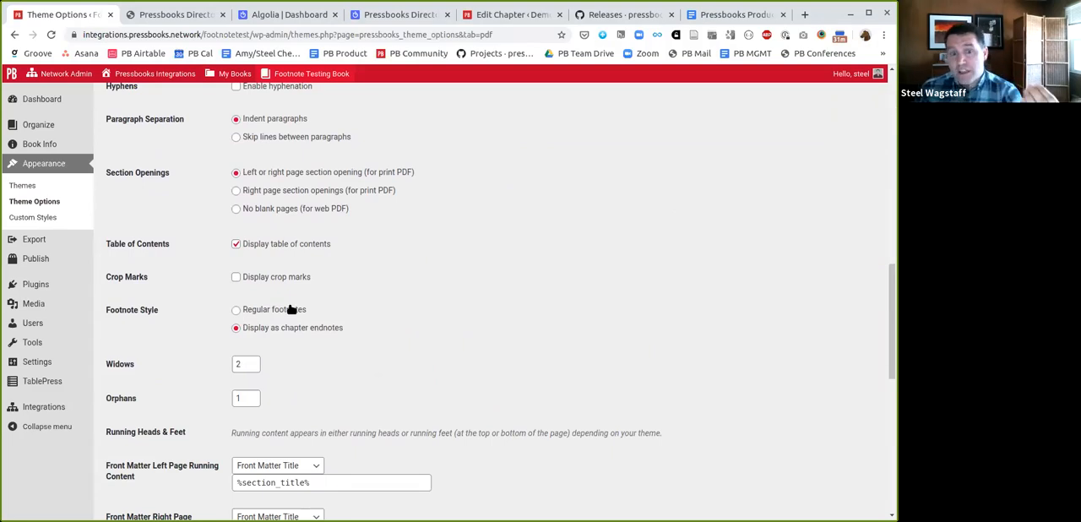
click(235, 309)
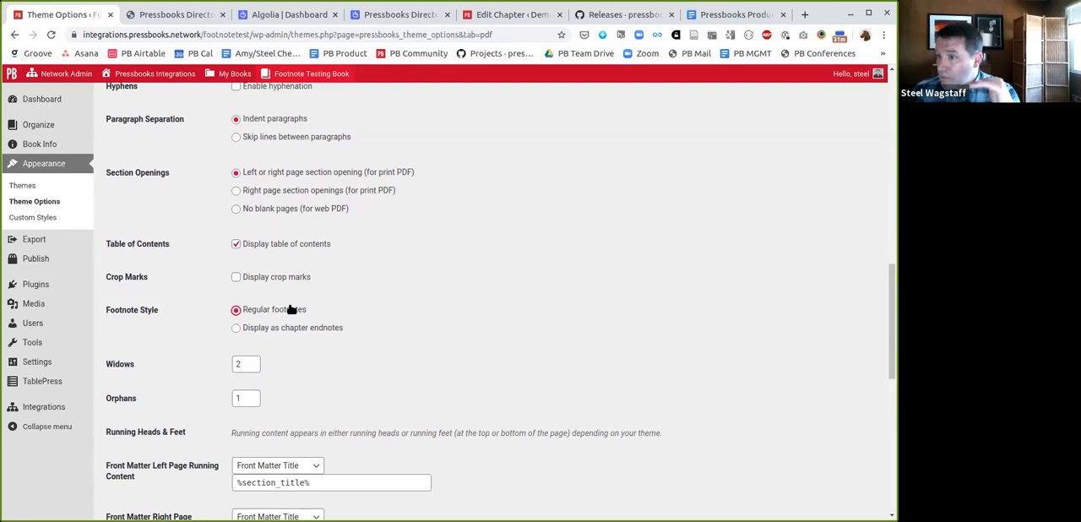
click(236, 328)
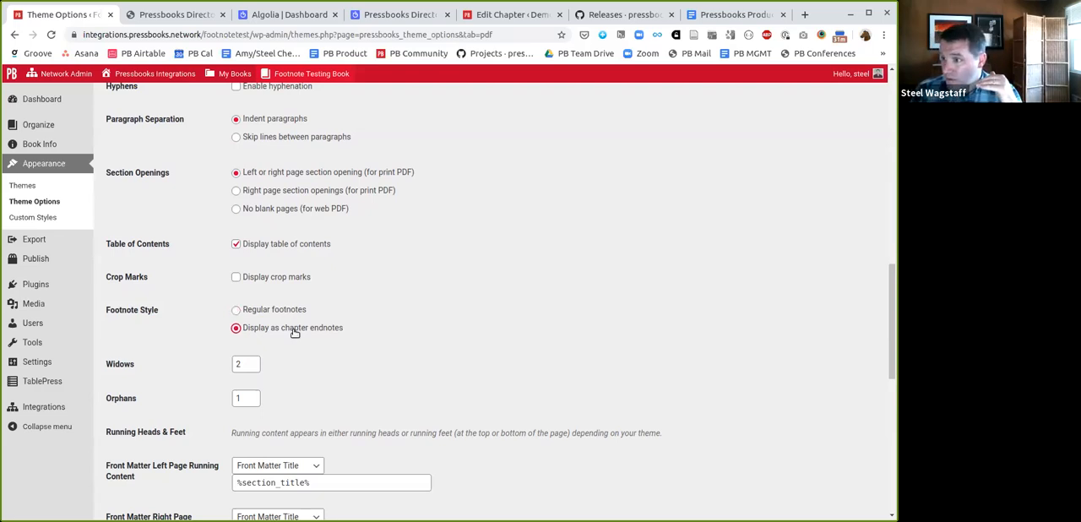
mouse_move(338, 328)
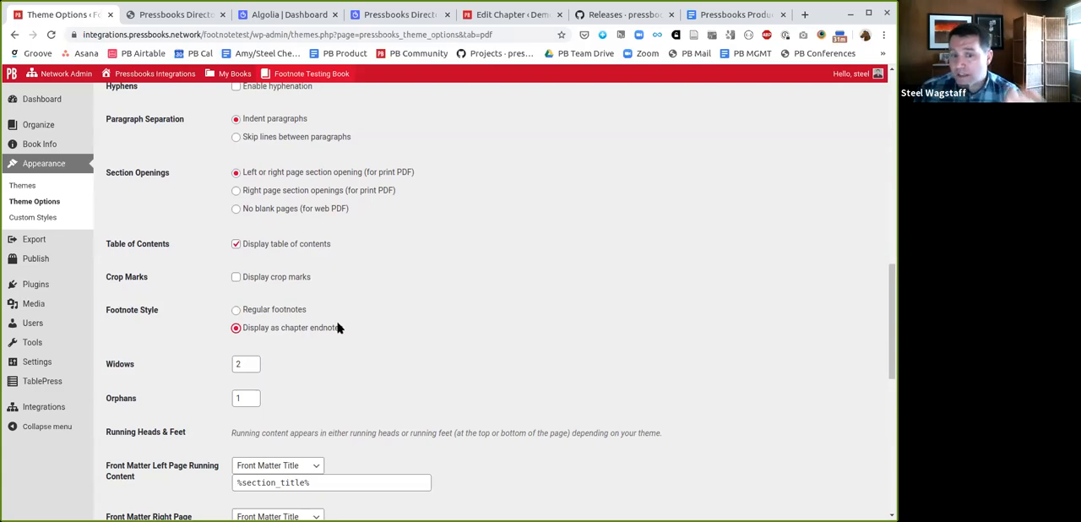
scroll(down, 3)
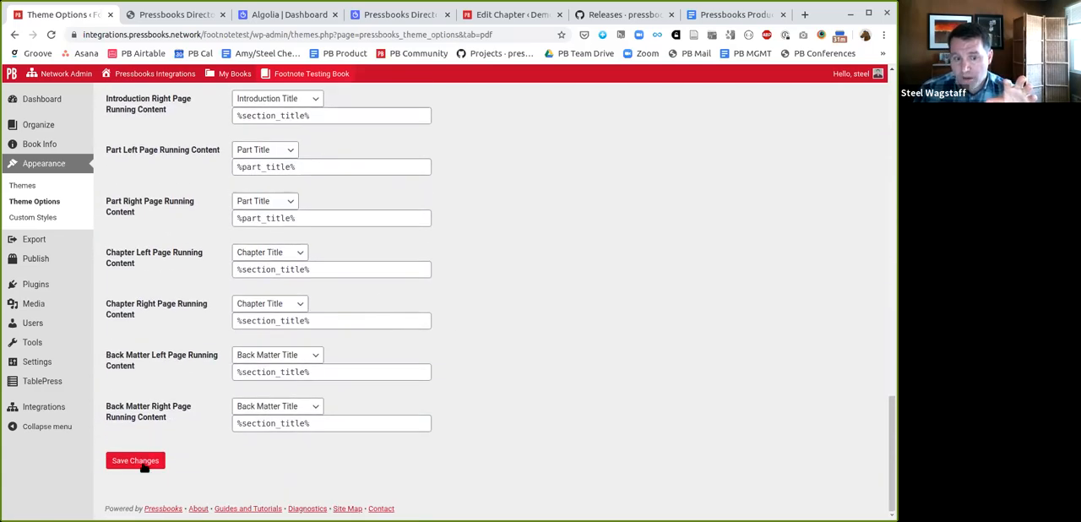
click(135, 461)
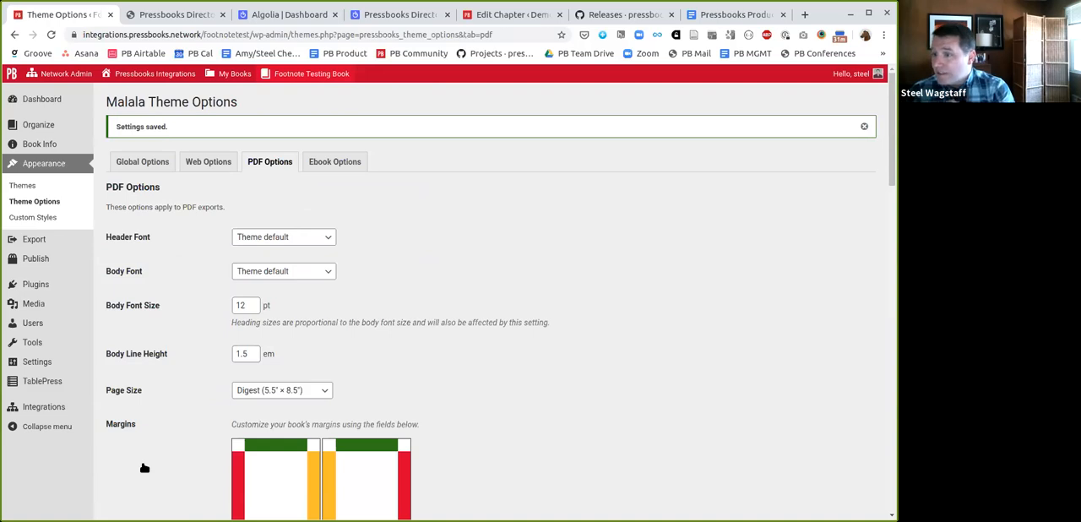
mouse_move(122, 242)
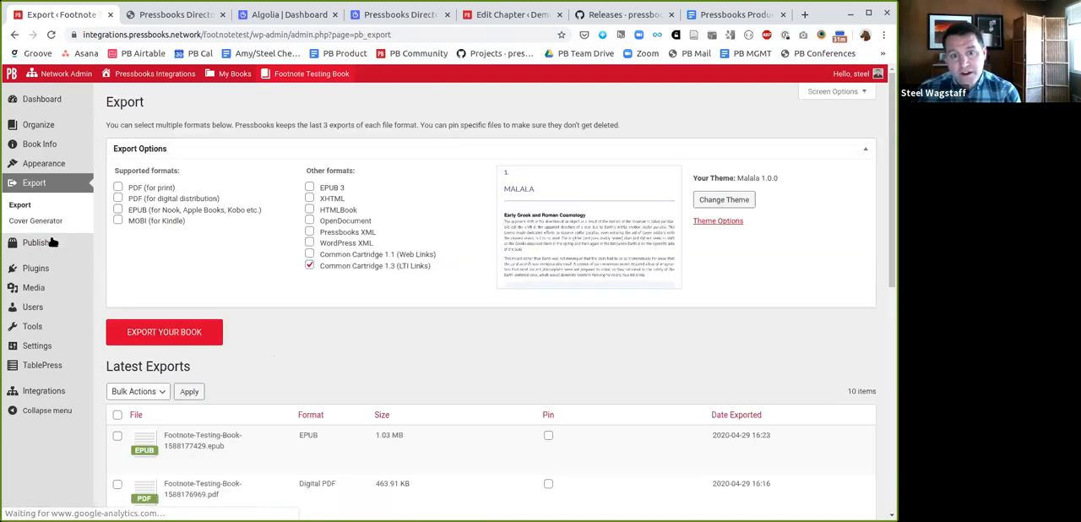
Step: Export the book as PDF (for print) and download the resulting file
click(119, 186)
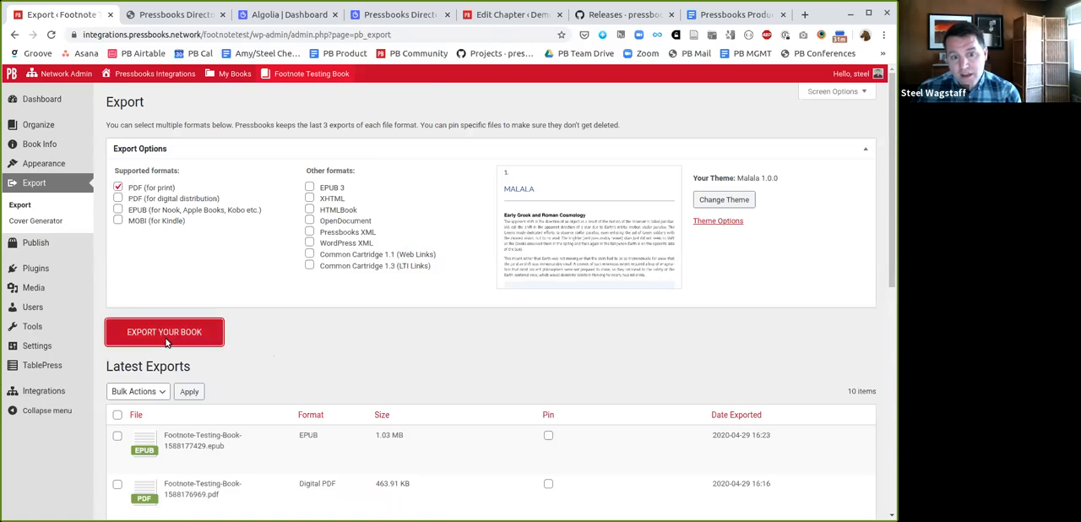
click(163, 332)
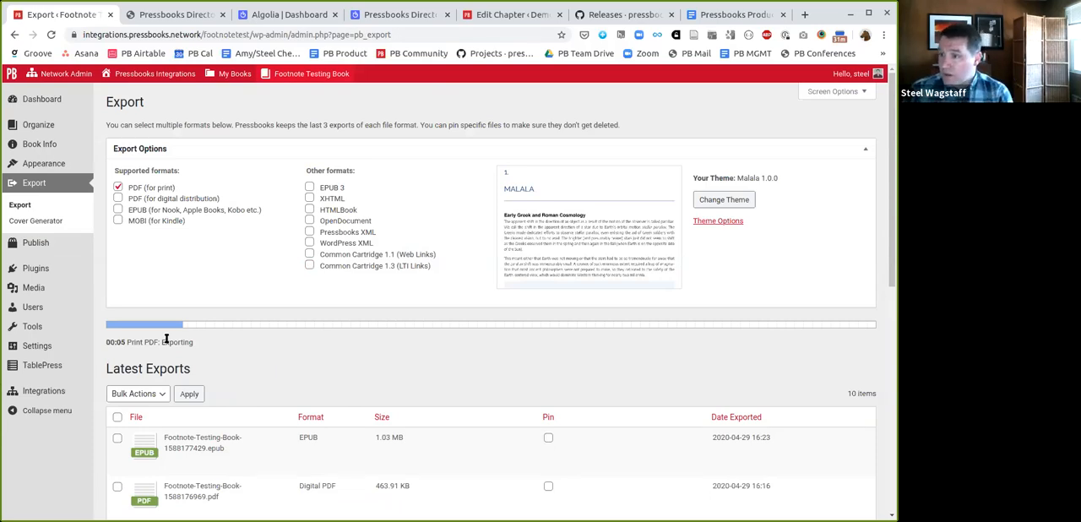
click(164, 332)
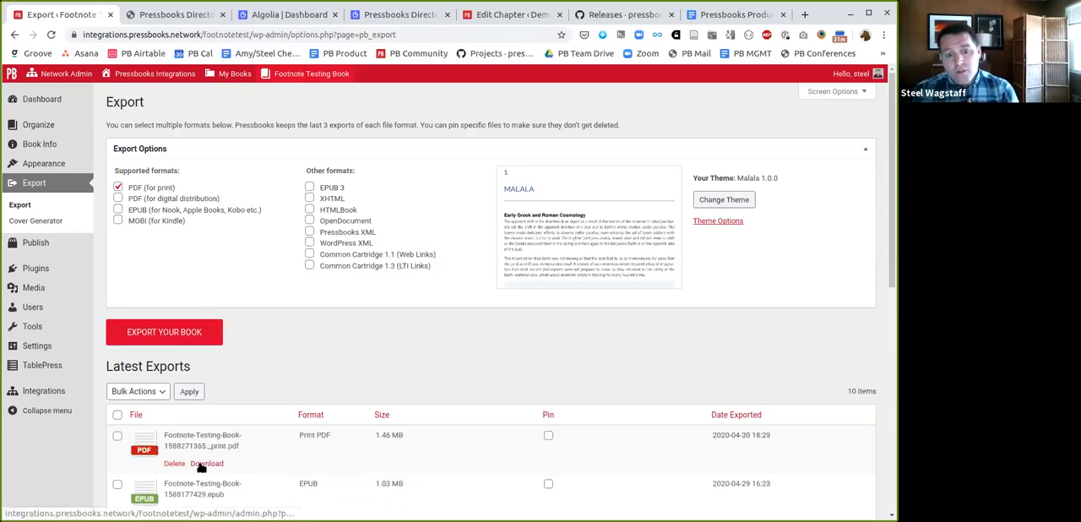
Step: Open the downloaded _print.pdf and scroll to the chapter's Media Attributions and Notes
click(207, 463)
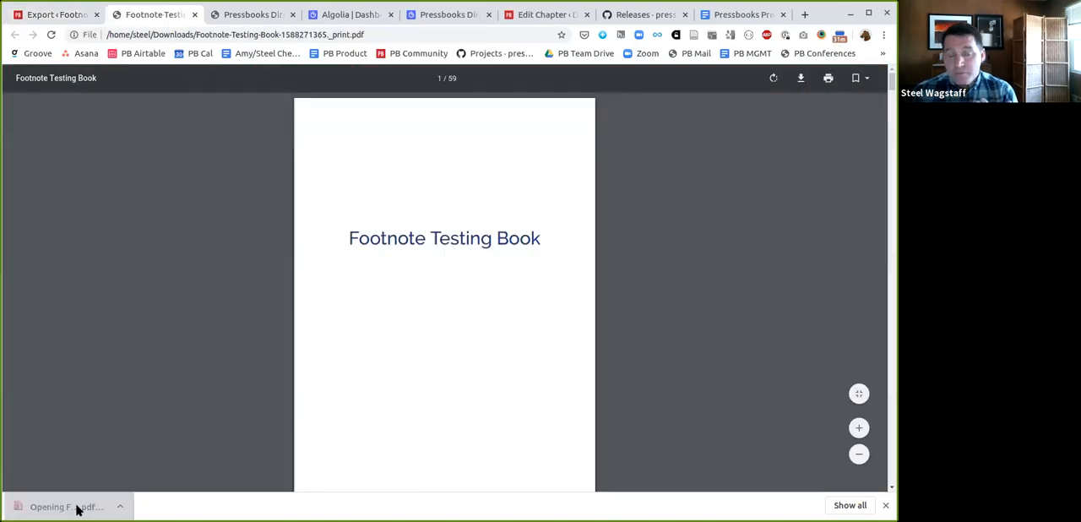
scroll(down, 3)
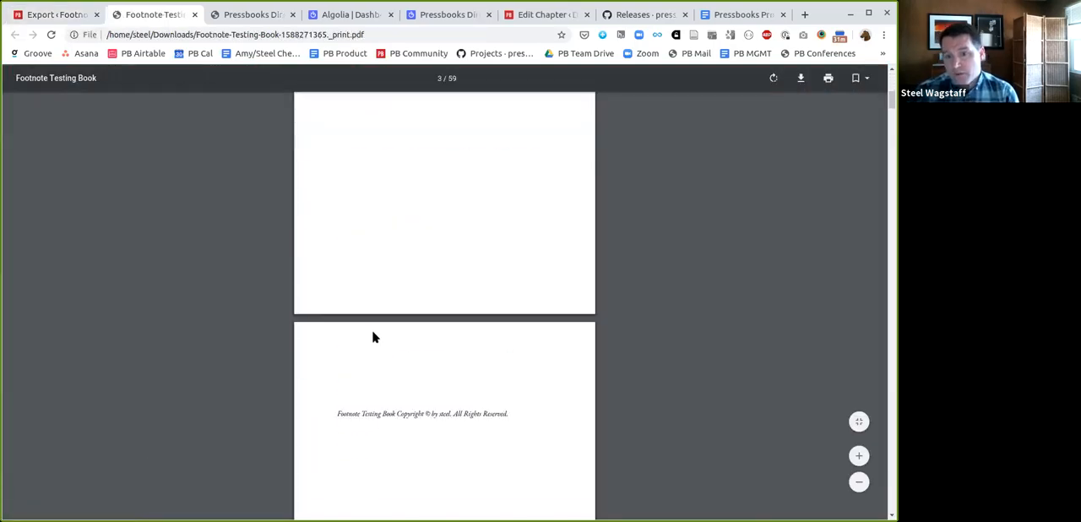
scroll(down, 3)
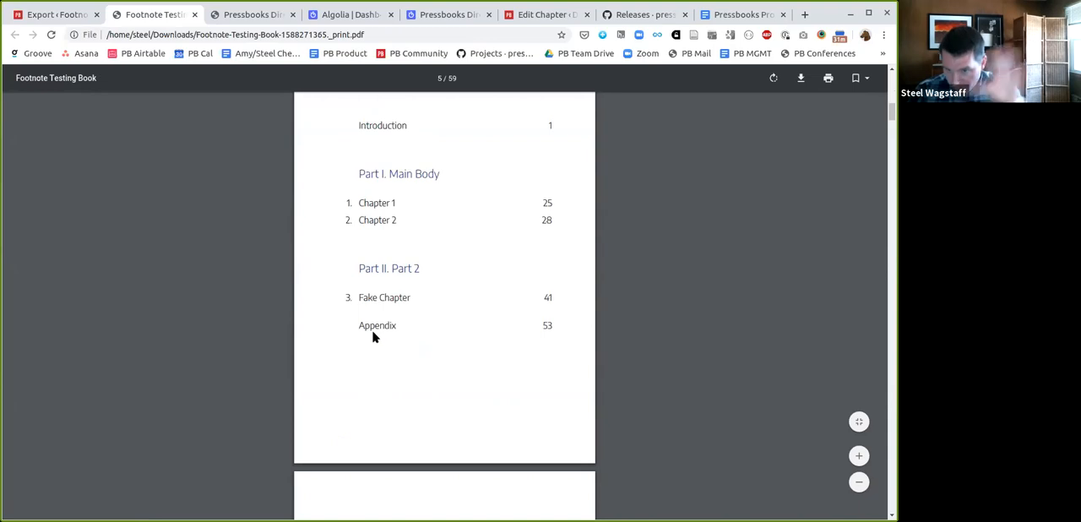
scroll(down, 3)
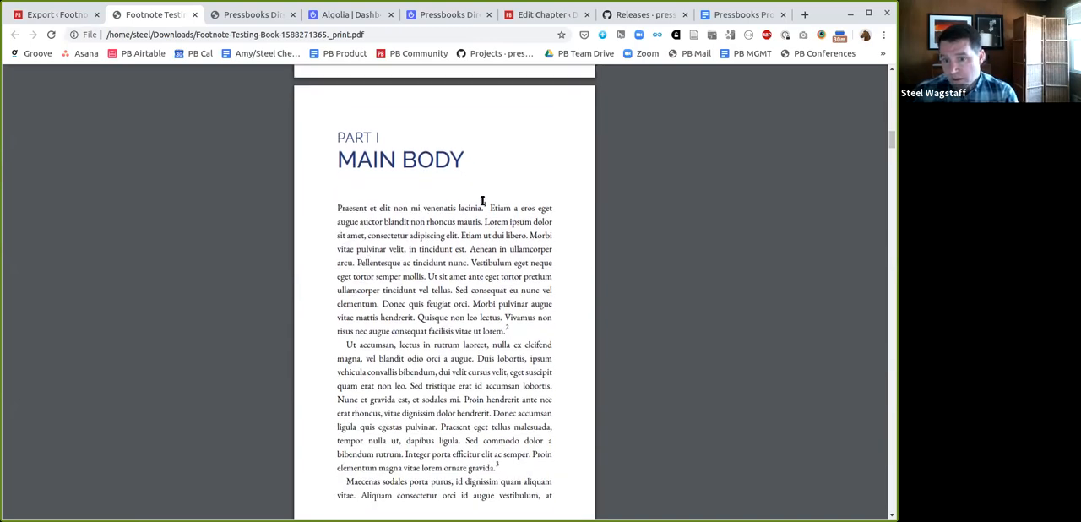
mouse_move(496, 467)
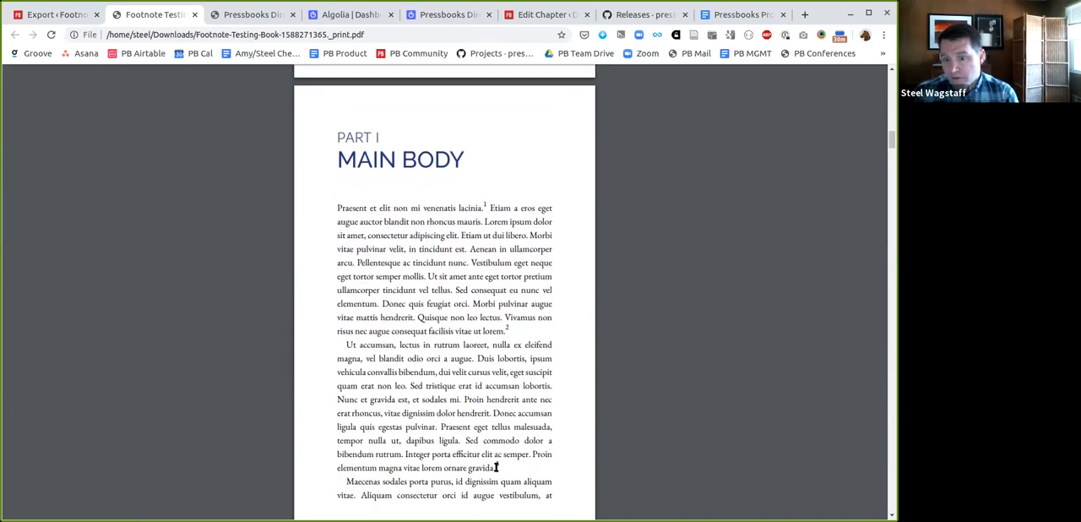
scroll(down, 3)
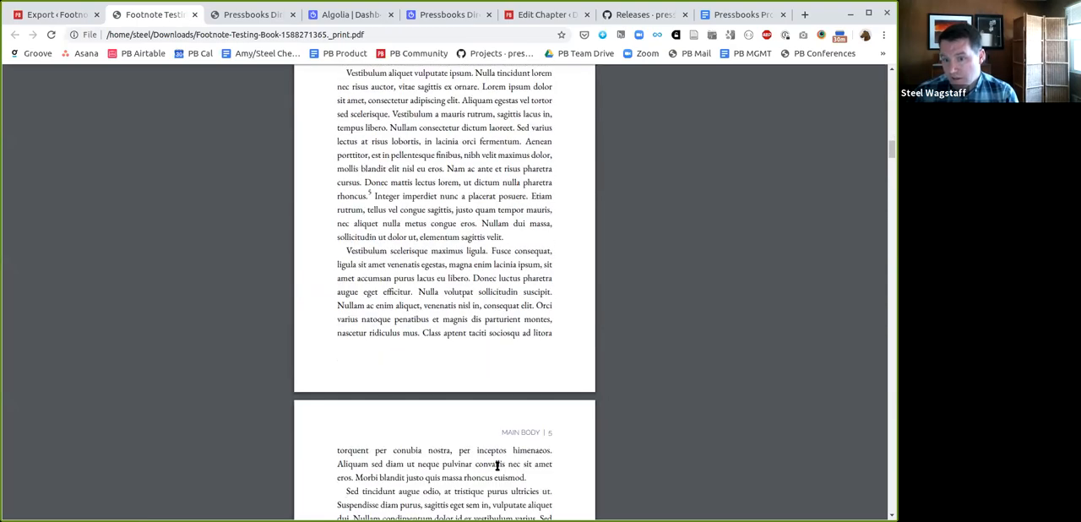
scroll(down, 3)
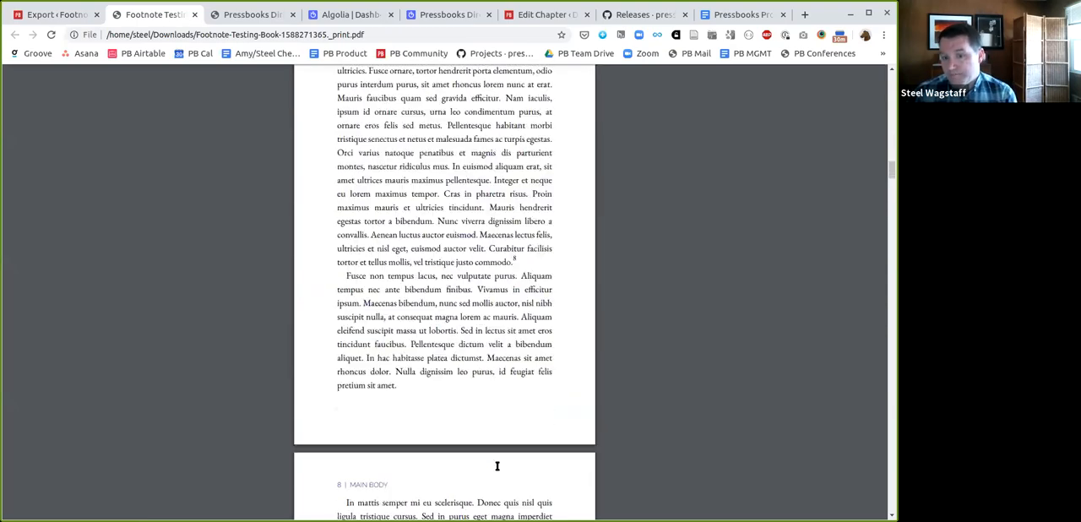
scroll(down, 3)
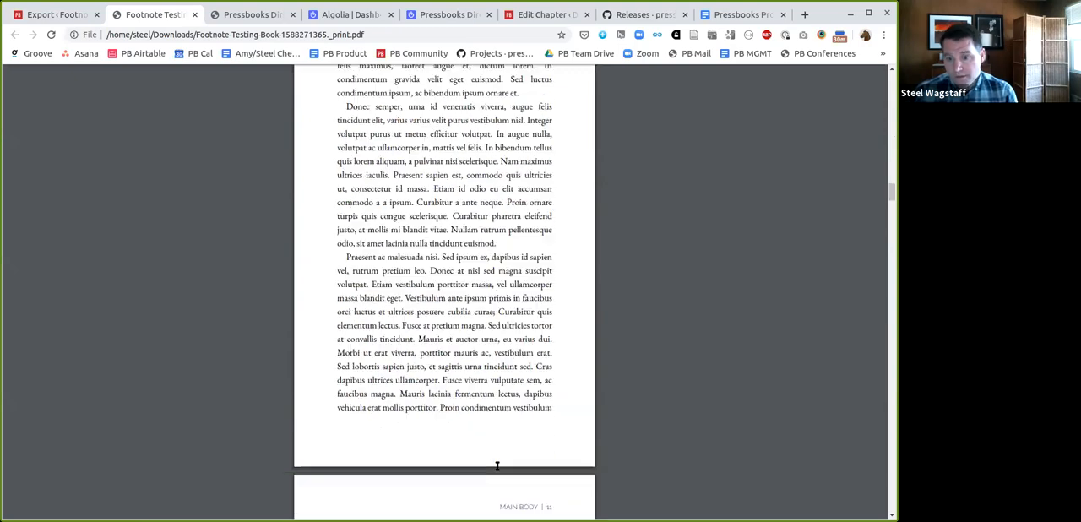
scroll(down, 3)
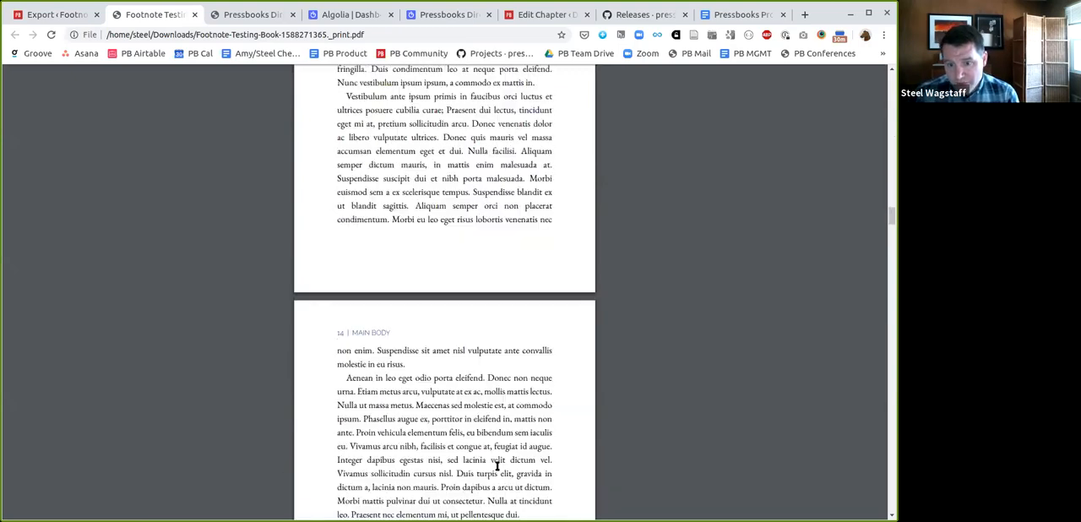
scroll(down, 3)
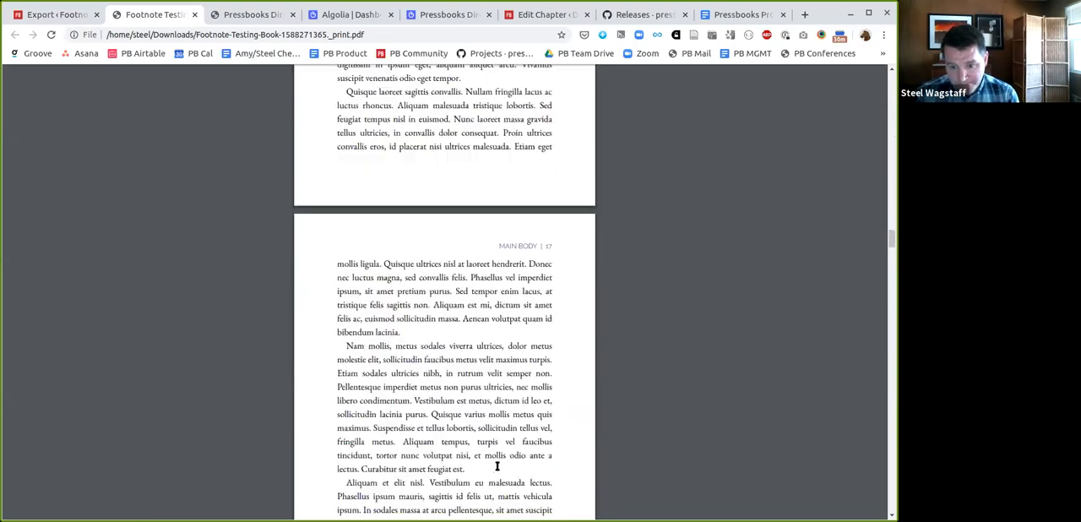
scroll(down, 3)
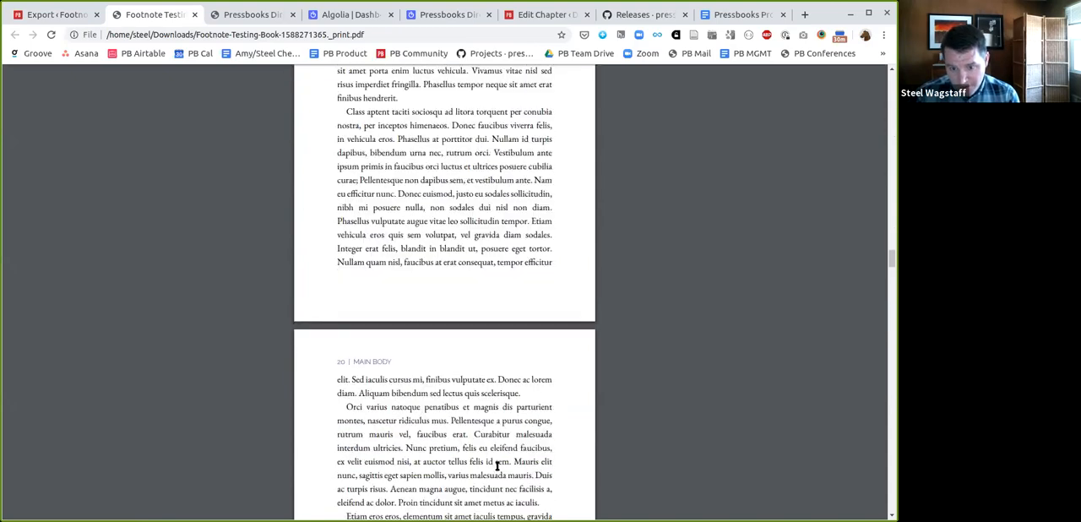
scroll(down, 3)
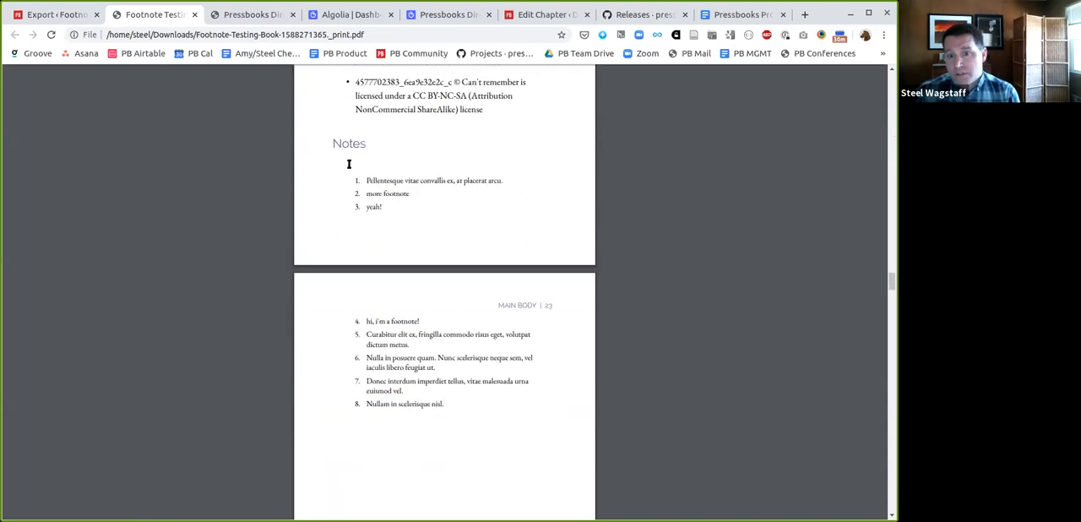
mouse_move(355, 338)
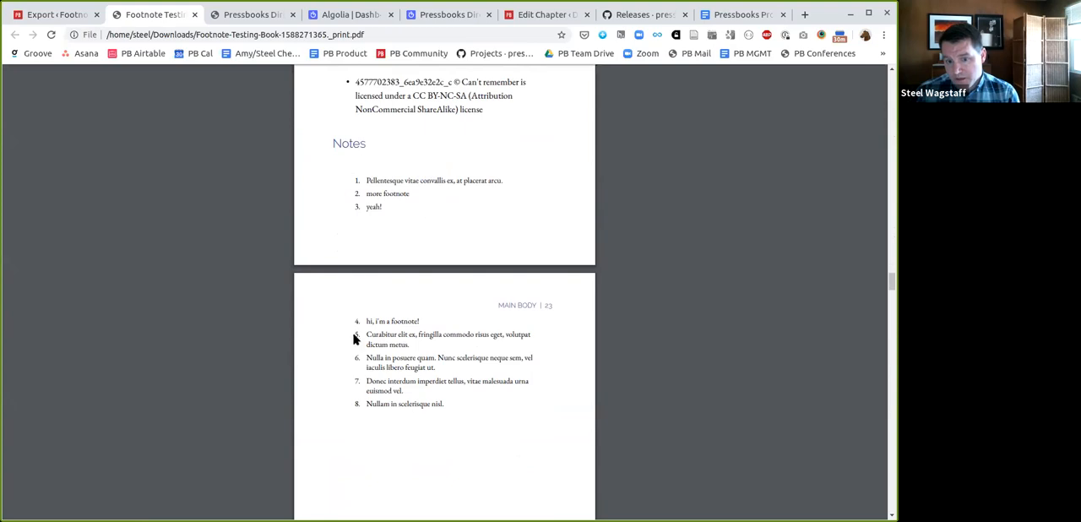
scroll(down, 3)
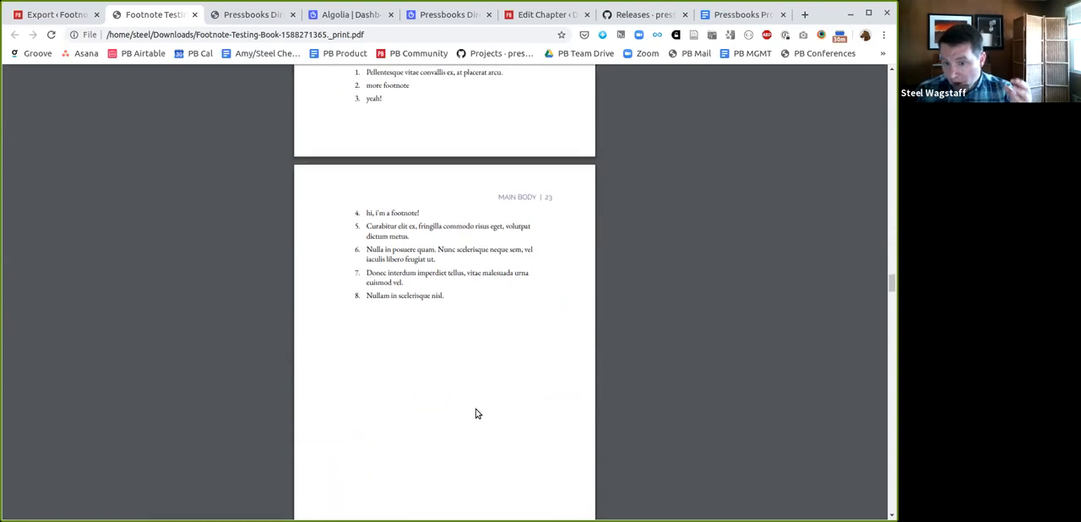
scroll(down, 3)
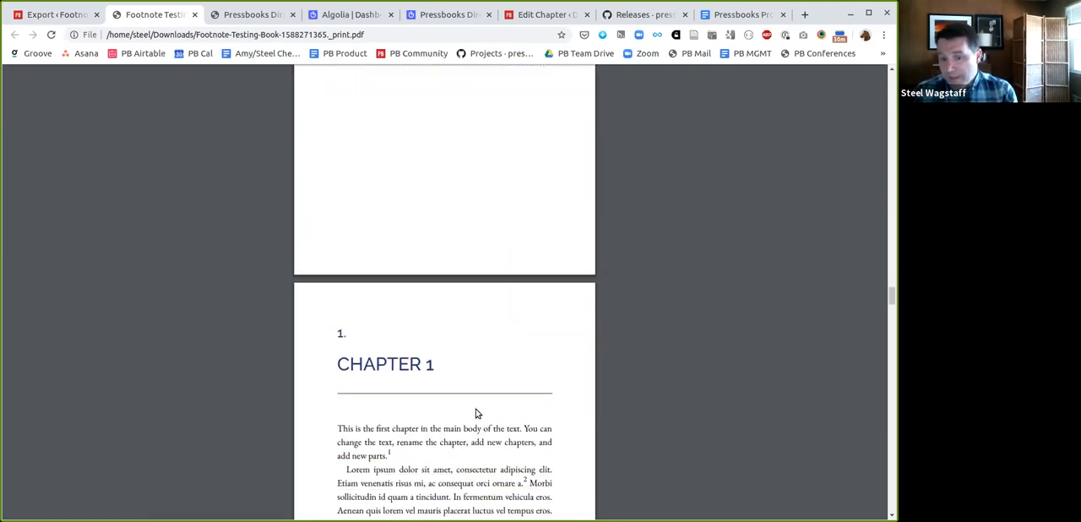
scroll(down, 3)
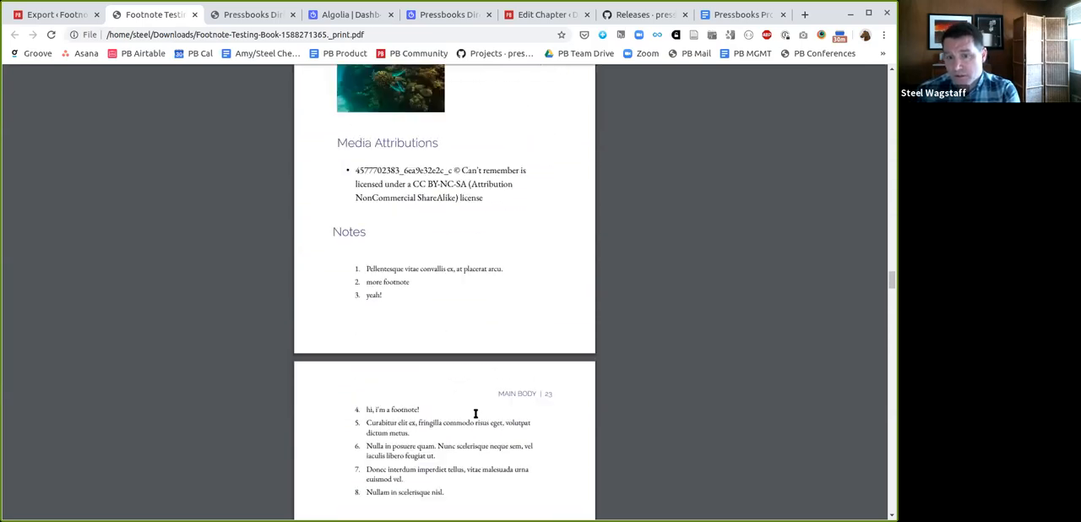
scroll(up, 3)
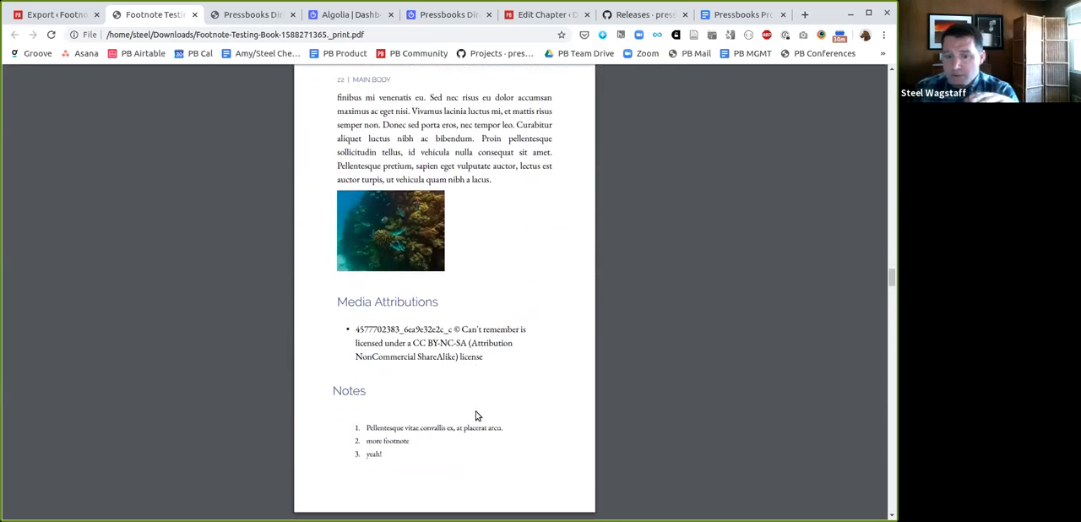
mouse_move(324, 191)
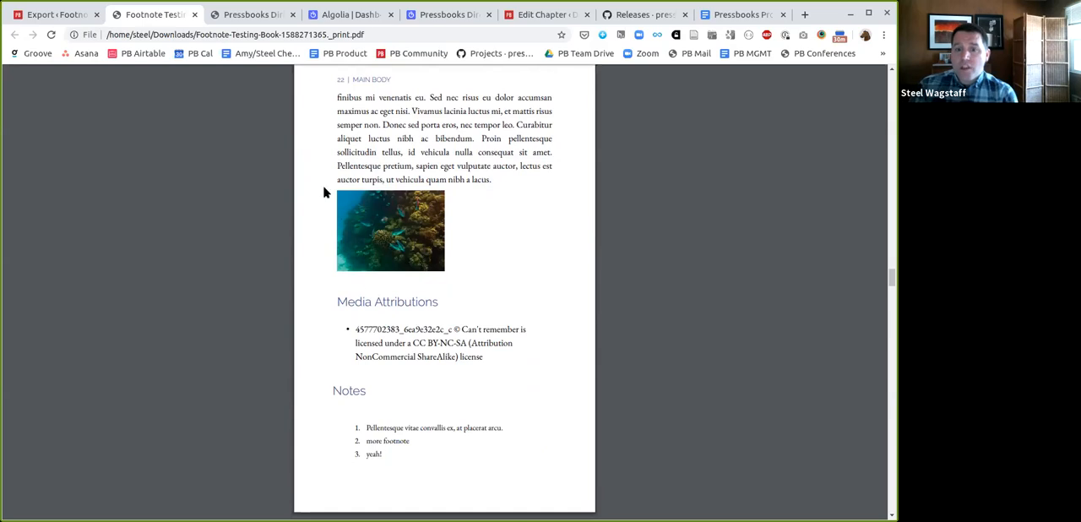
mouse_move(395, 207)
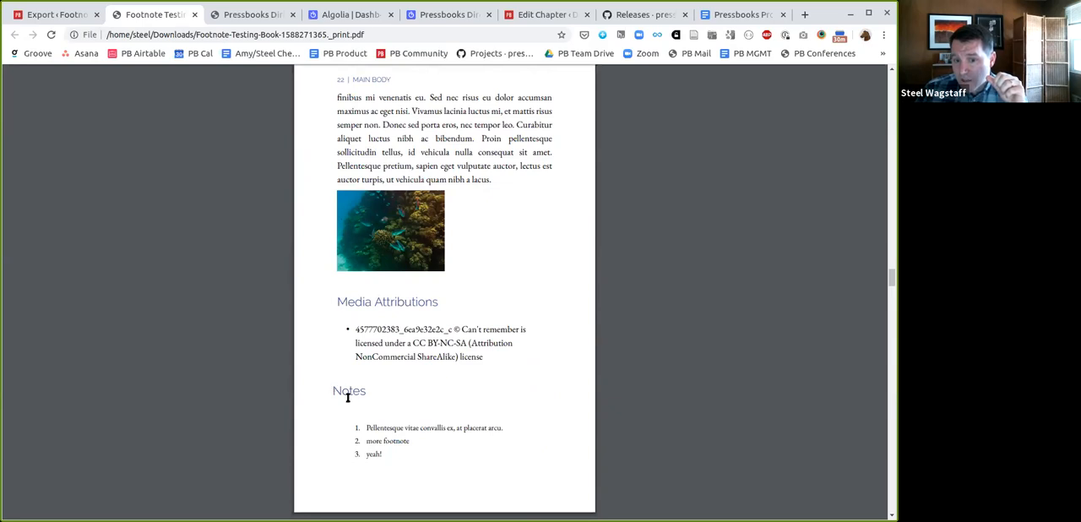
mouse_move(497, 232)
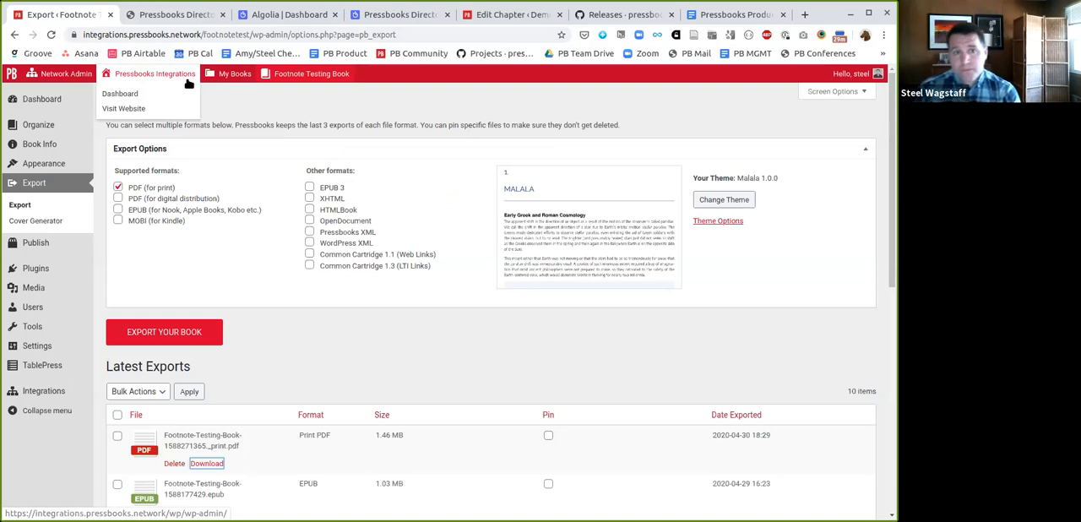
mouse_move(59, 14)
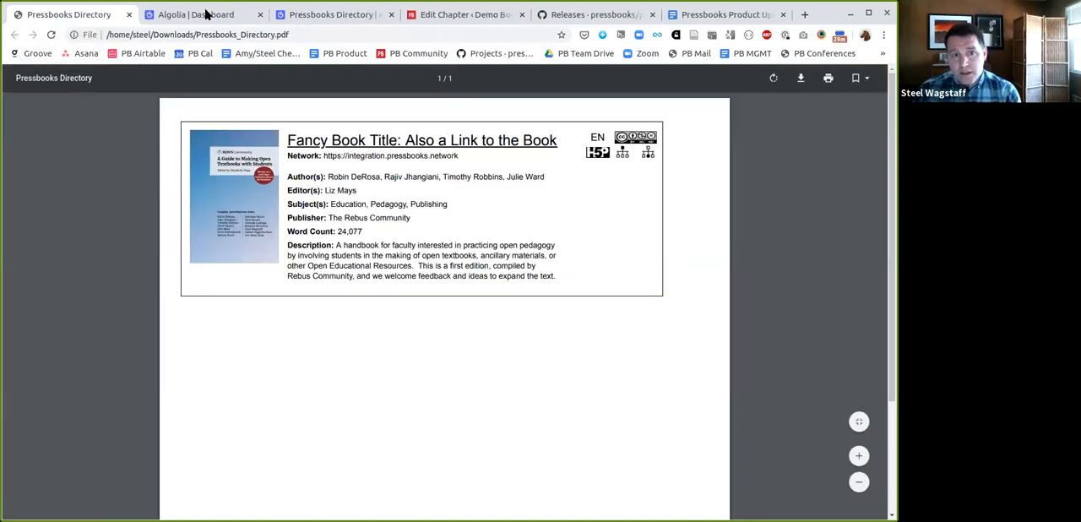
Step: Switch from the Pressbooks_Directory.pdf tab to the Algolia Dashboard tab
click(195, 14)
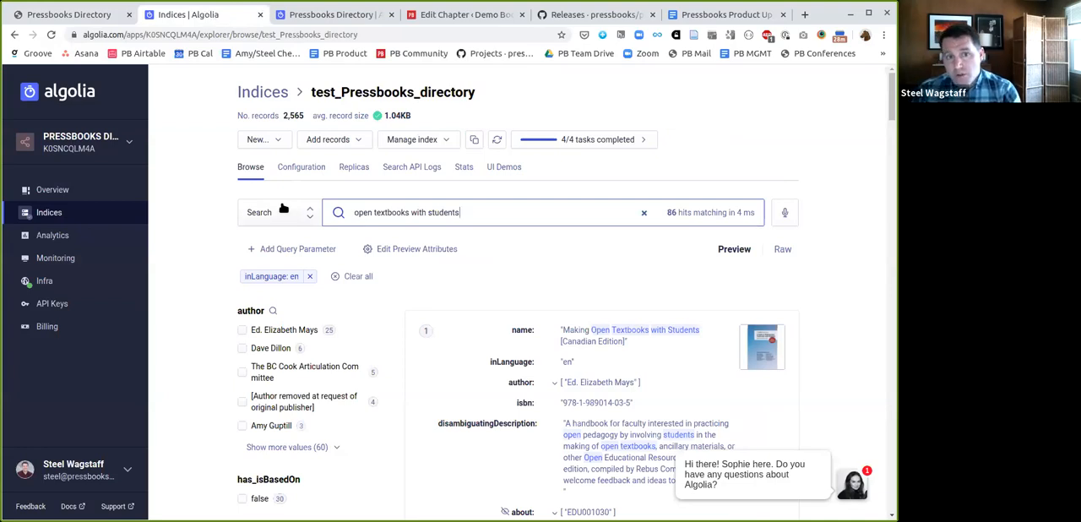
mouse_move(235, 260)
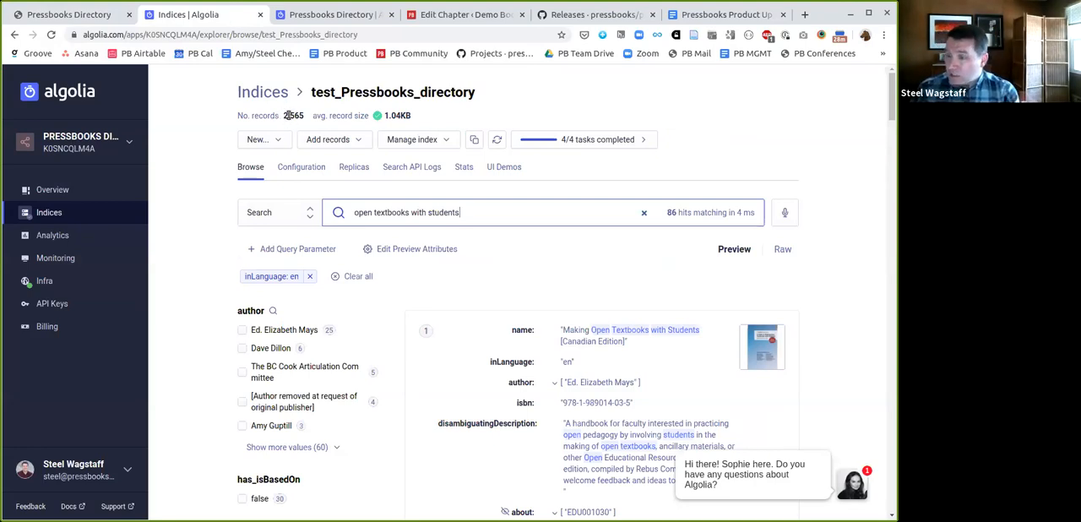
Step: Scroll through the first Algolia record and reveal all its attributes
scroll(down, 3)
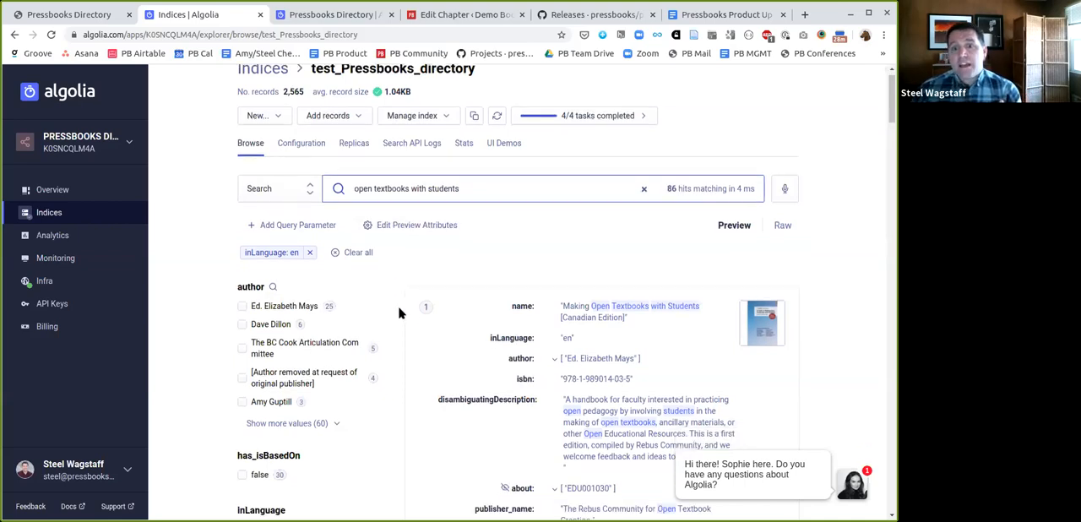
scroll(down, 3)
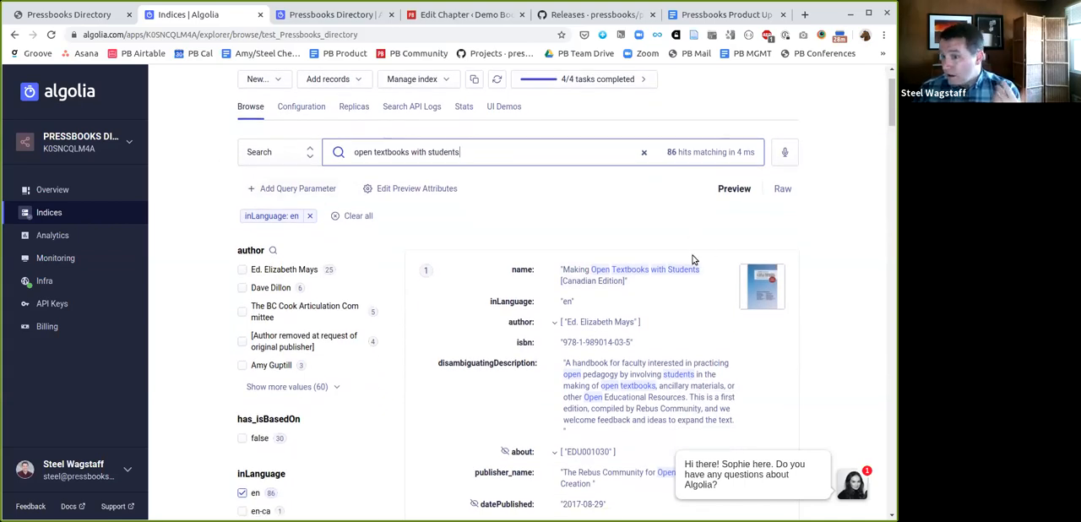
scroll(down, 3)
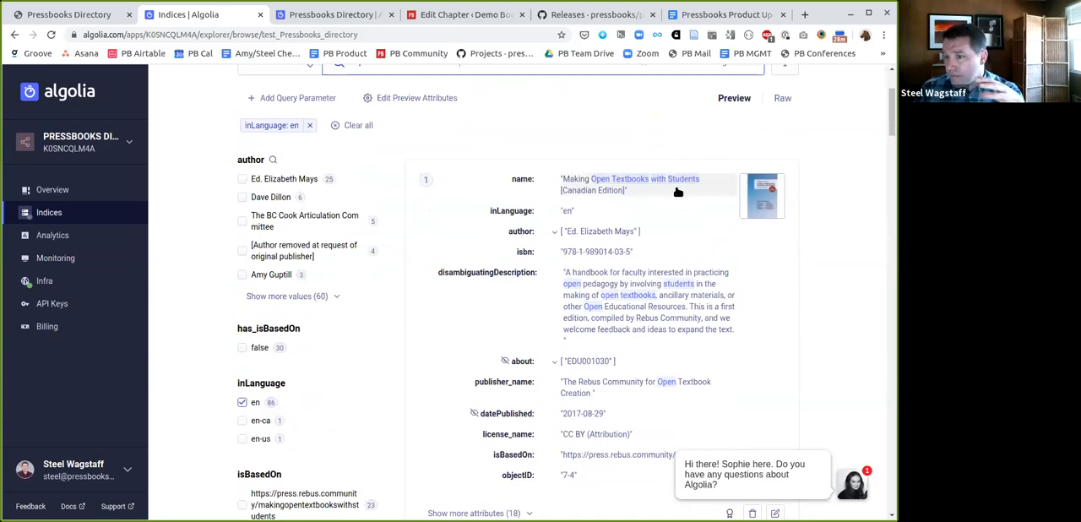
mouse_move(727, 206)
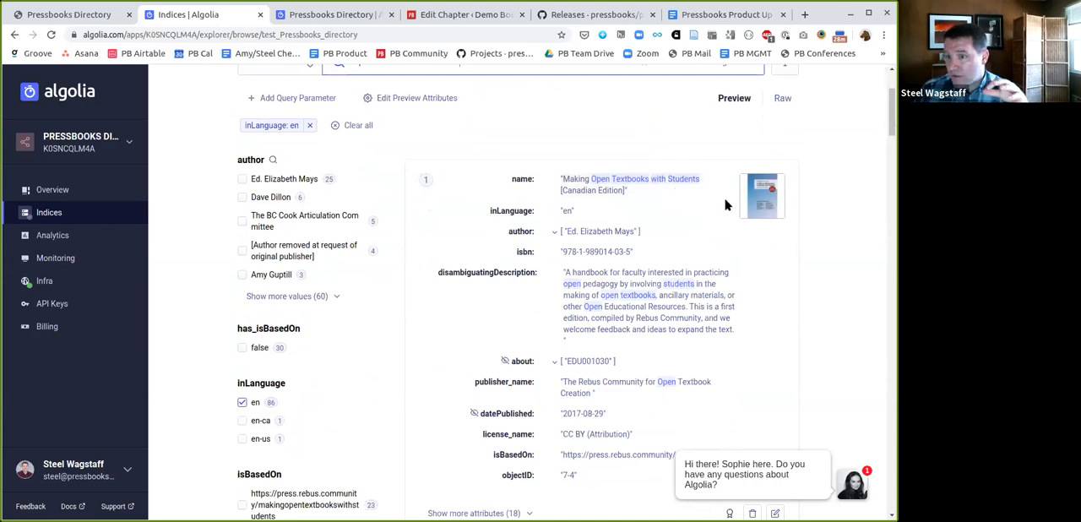
mouse_move(763, 200)
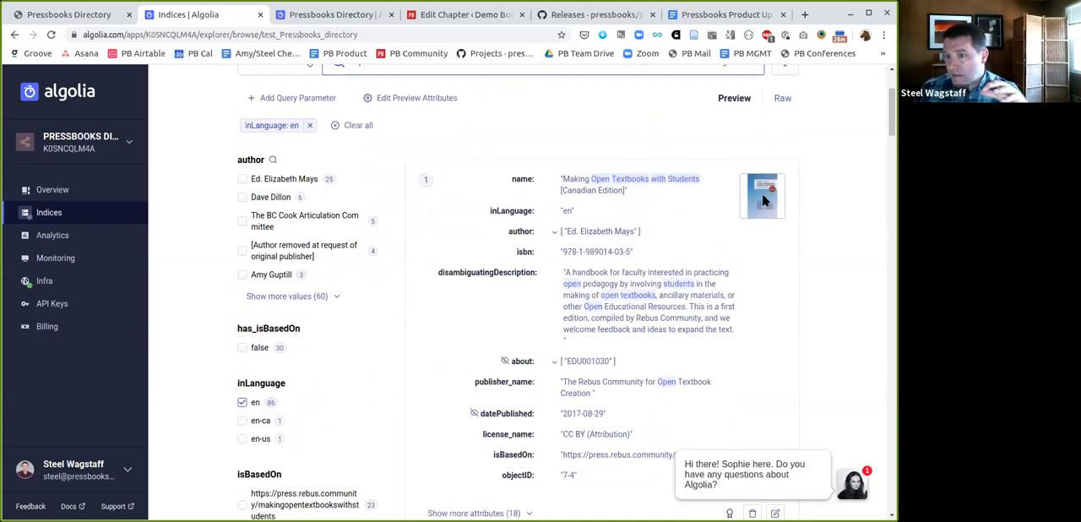
scroll(down, 3)
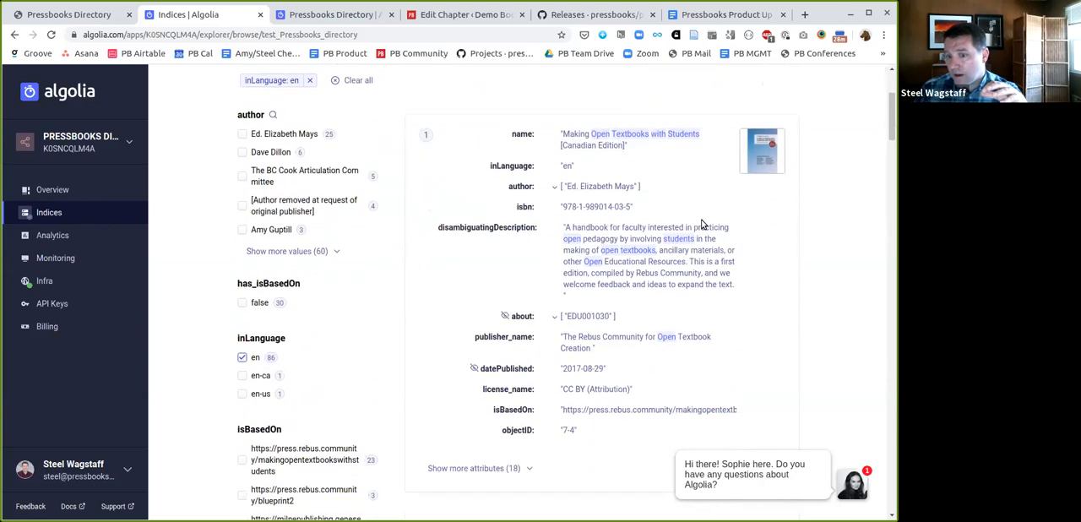
scroll(down, 3)
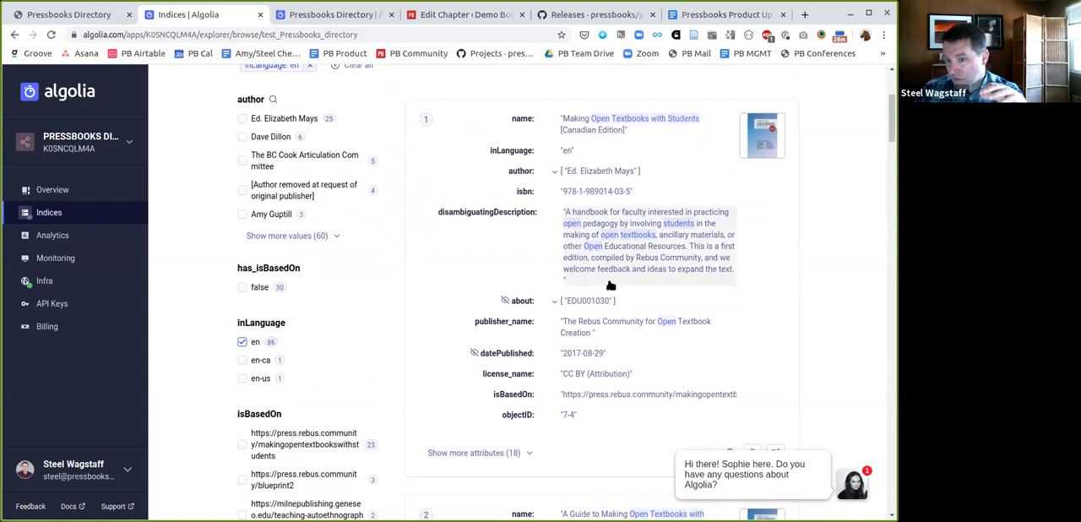
scroll(down, 3)
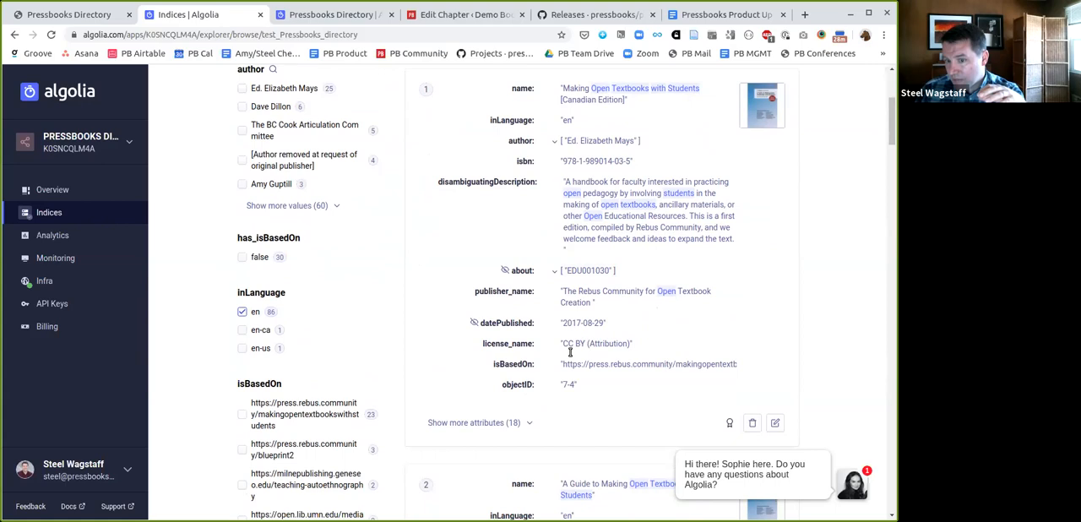
mouse_move(585, 367)
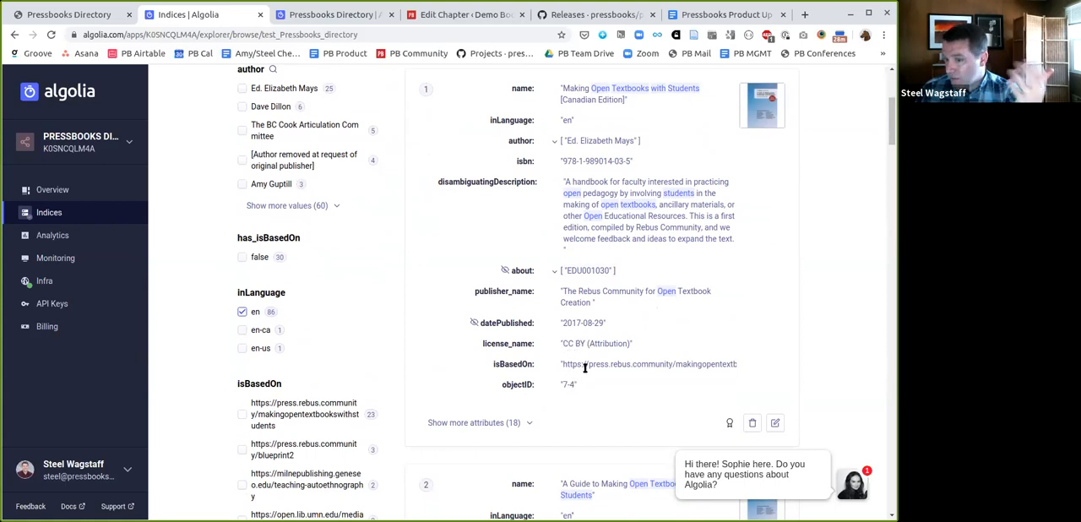
click(475, 422)
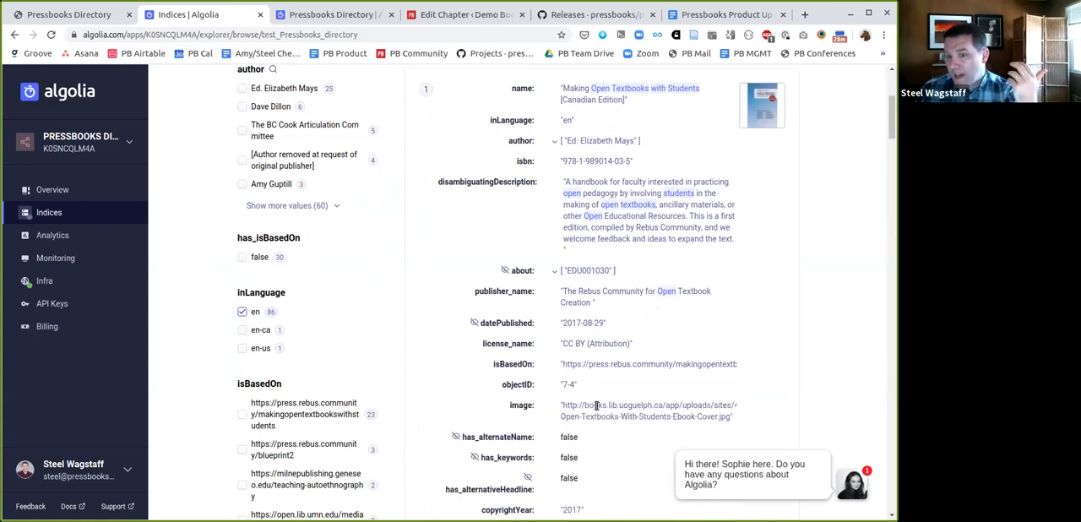
scroll(down, 3)
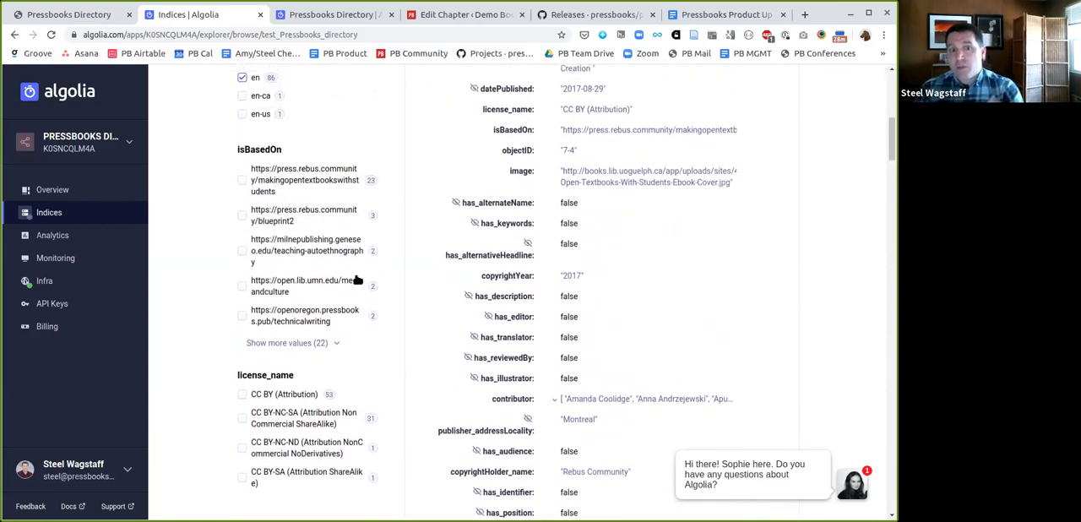
scroll(up, 3)
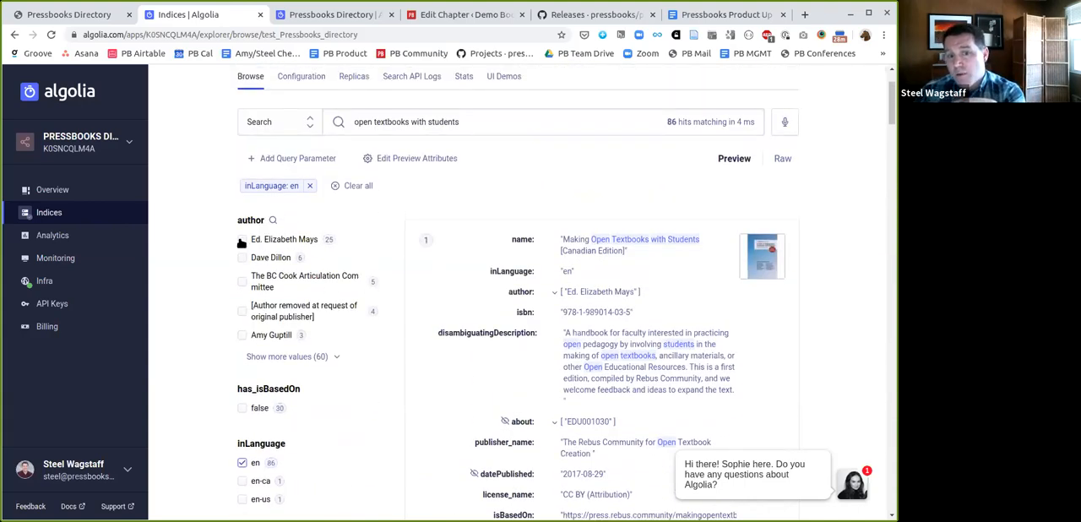
Step: Filter to Ed. Elizabeth Mays, has_isBasedOn false and CC BY, then open the search demo tab
click(243, 239)
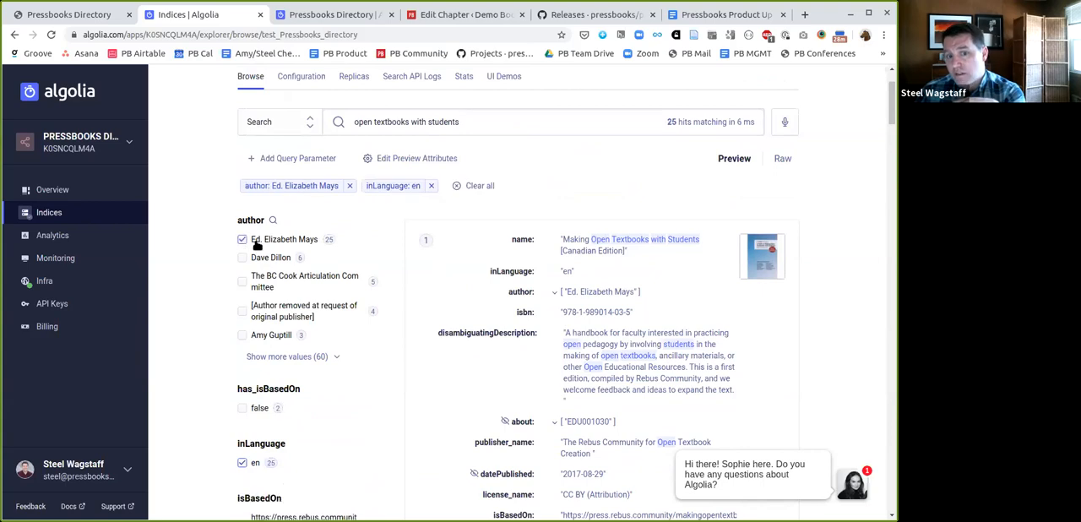
scroll(down, 3)
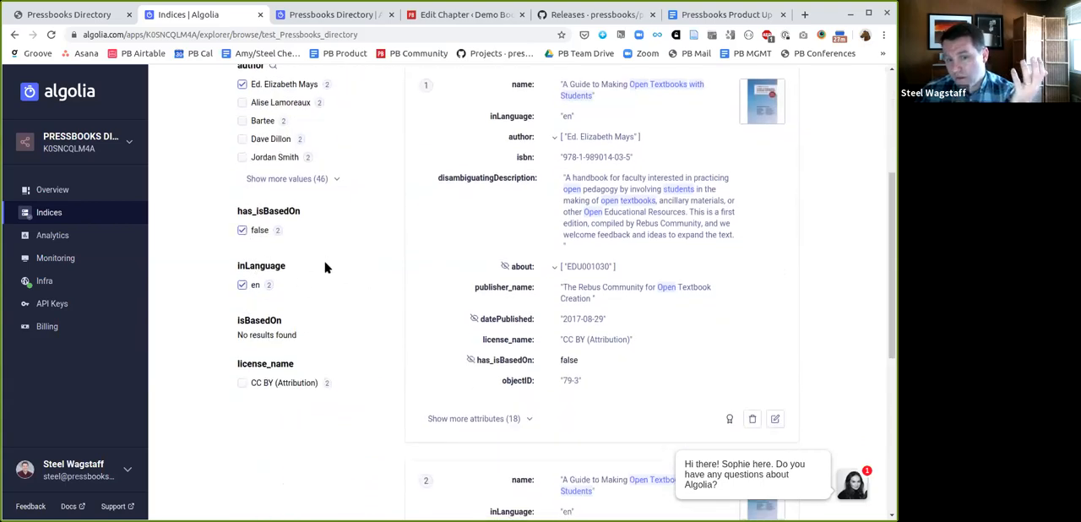
scroll(down, 3)
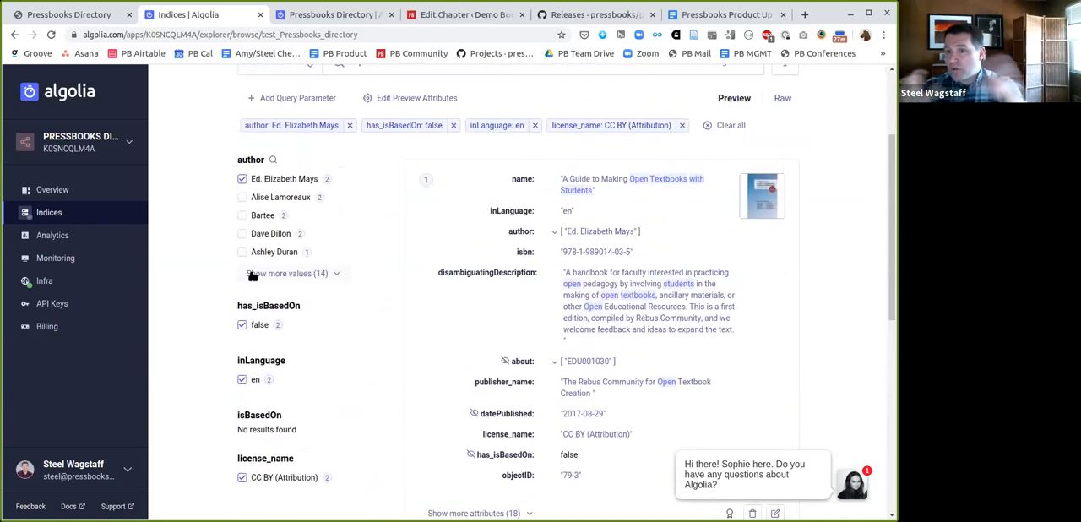
scroll(down, 3)
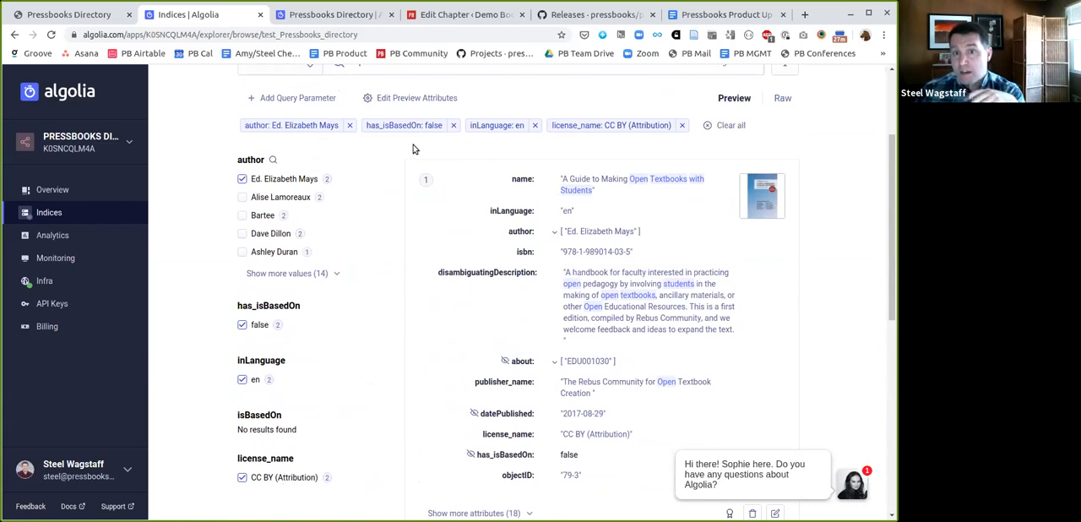
click(332, 15)
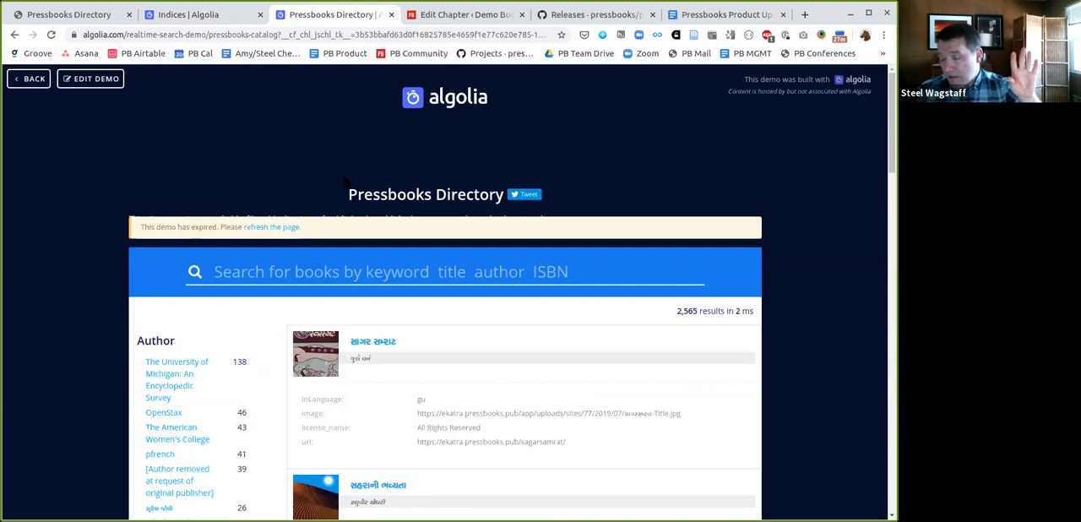
scroll(down, 3)
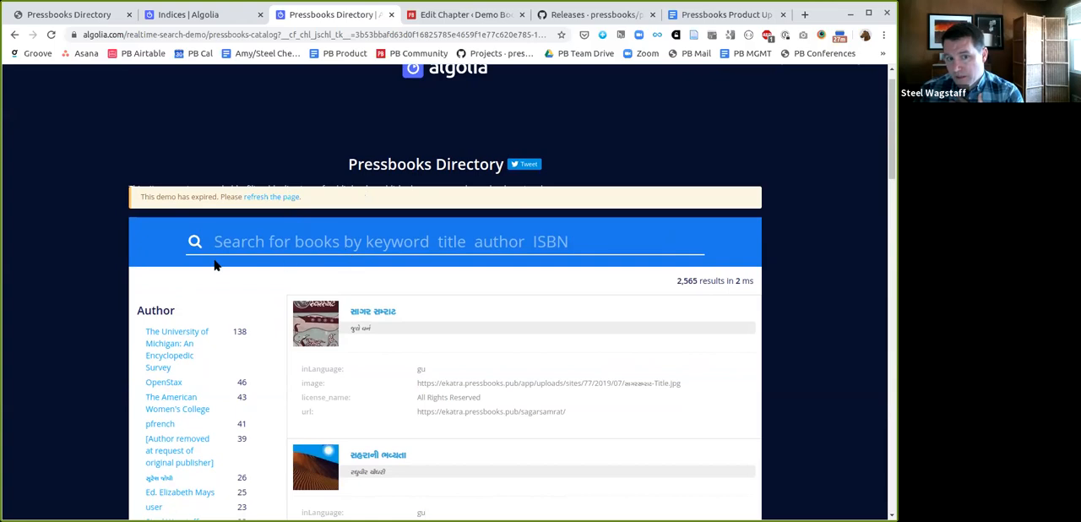
scroll(down, 3)
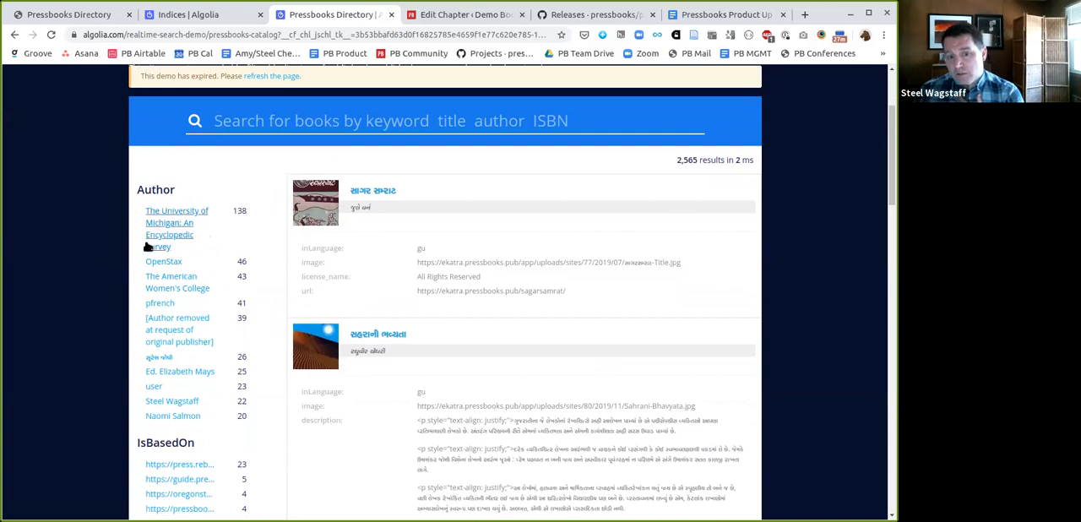
mouse_move(114, 376)
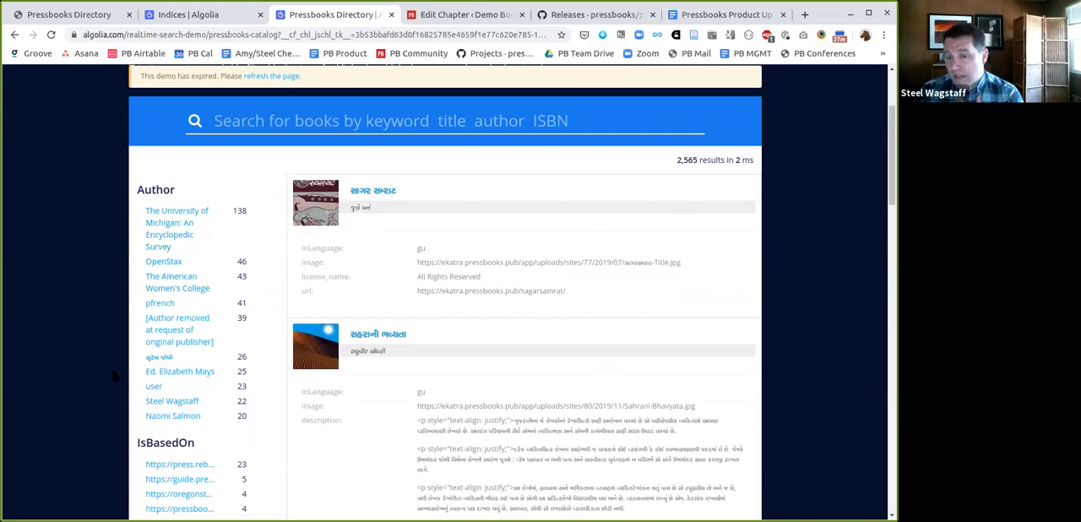
mouse_move(484, 330)
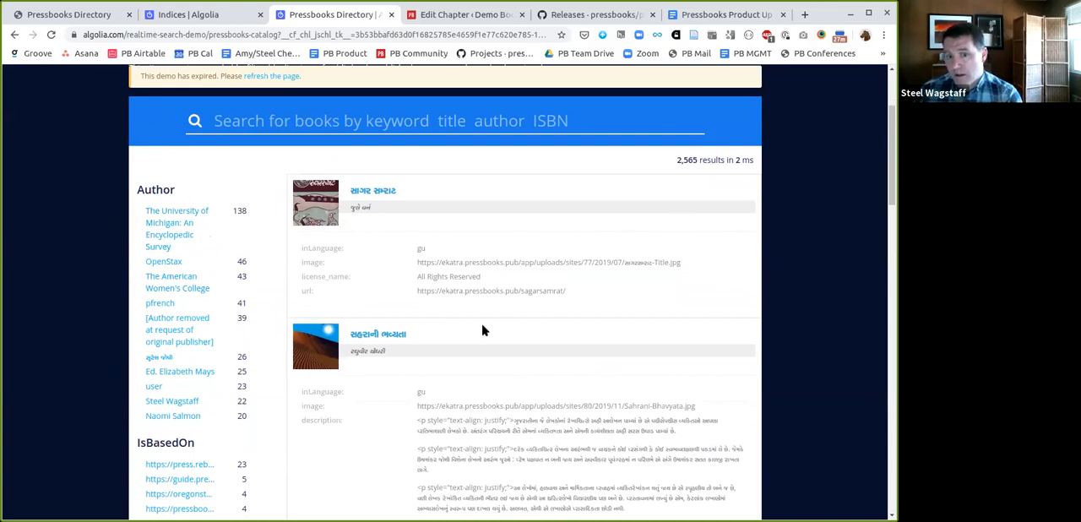
mouse_move(619, 356)
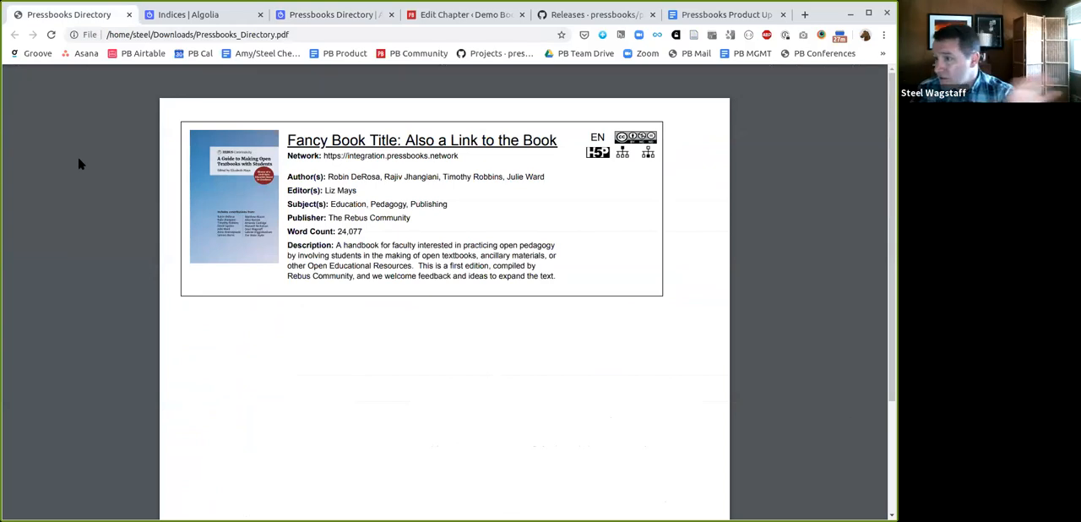
mouse_move(198, 266)
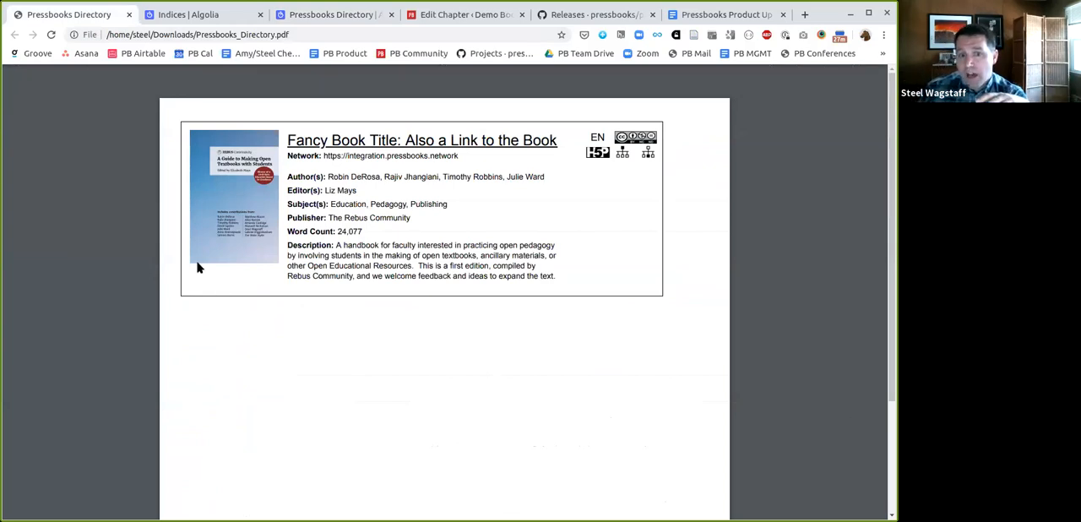
mouse_move(297, 255)
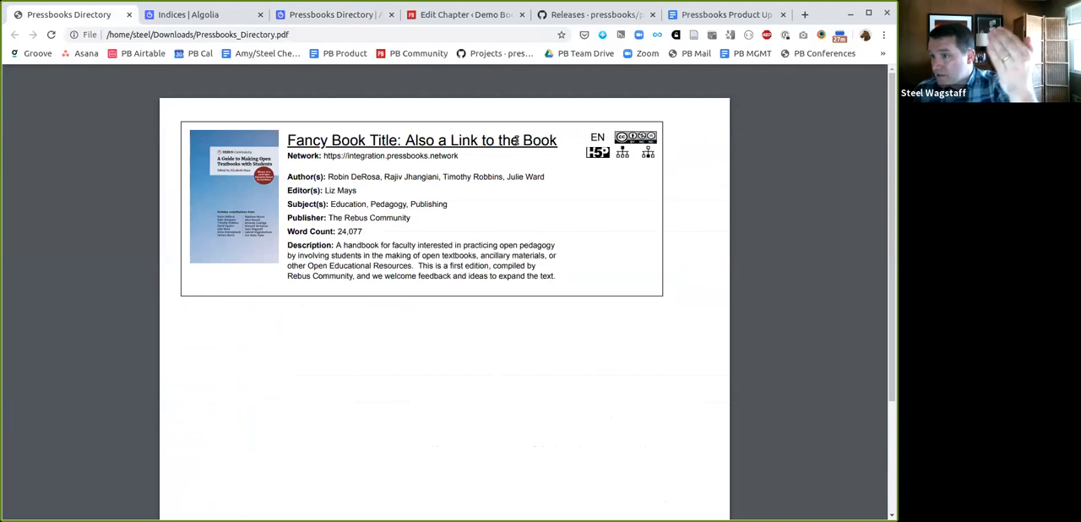
mouse_move(294, 150)
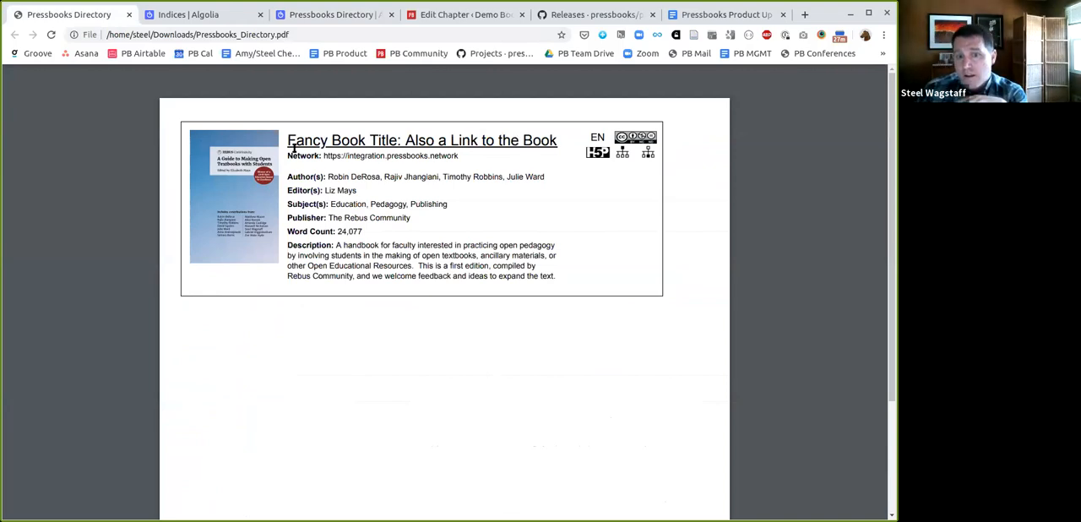
mouse_move(386, 159)
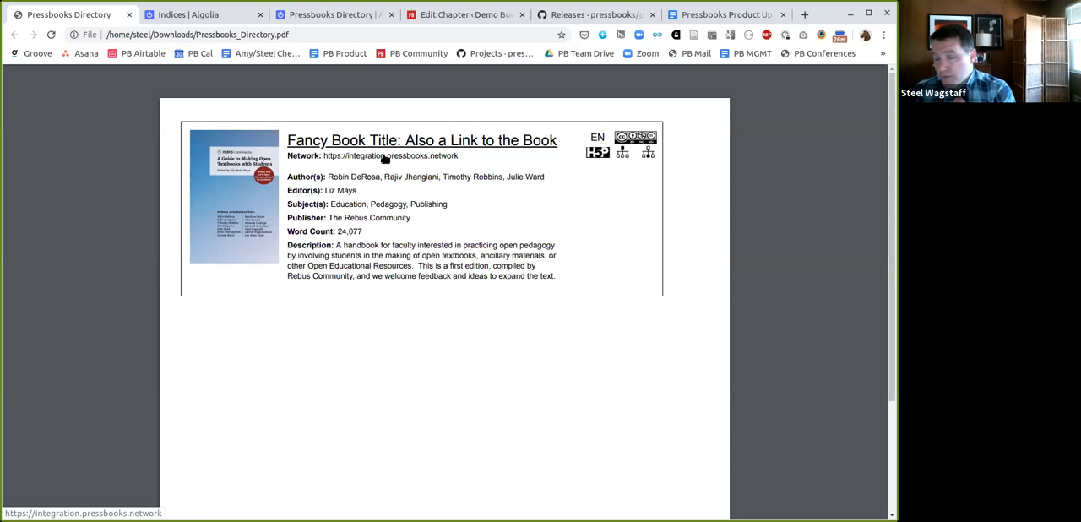
mouse_move(287, 193)
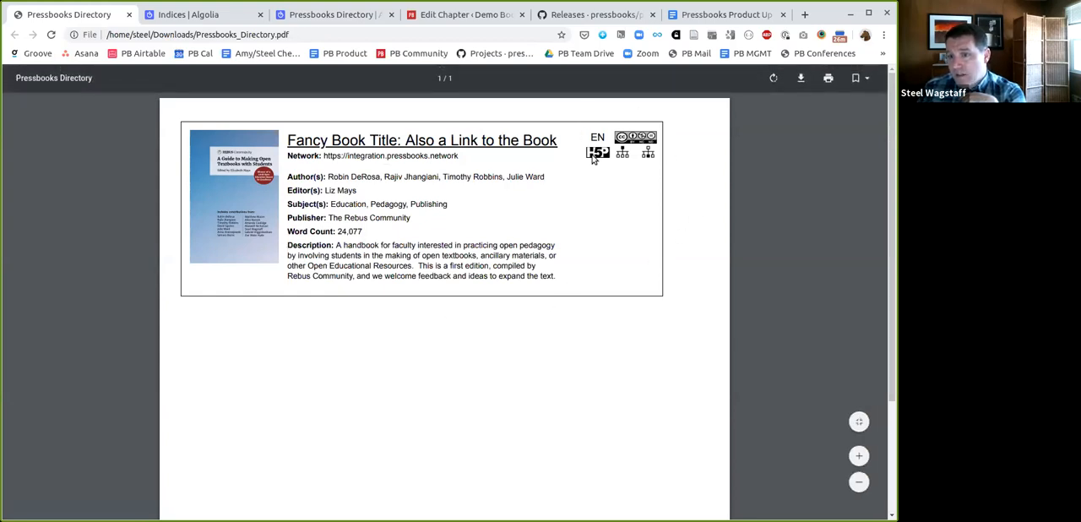
mouse_move(612, 157)
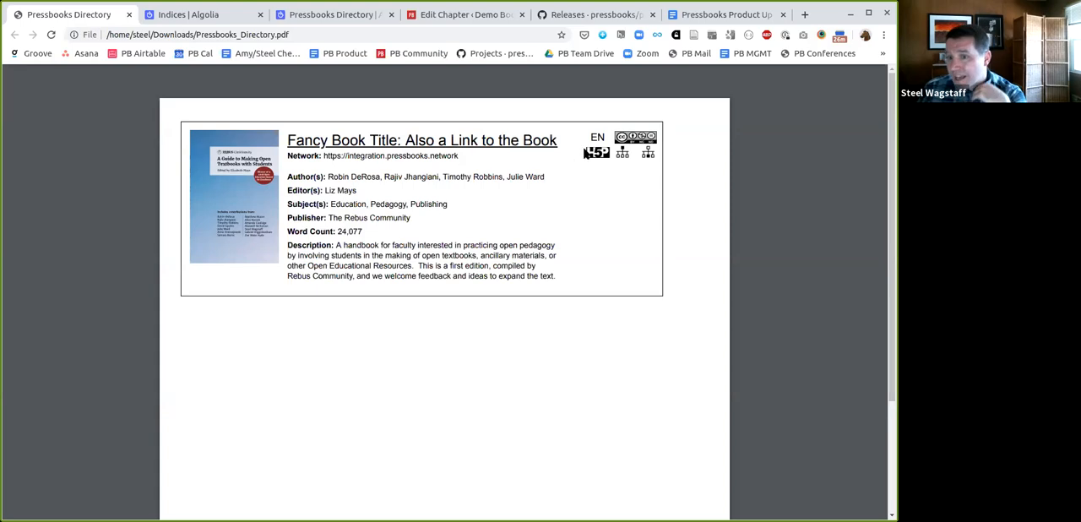
mouse_move(607, 164)
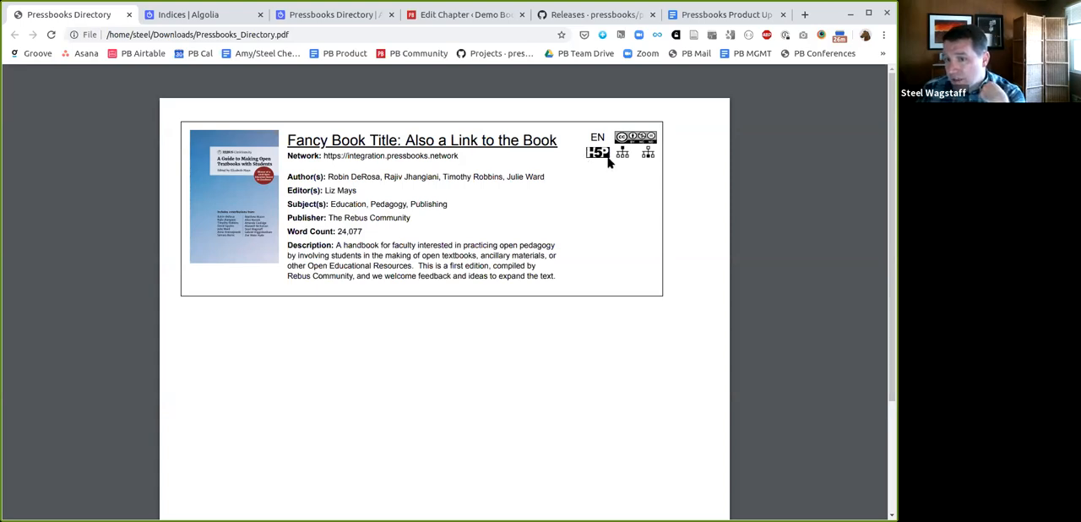
mouse_move(603, 156)
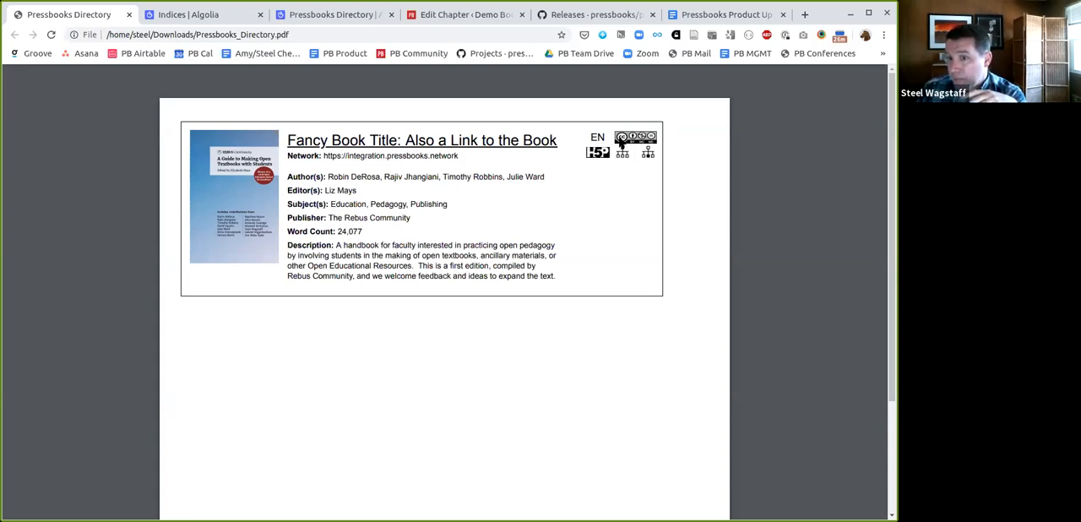
mouse_move(623, 154)
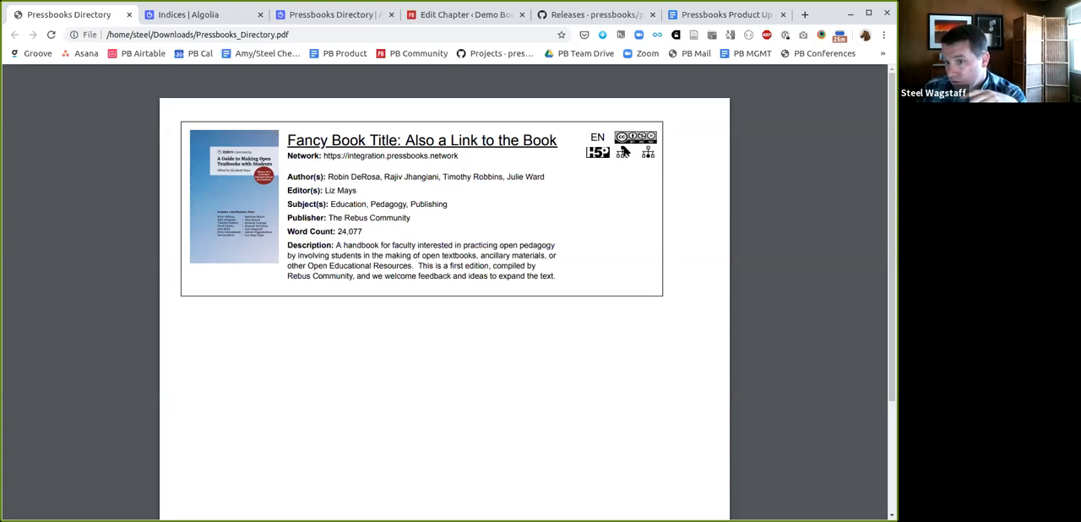
mouse_move(648, 159)
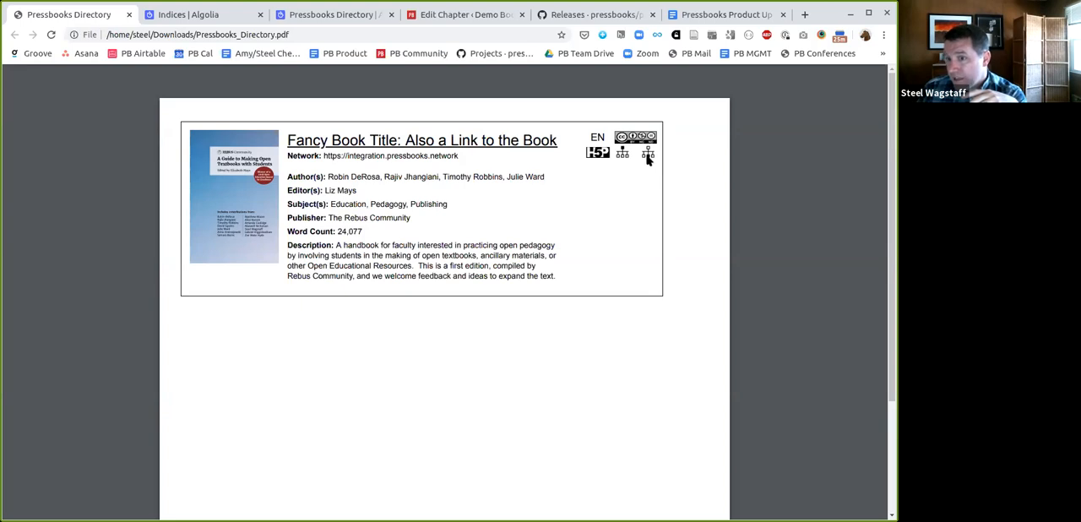
mouse_move(648, 163)
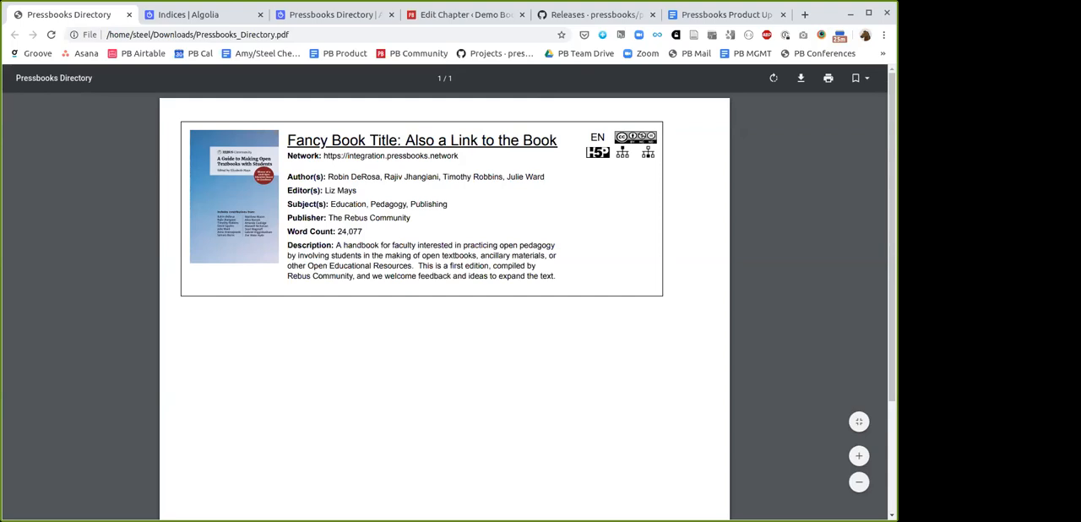
click(462, 14)
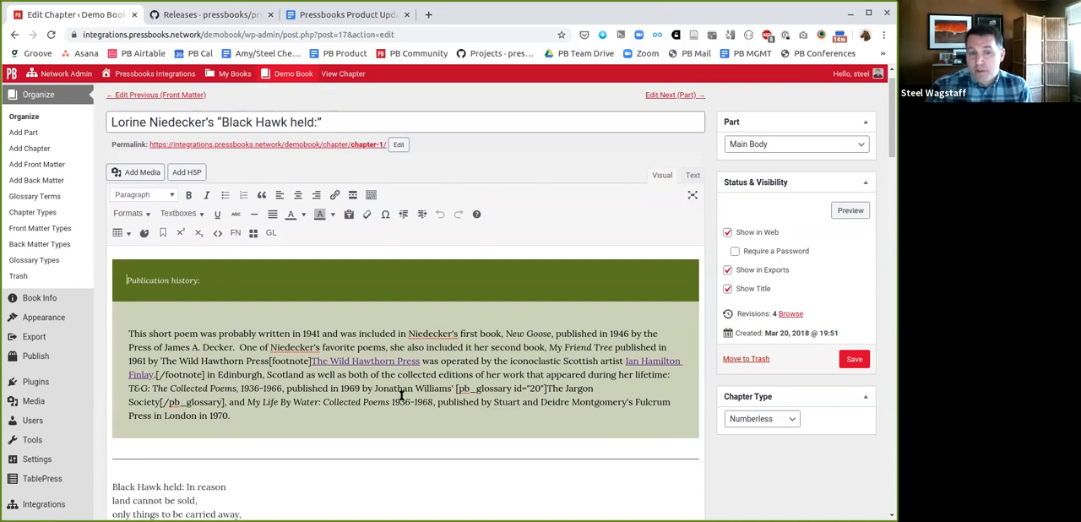
scroll(down, 3)
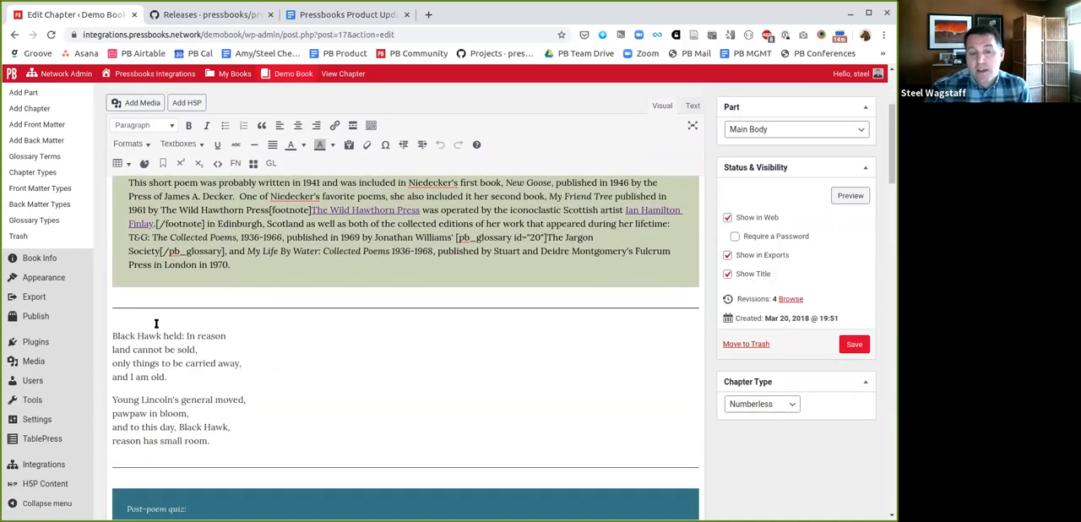
scroll(down, 3)
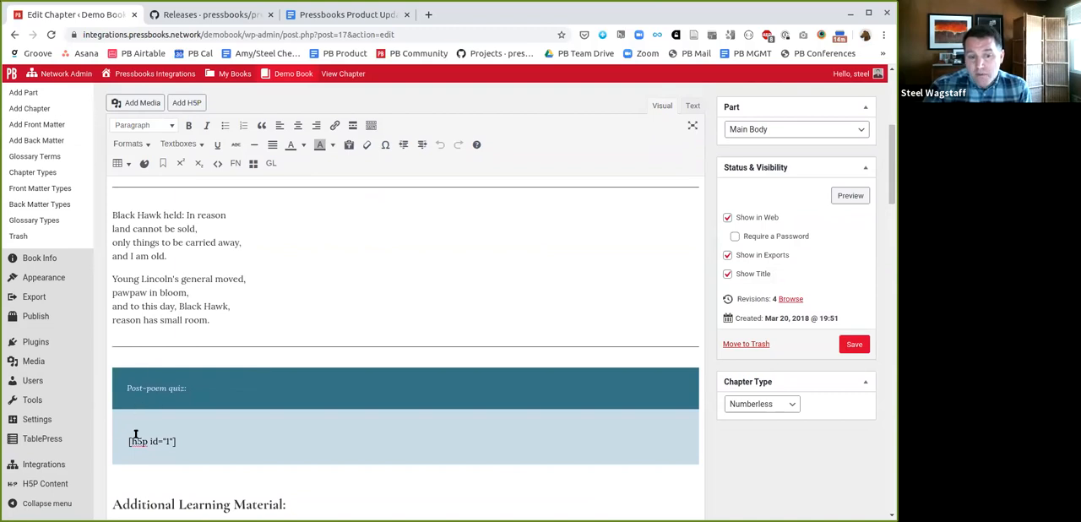
mouse_move(713, 227)
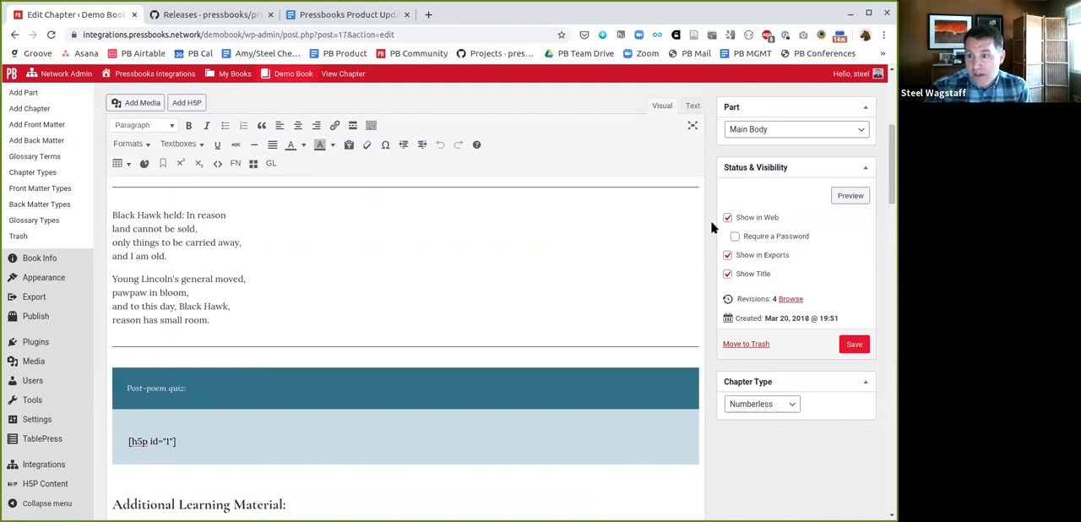
Step: Preview the chapter and answer the first quiz question with Samuel Whiteside
click(851, 195)
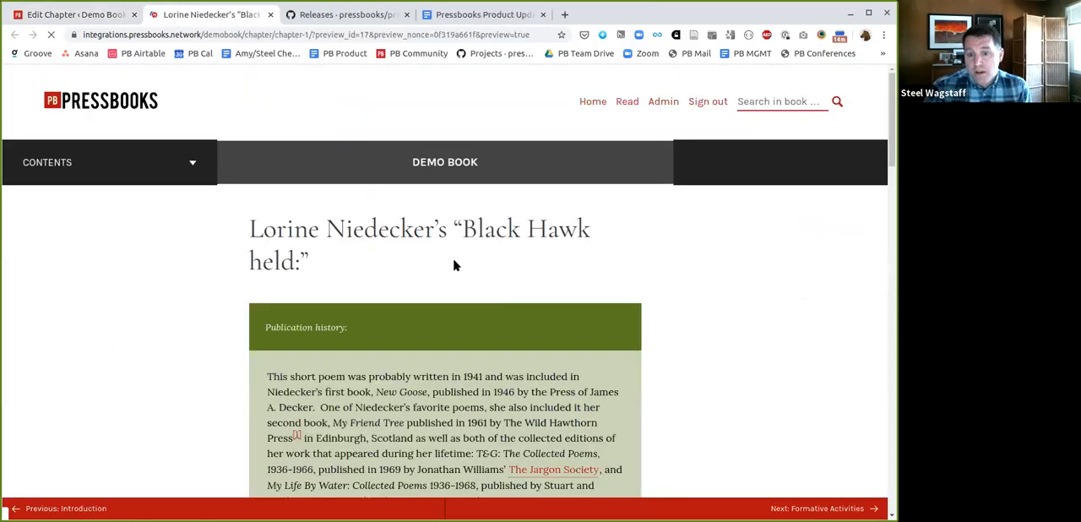
scroll(down, 3)
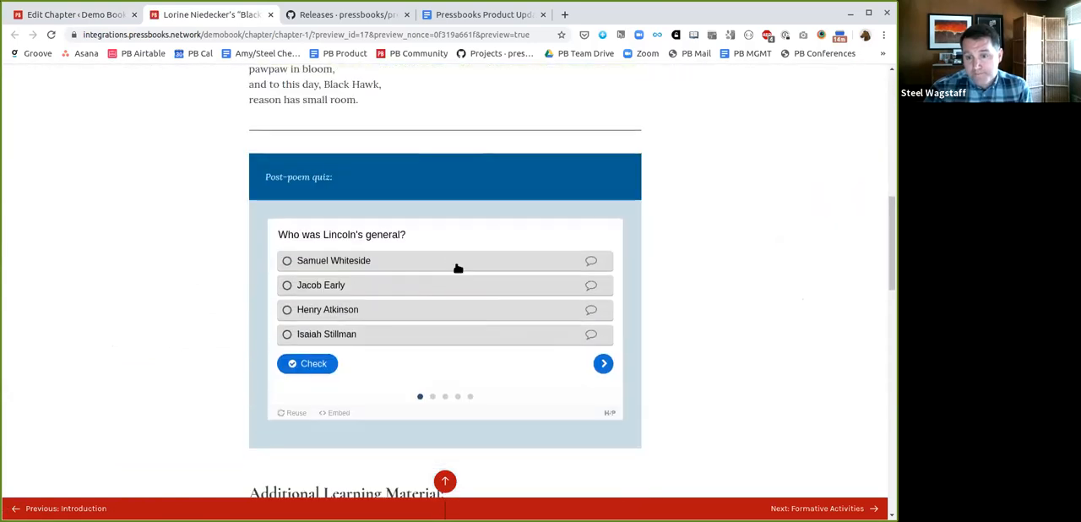
click(313, 363)
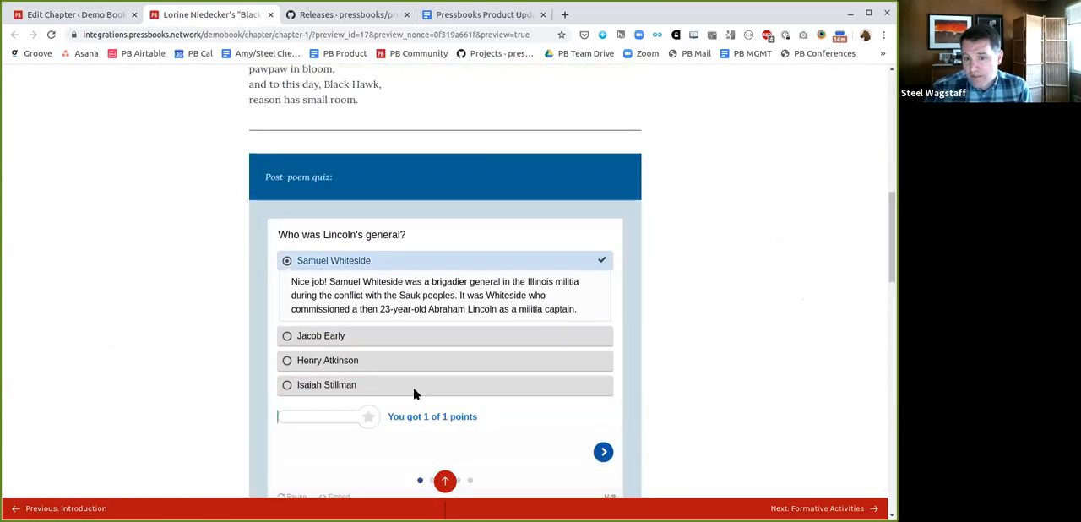
click(604, 452)
text(Abraham L)
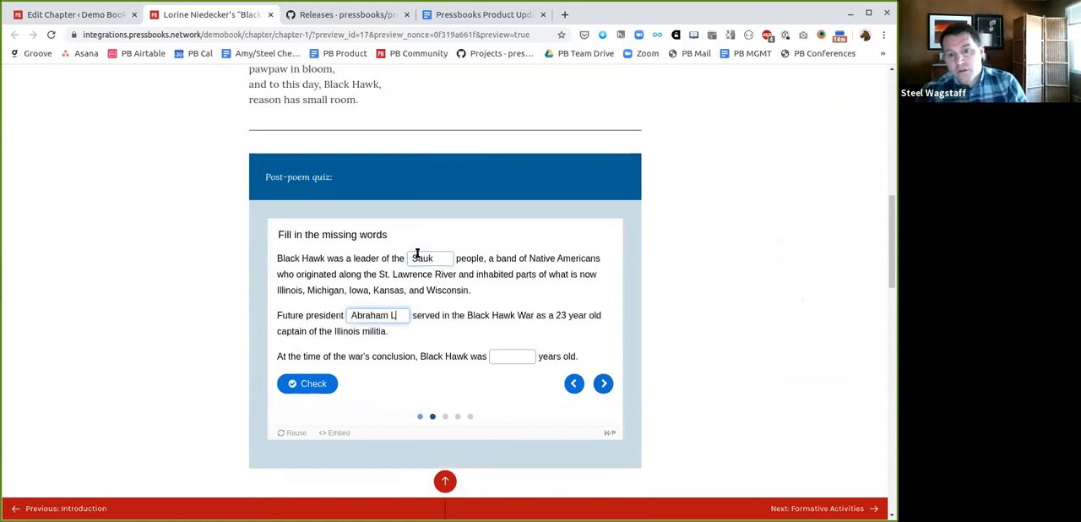
Step: Fill in Black Hawk's age blank, check the rhyme words, and scroll to the footer
text(coln)
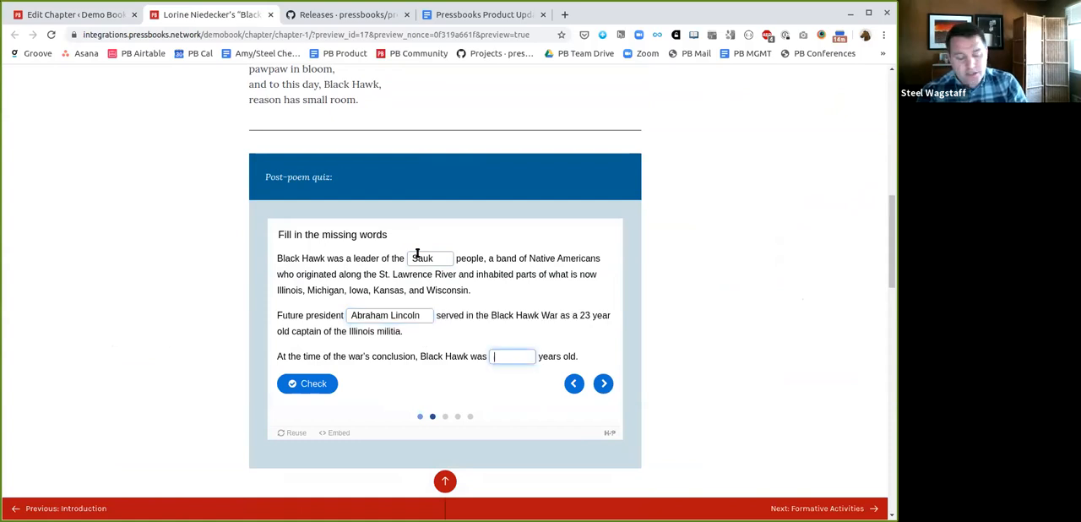
click(306, 384)
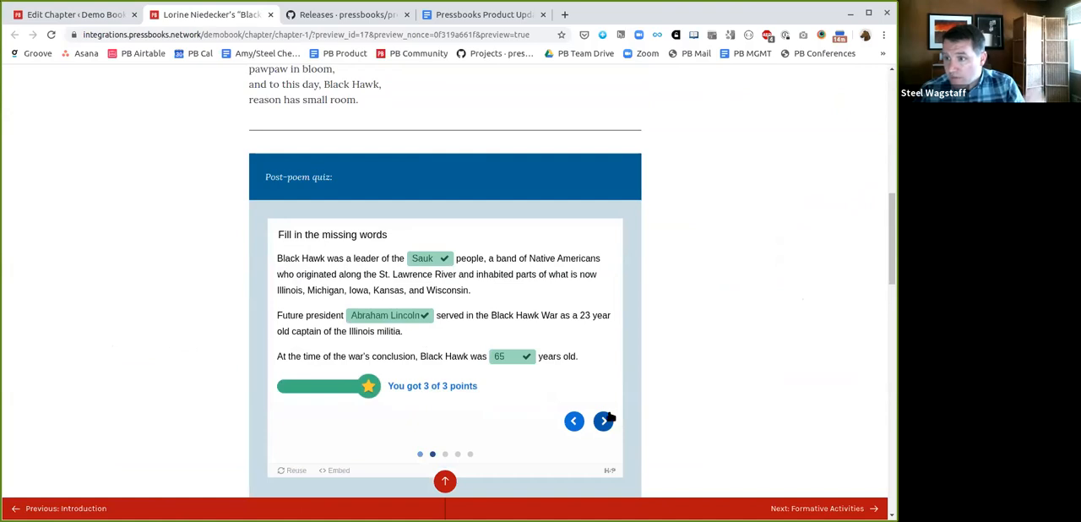
click(603, 420)
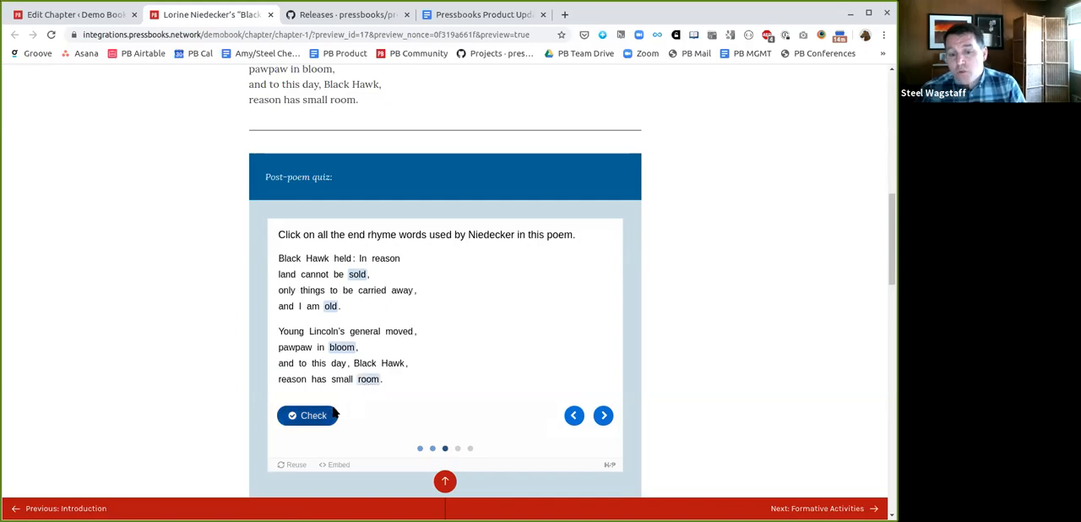
click(307, 415)
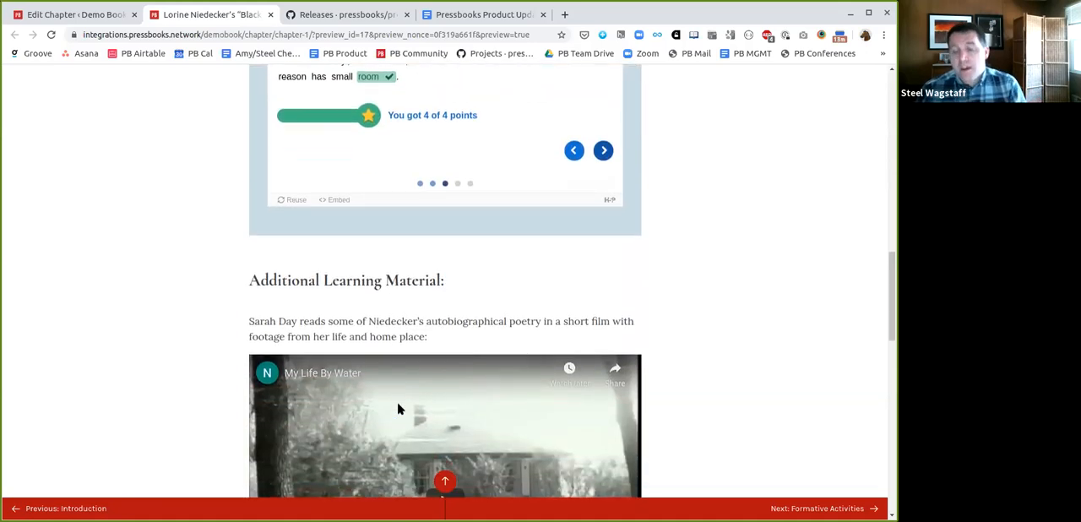
scroll(down, 3)
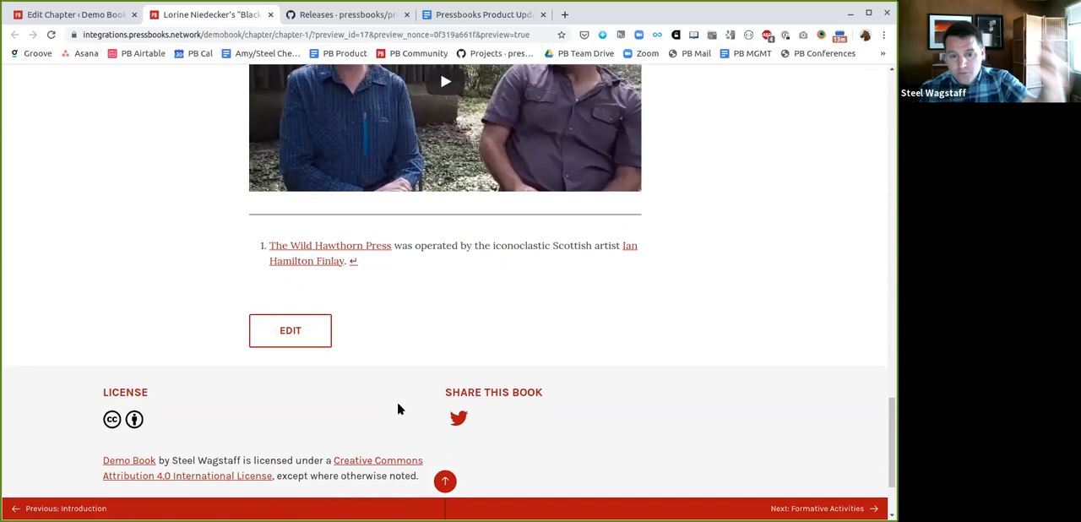
scroll(down, 3)
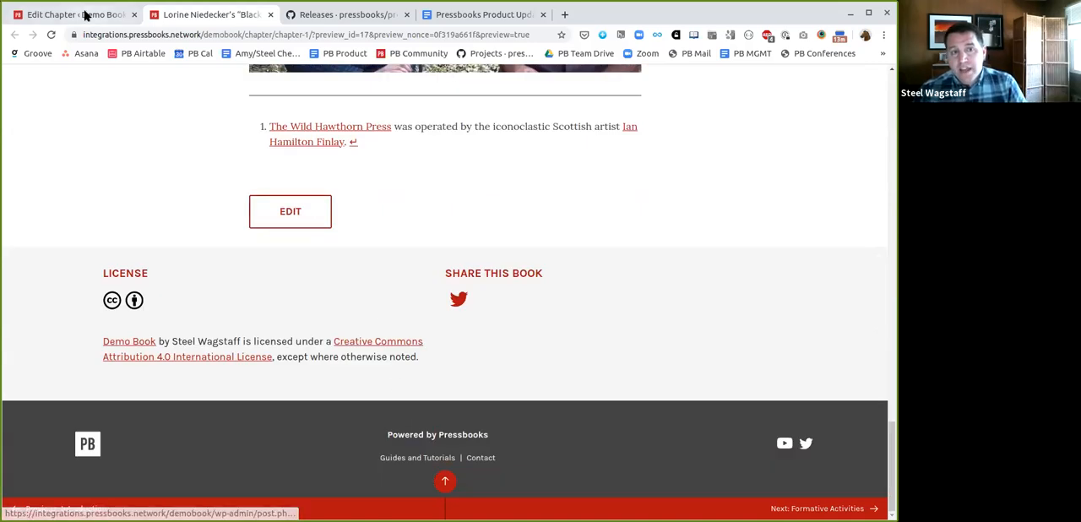
Step: In the chapter editor, add H5P activity 1 (Black Hawk, max score 10) to LMS grade reporting
click(290, 211)
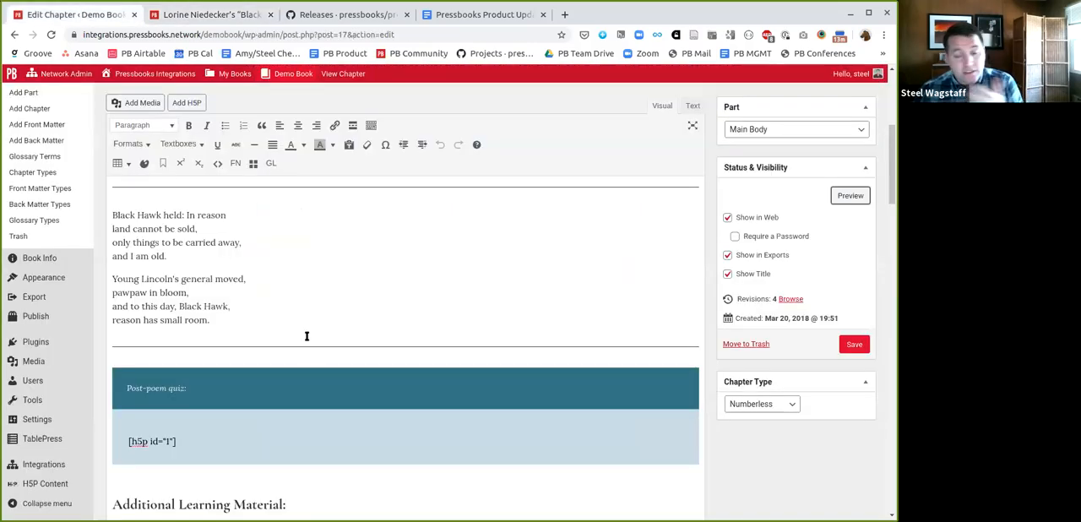
scroll(down, 3)
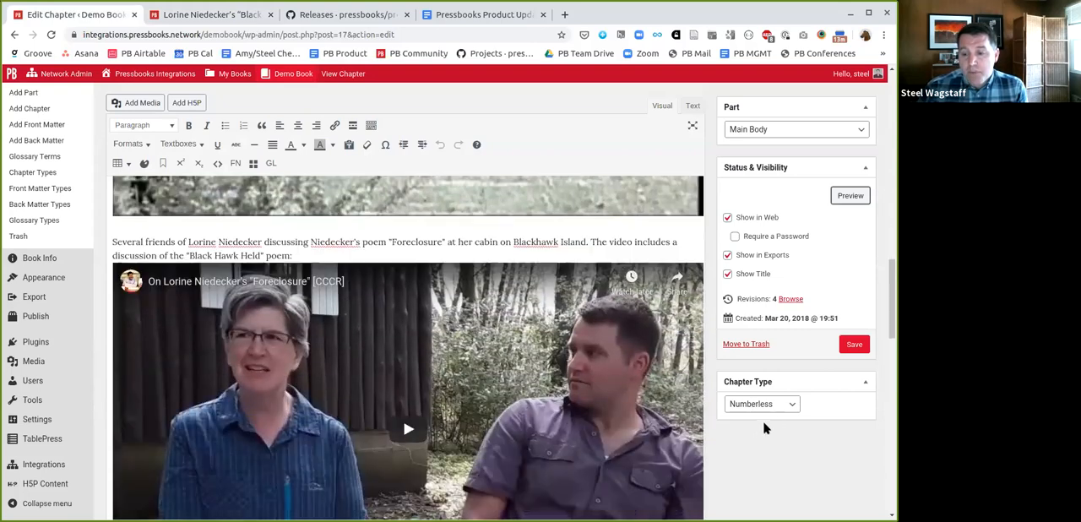
scroll(down, 3)
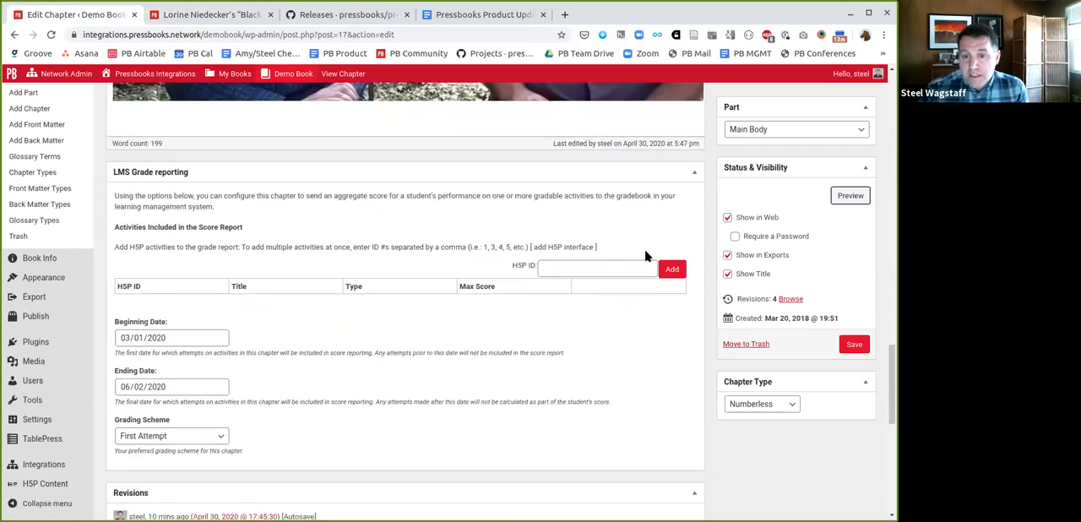
mouse_move(251, 317)
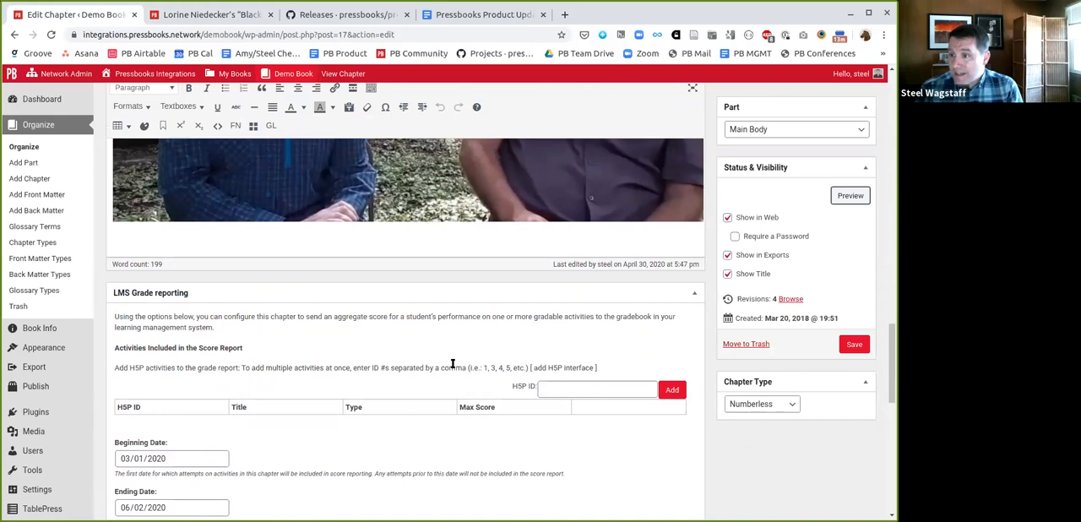
scroll(up, 3)
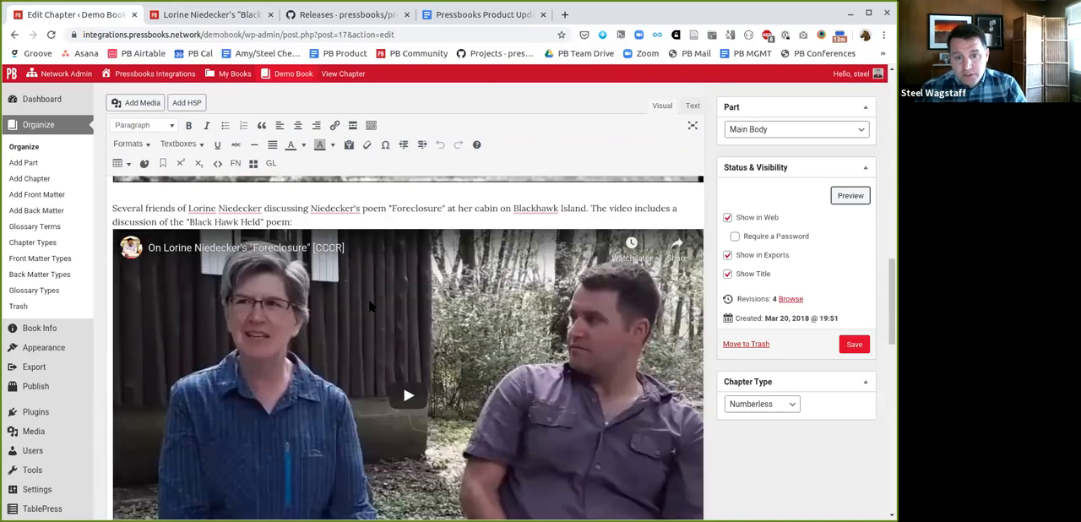
scroll(down, 3)
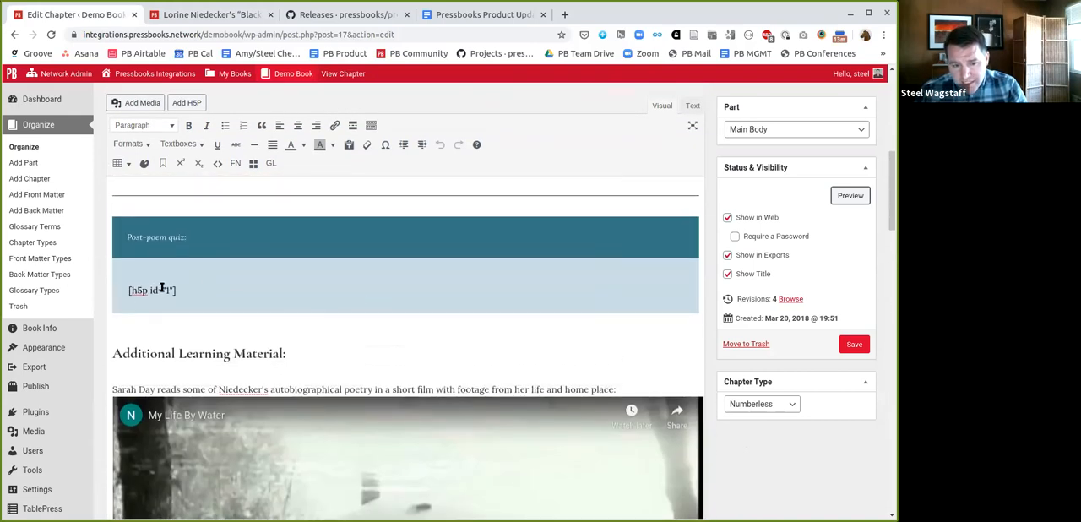
scroll(down, 3)
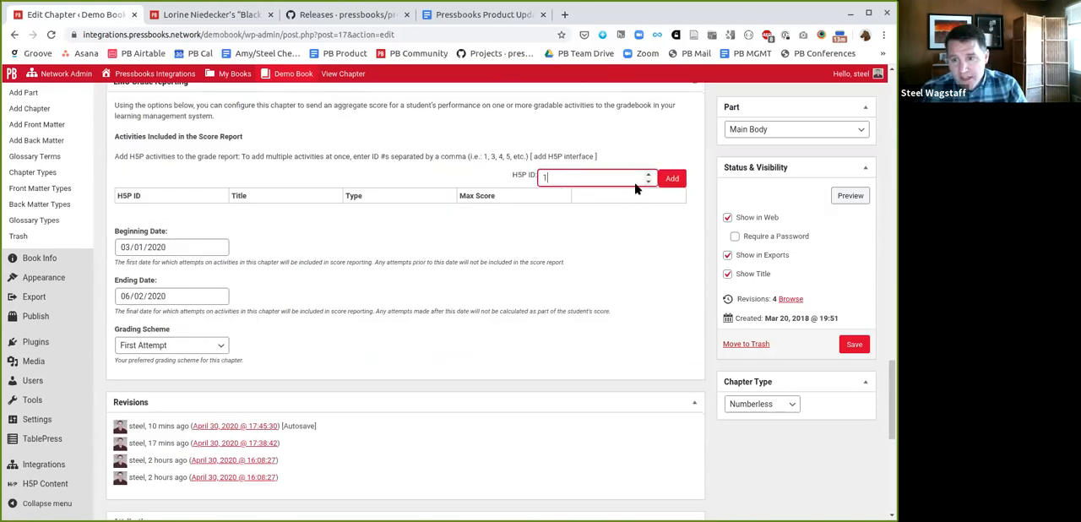
click(672, 178)
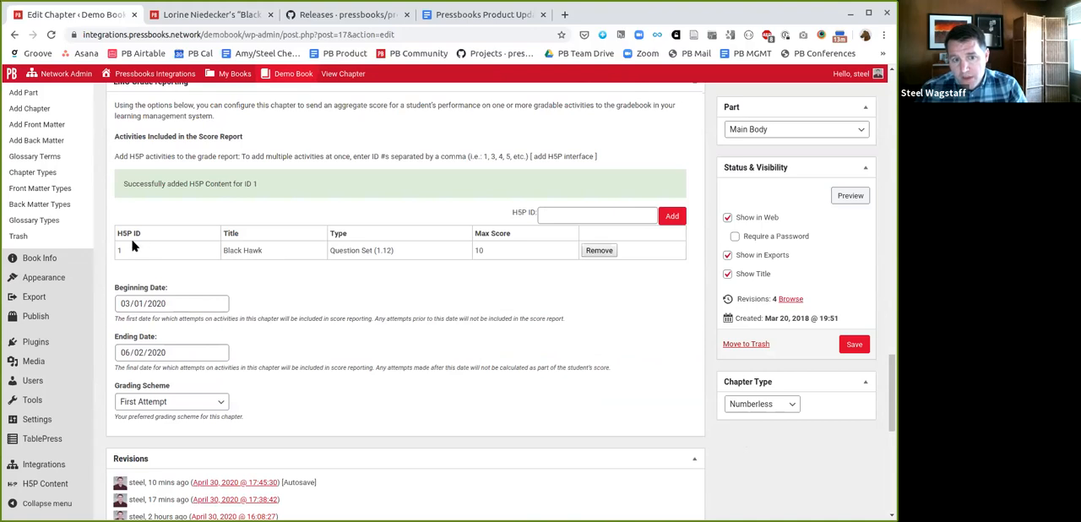
mouse_move(230, 246)
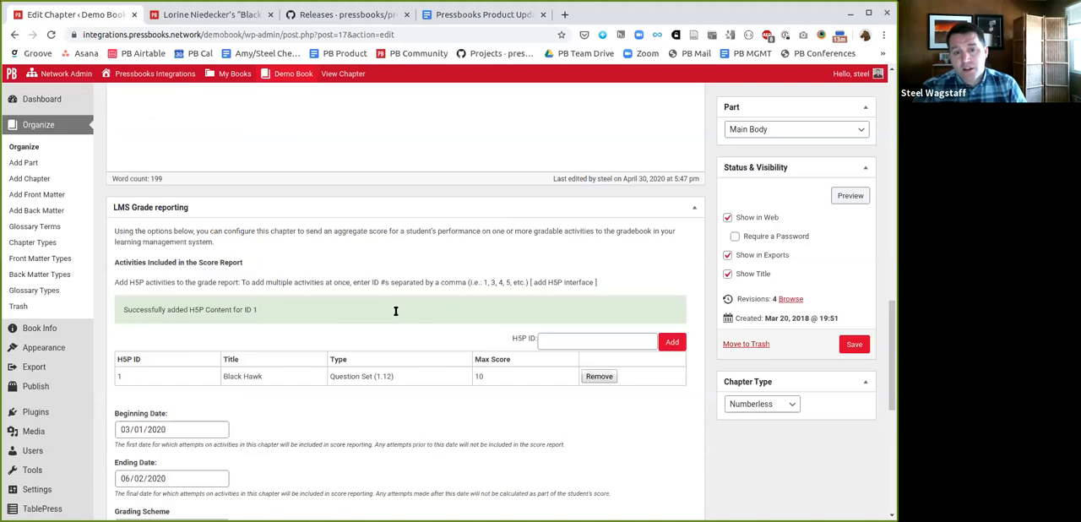
Step: Embed the Lang Pluralization H5P activity (ID 8) at the end of Publication history
scroll(up, 3)
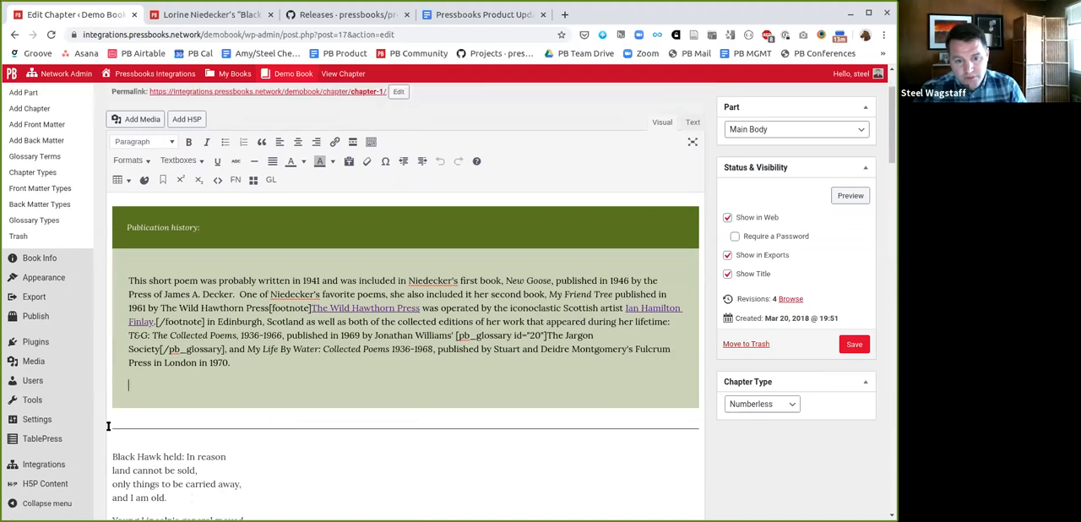
click(187, 118)
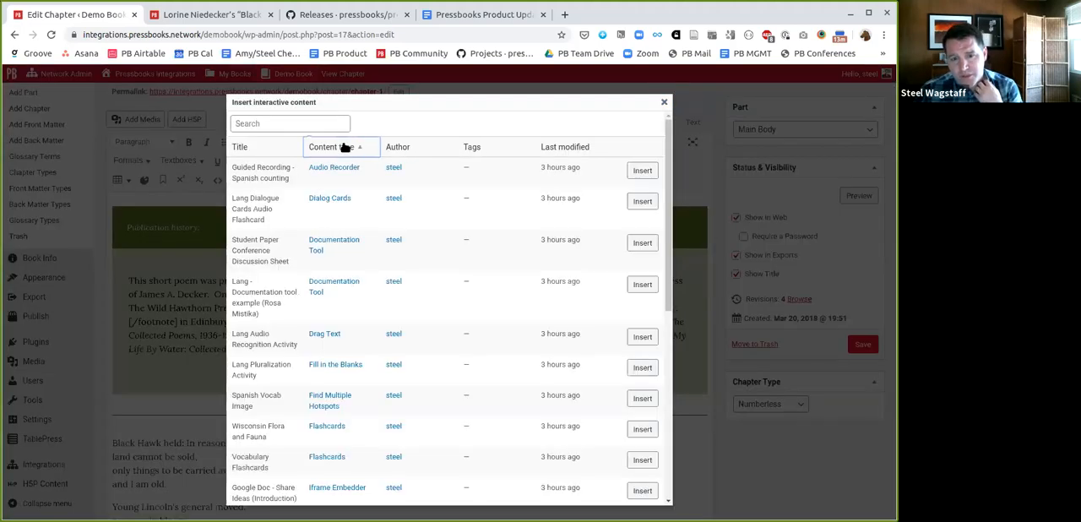
click(341, 147)
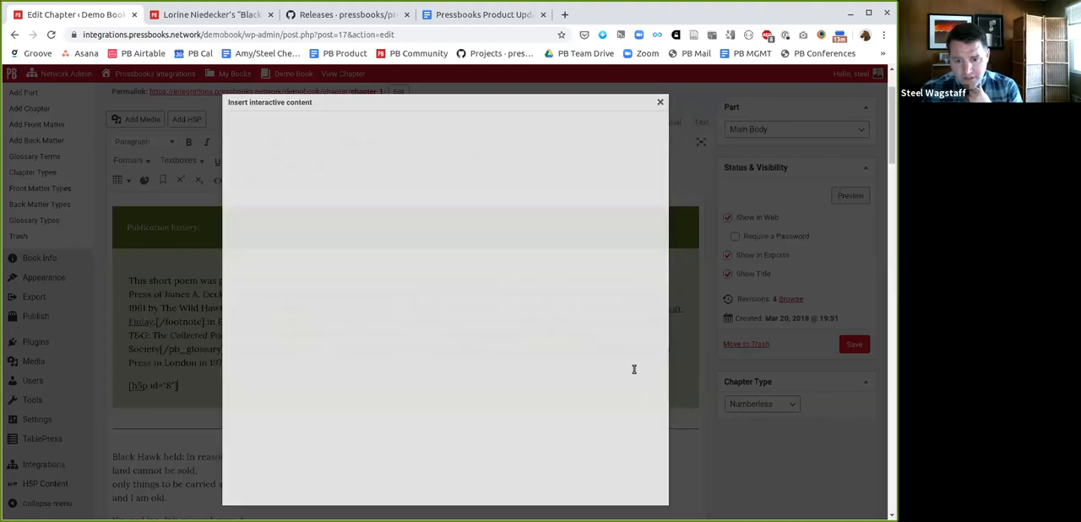
click(661, 102)
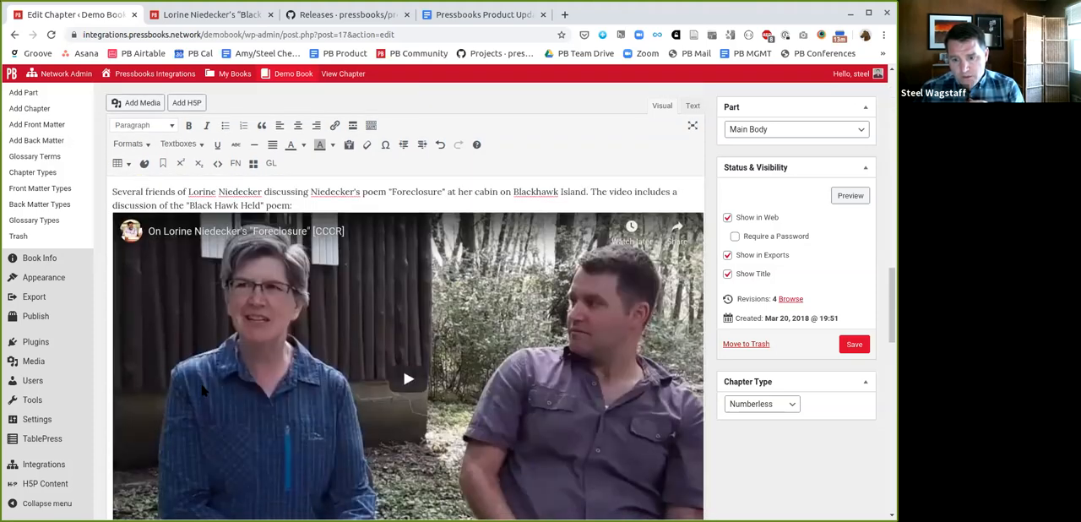
Step: Save the chapter, then add H5P activity 8 to grade reporting and update it
scroll(down, 3)
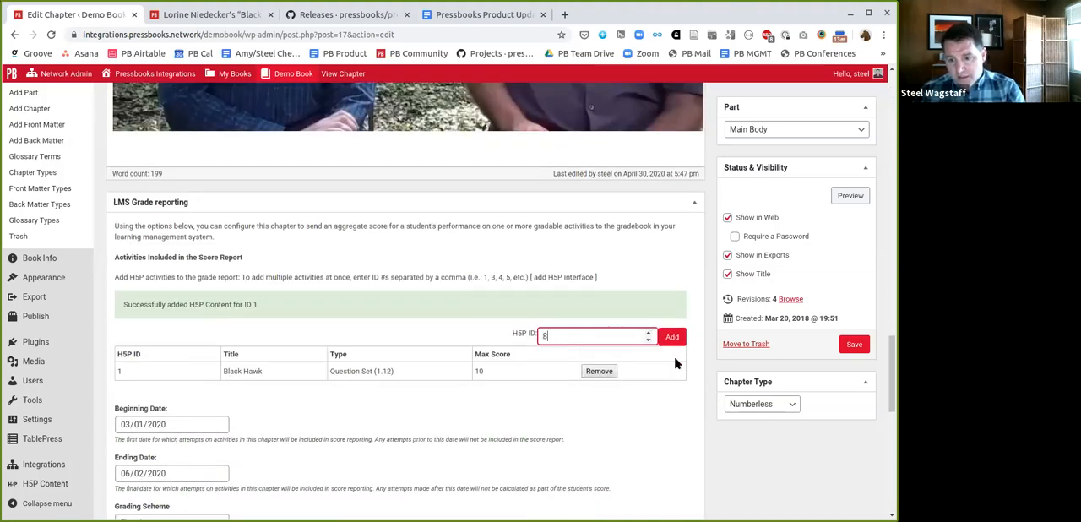
click(672, 336)
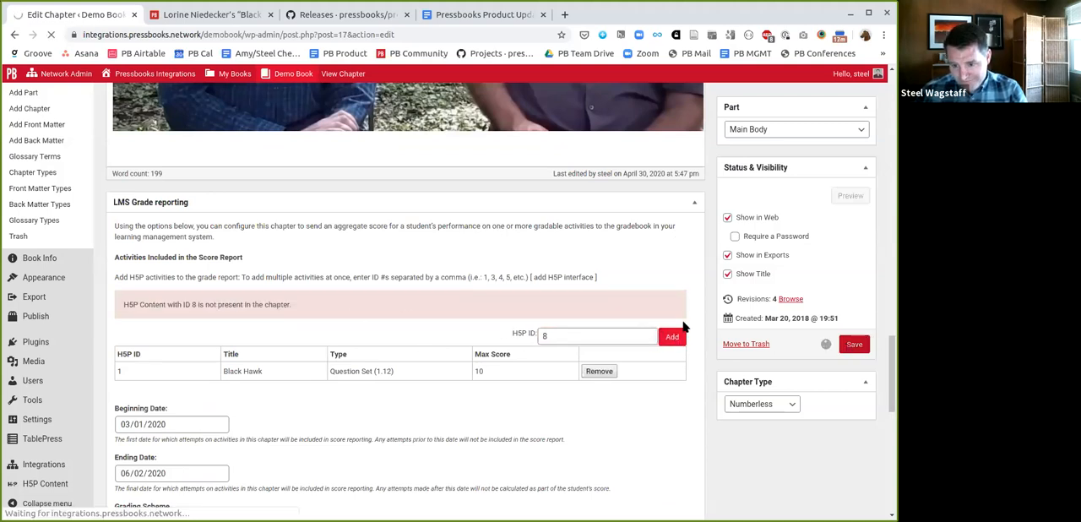
click(854, 343)
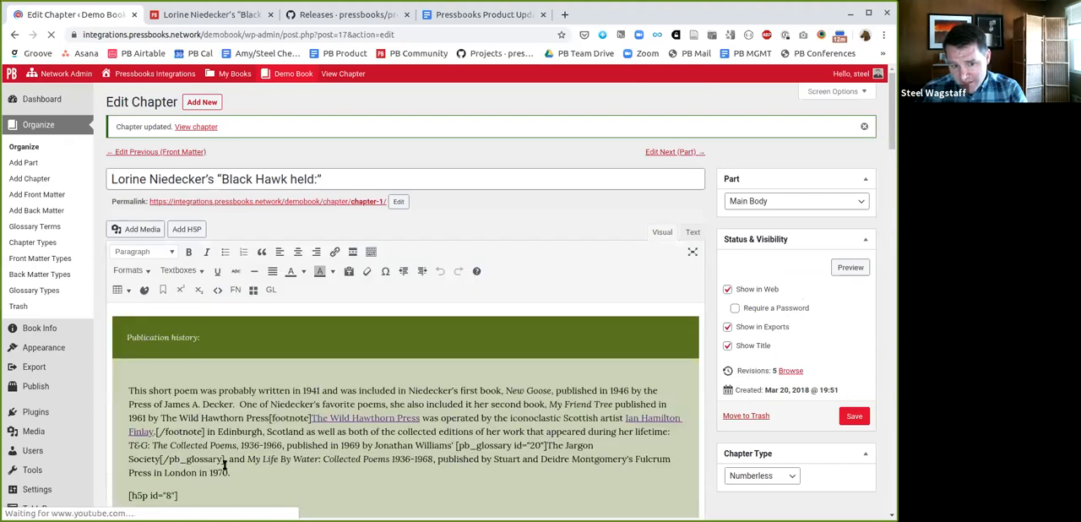
scroll(down, 3)
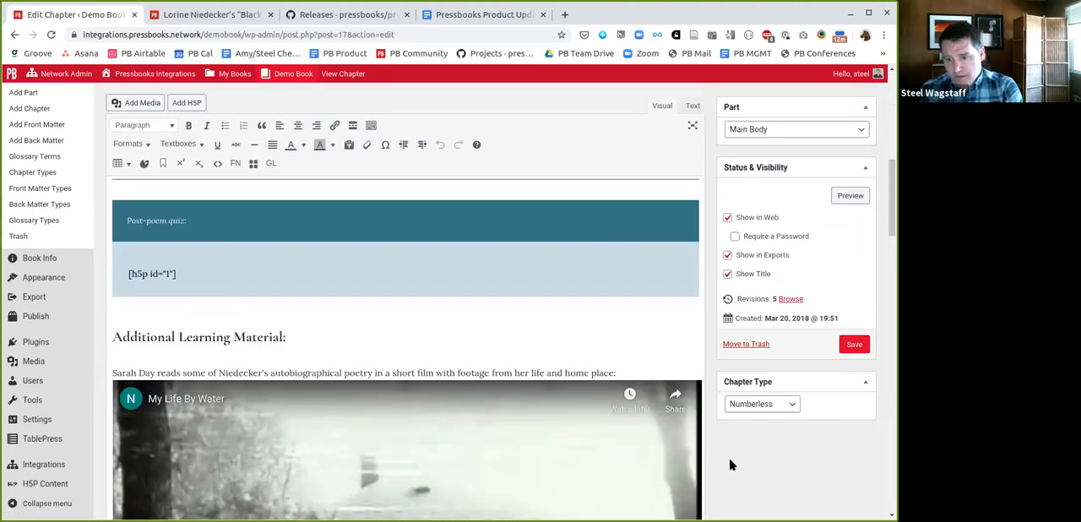
scroll(down, 3)
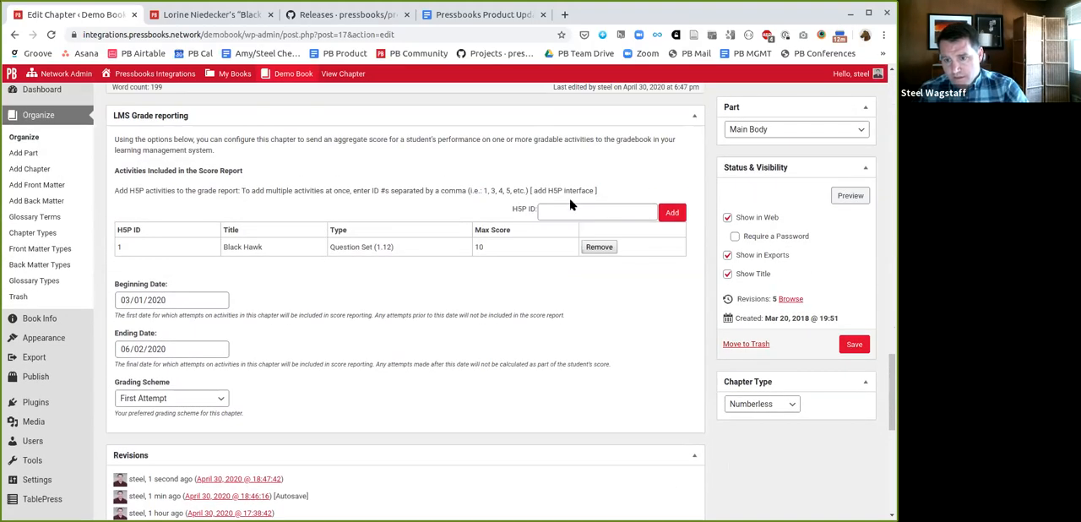
click(672, 212)
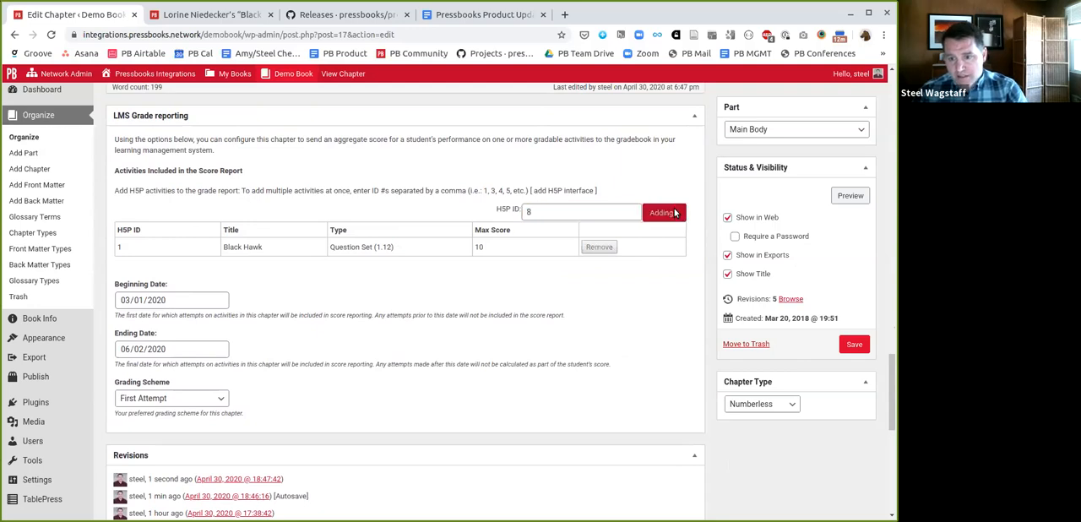
click(664, 212)
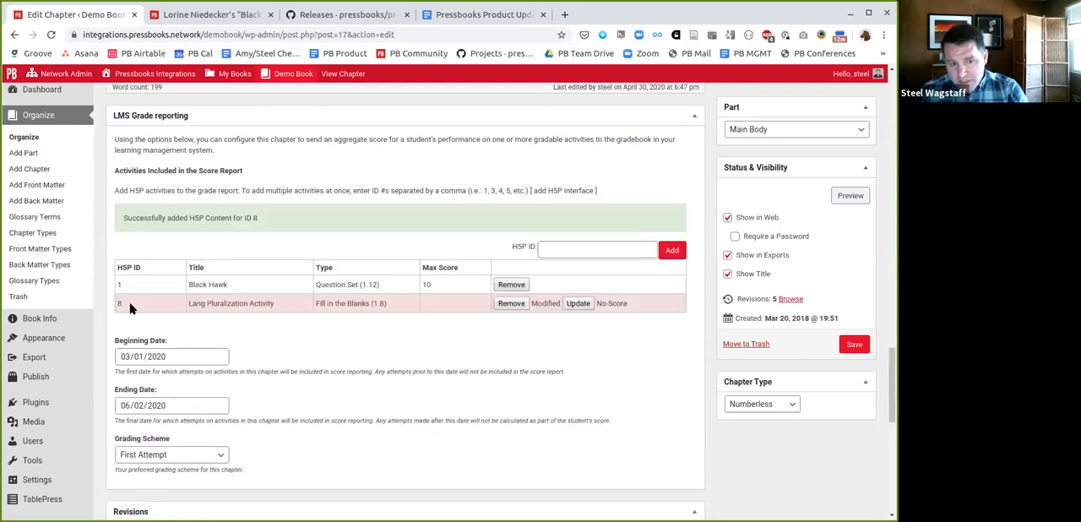
mouse_move(427, 309)
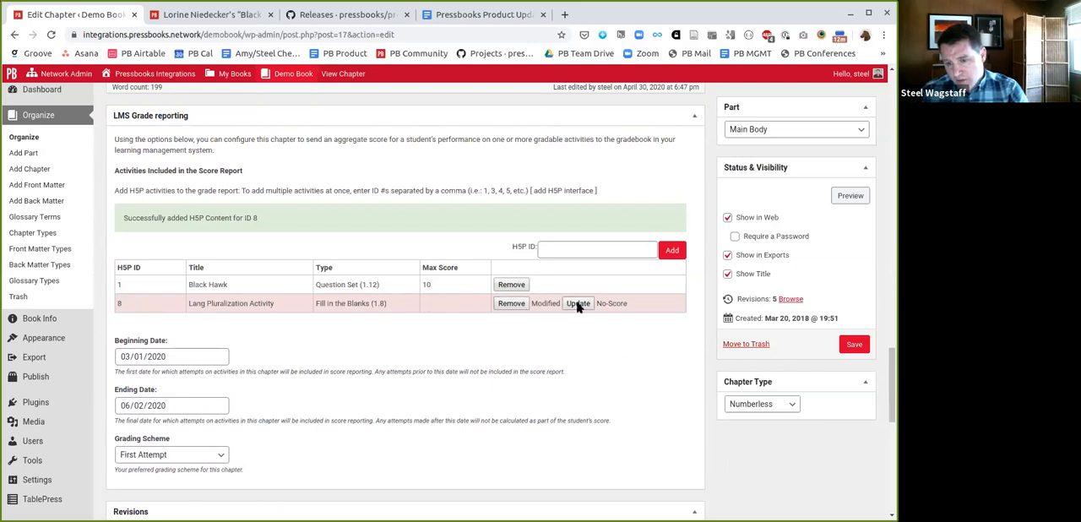
click(511, 302)
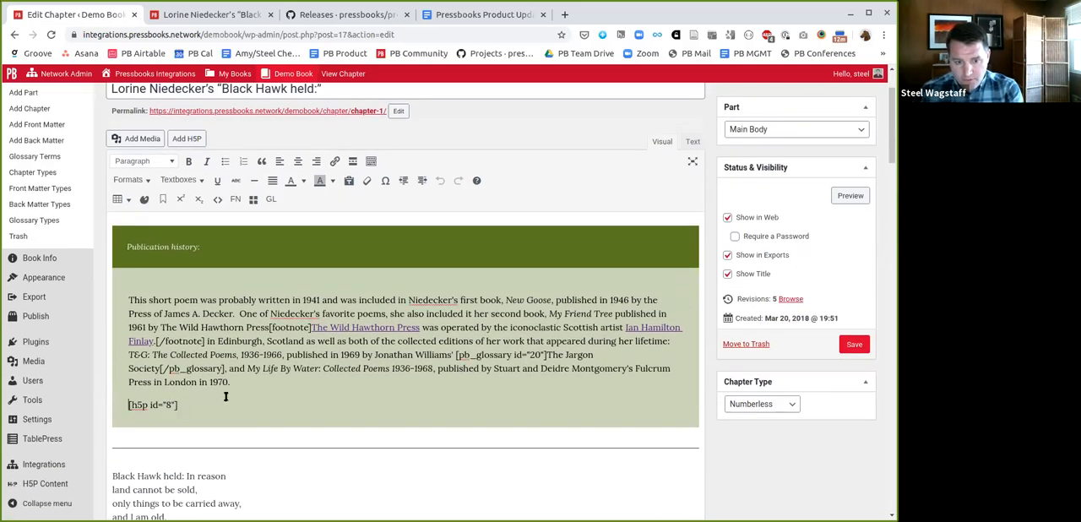
Step: Embed the Wisconsin Flora and Fauna activity, save the chapter, and review the grade reporting table
scroll(up, 3)
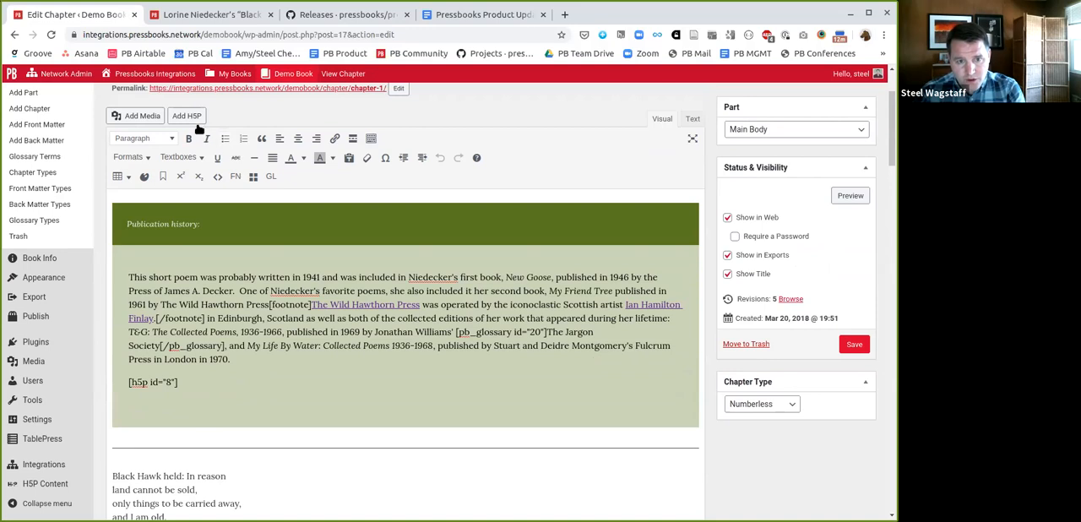
click(187, 116)
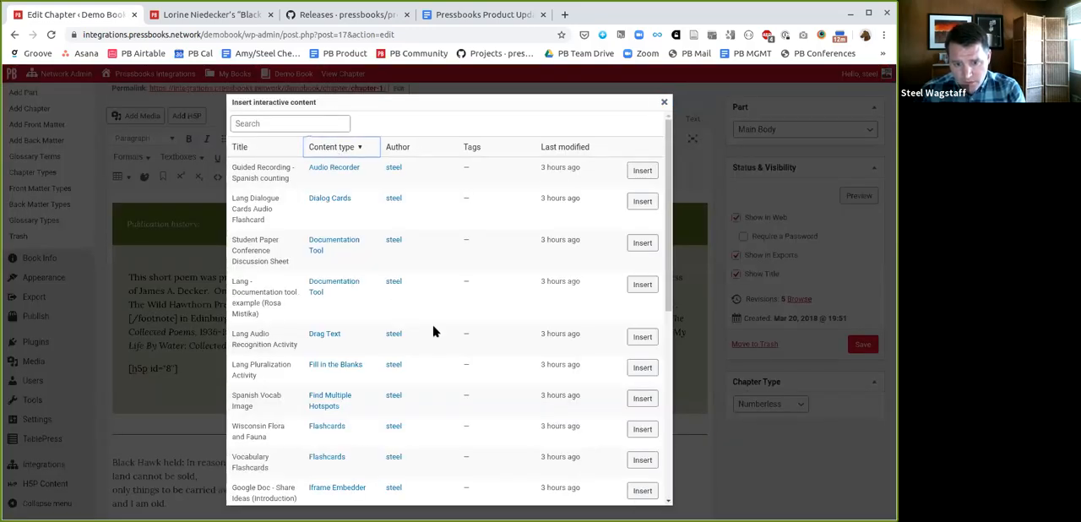
scroll(down, 3)
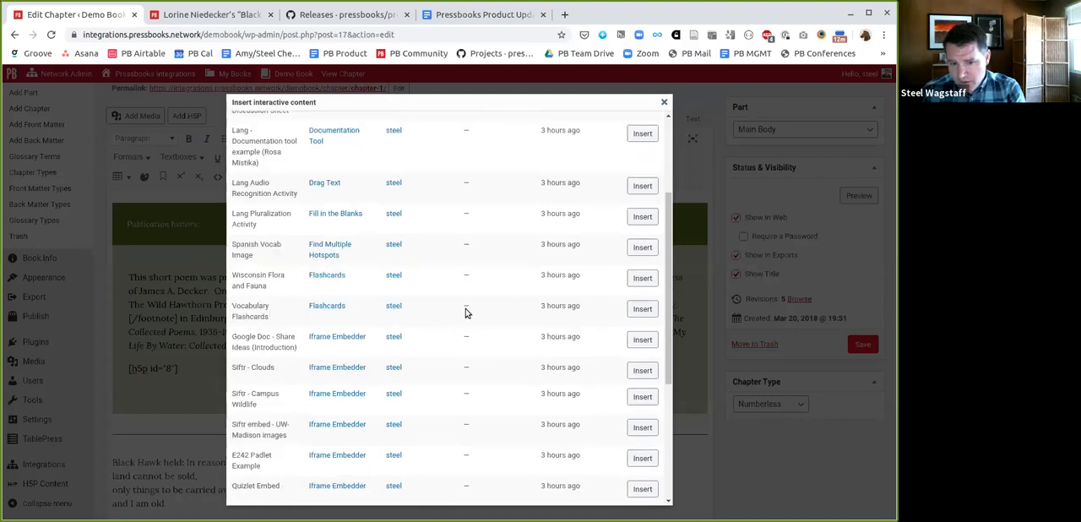
click(664, 102)
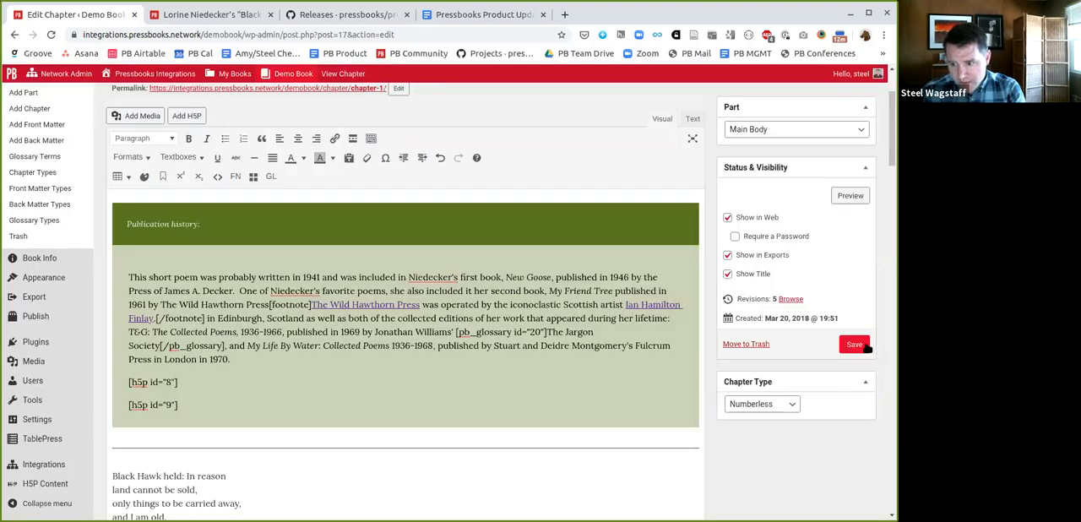
click(854, 344)
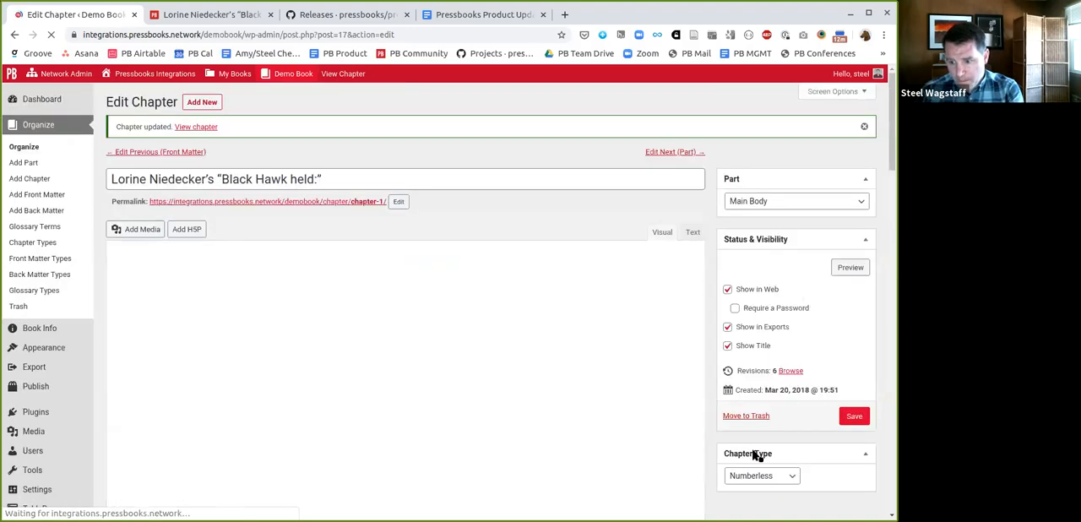
scroll(down, 3)
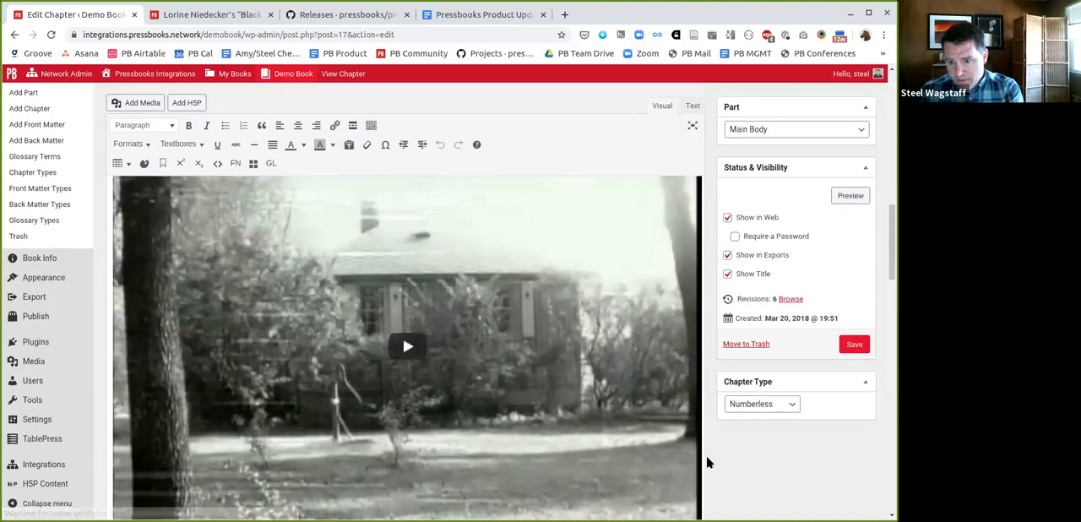
scroll(down, 3)
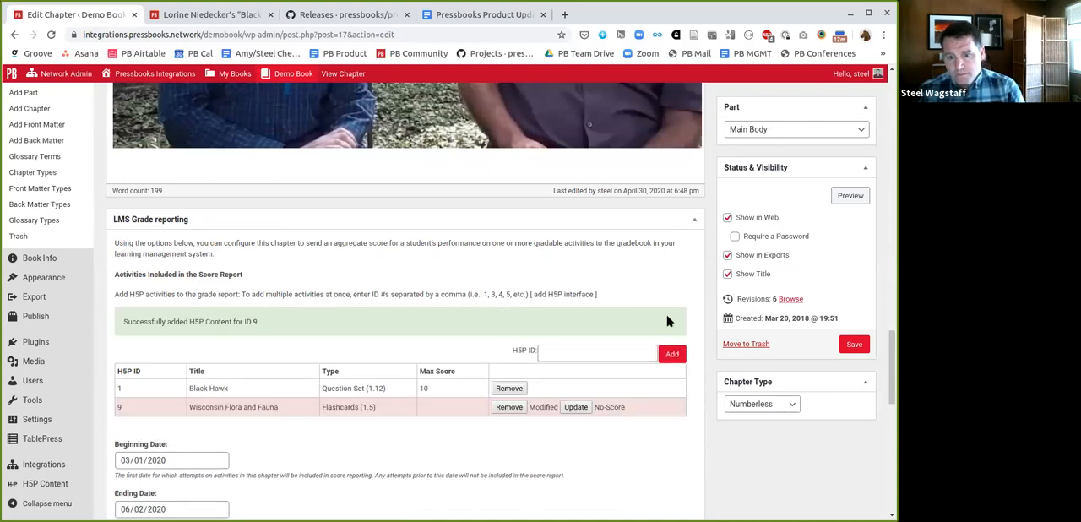
mouse_move(549, 398)
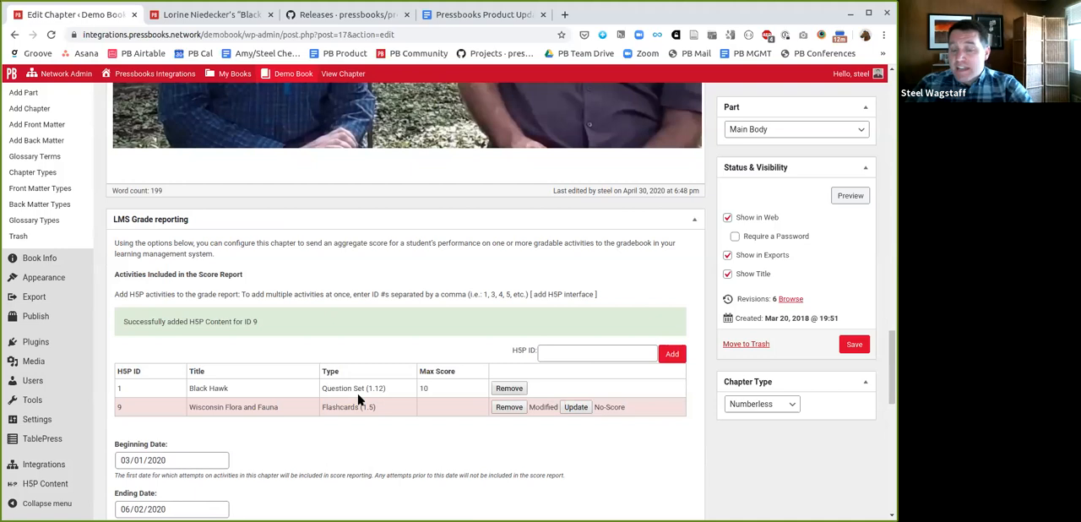
scroll(down, 3)
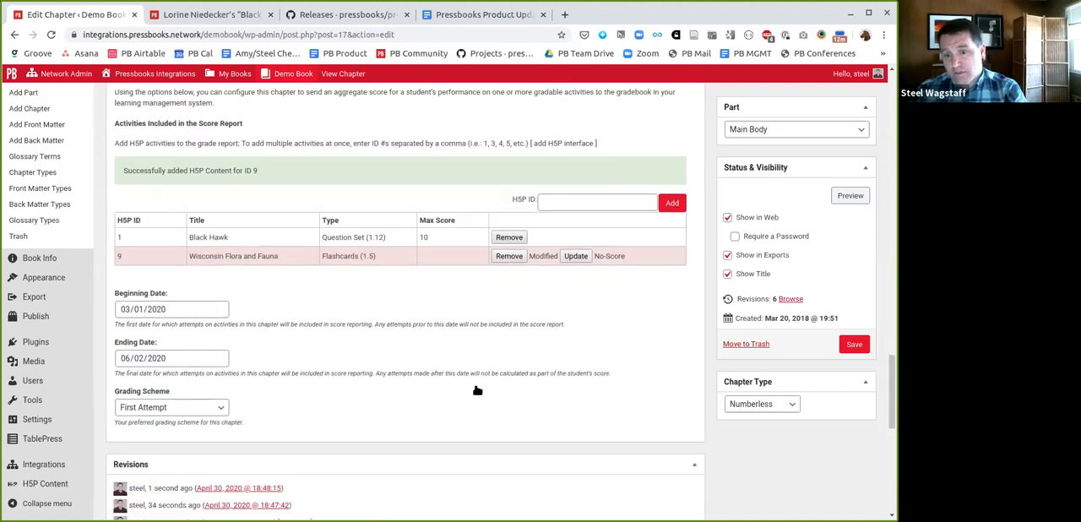
click(169, 309)
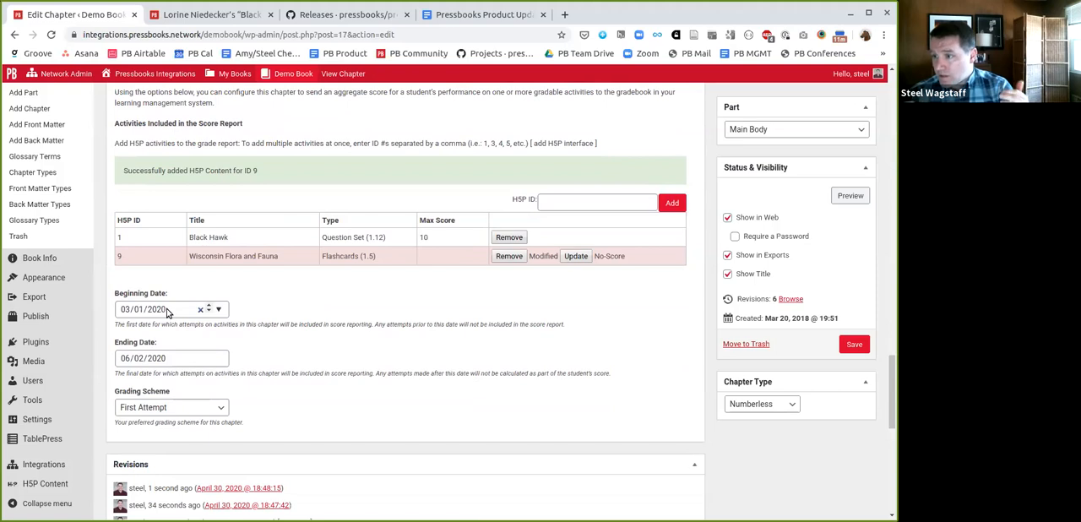
click(169, 309)
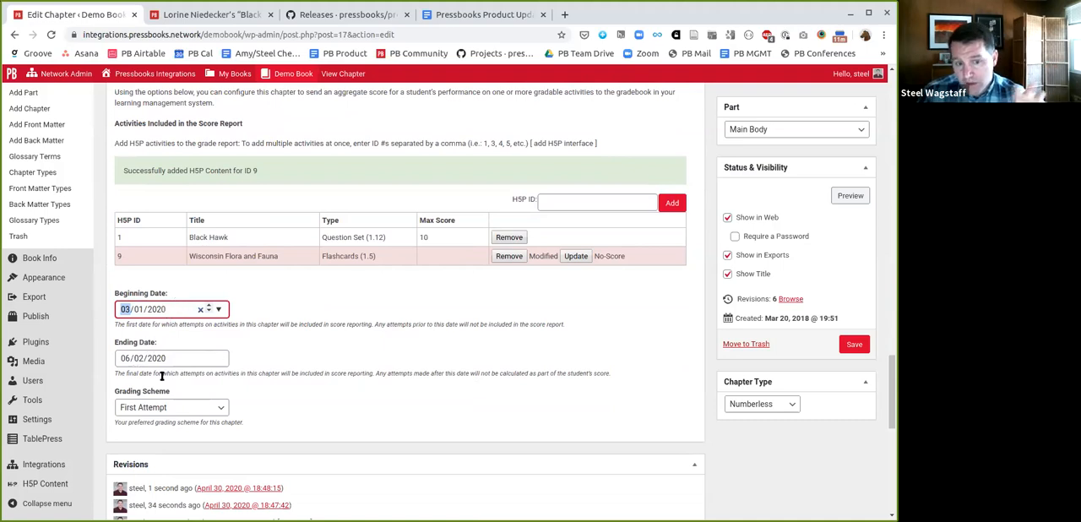
mouse_move(295, 326)
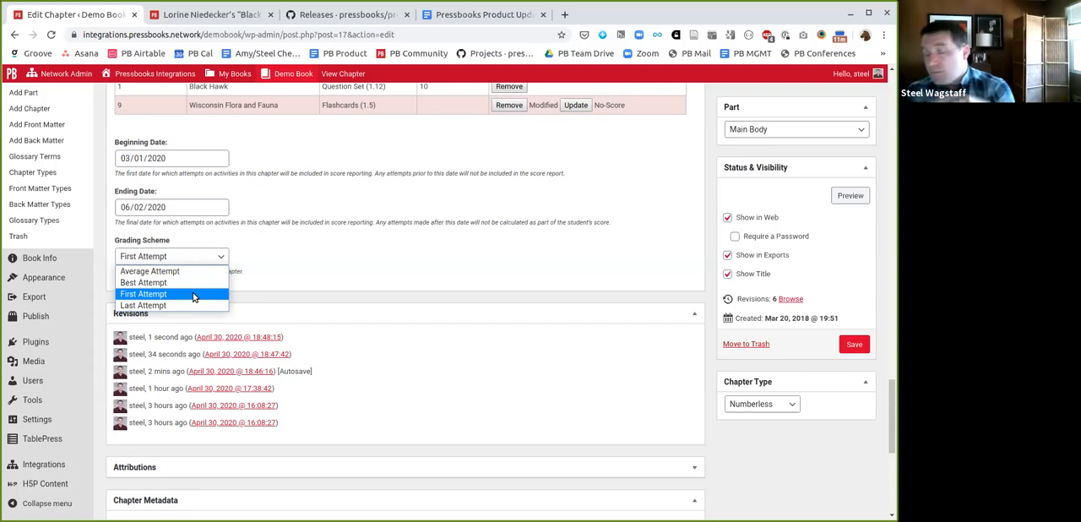
mouse_move(142, 305)
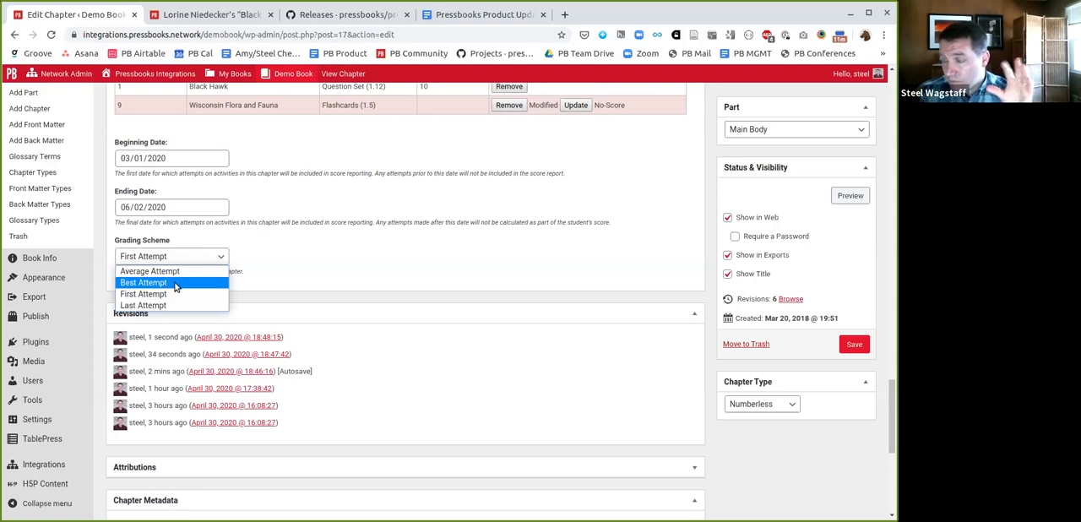
mouse_move(150, 272)
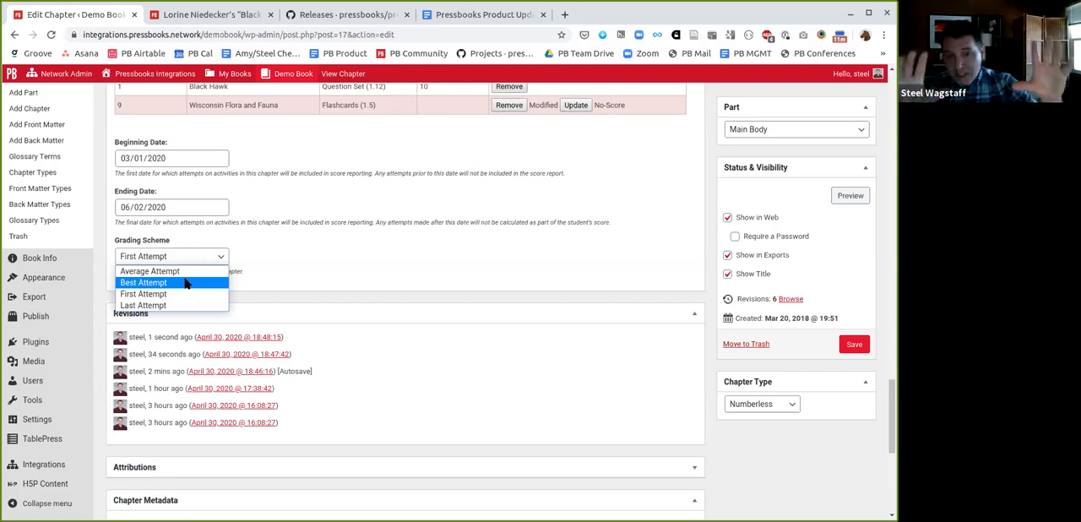
click(143, 294)
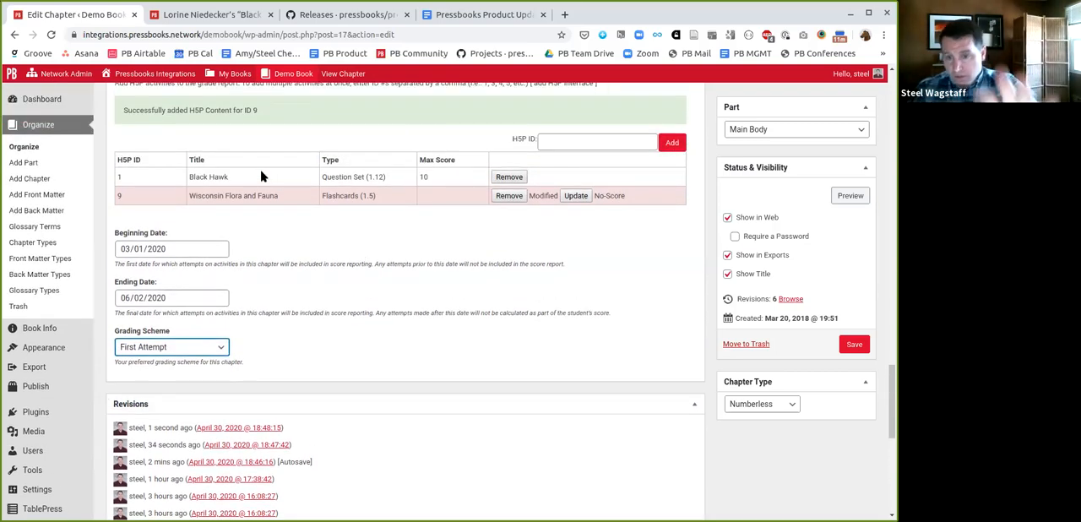
mouse_move(660, 314)
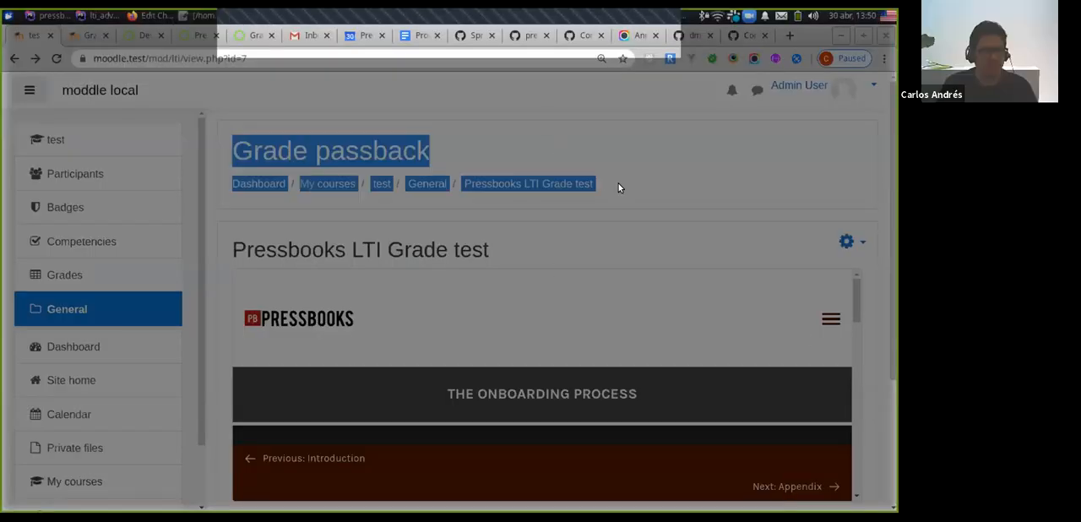
Step: Resave the Pressbooks LTI Grade test tool settings and relaunch the activity
click(625, 146)
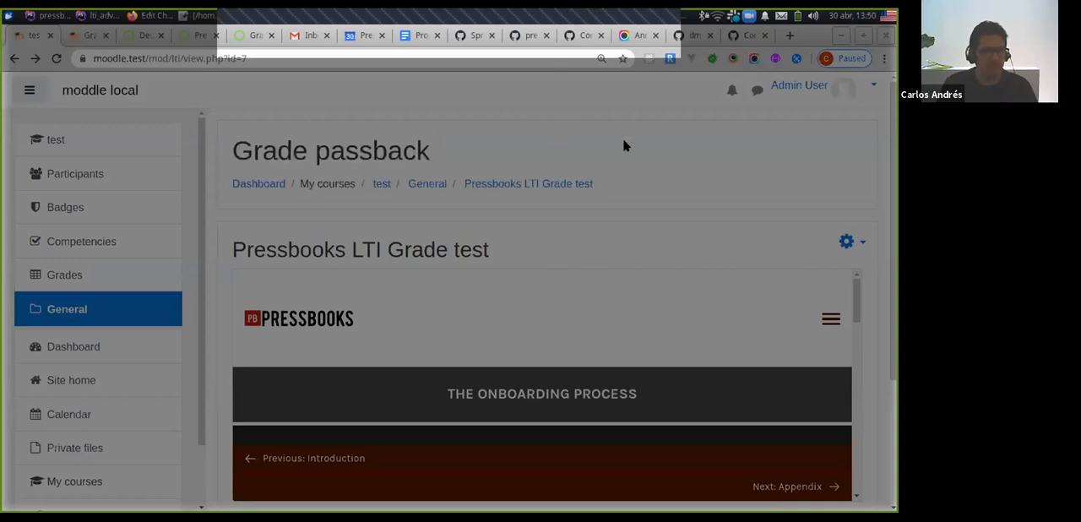
mouse_move(108, 100)
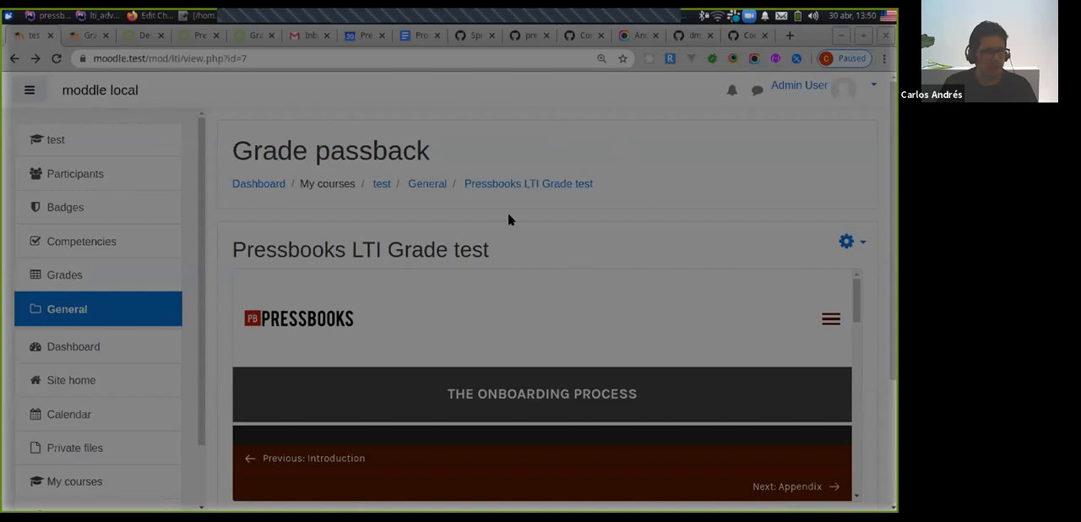
scroll(down, 3)
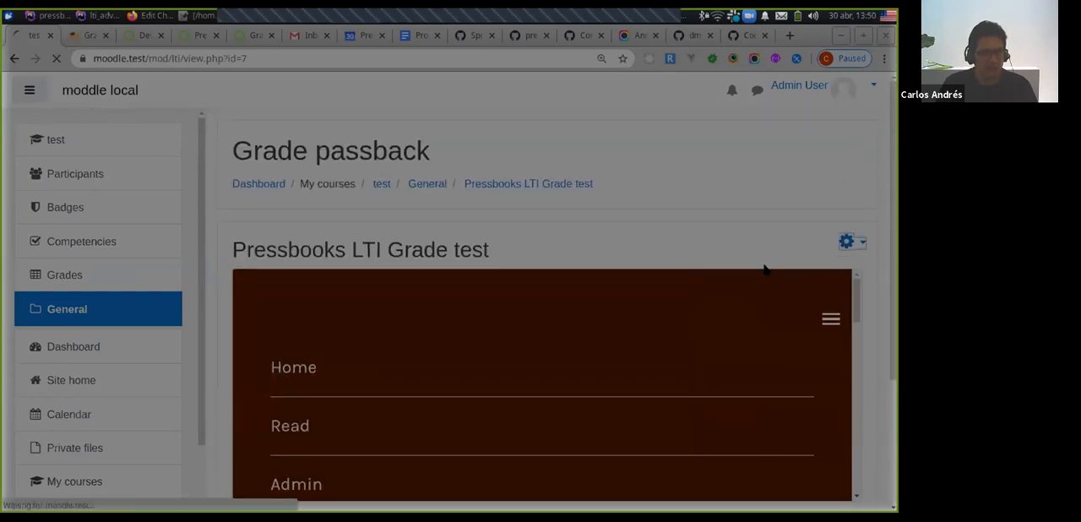
click(852, 241)
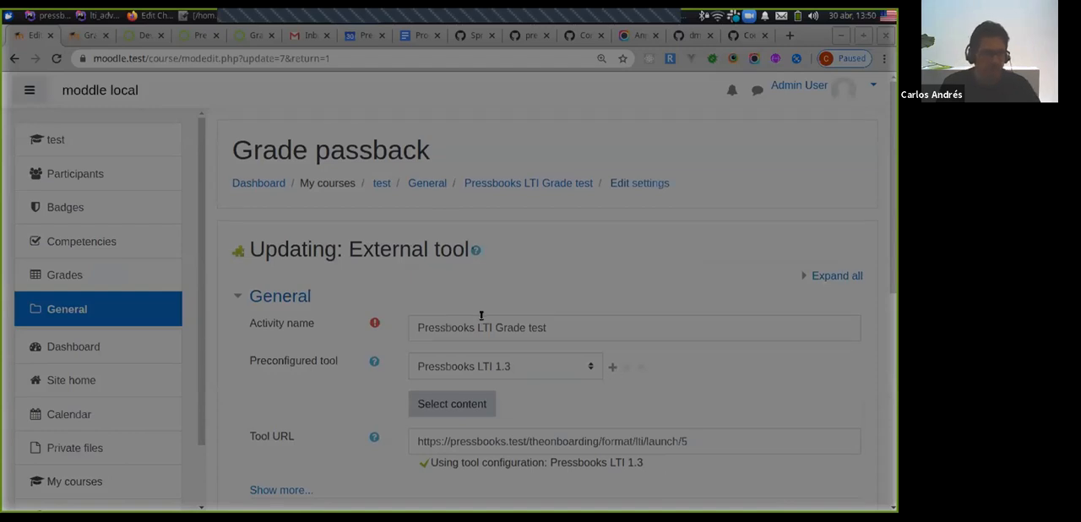
scroll(down, 3)
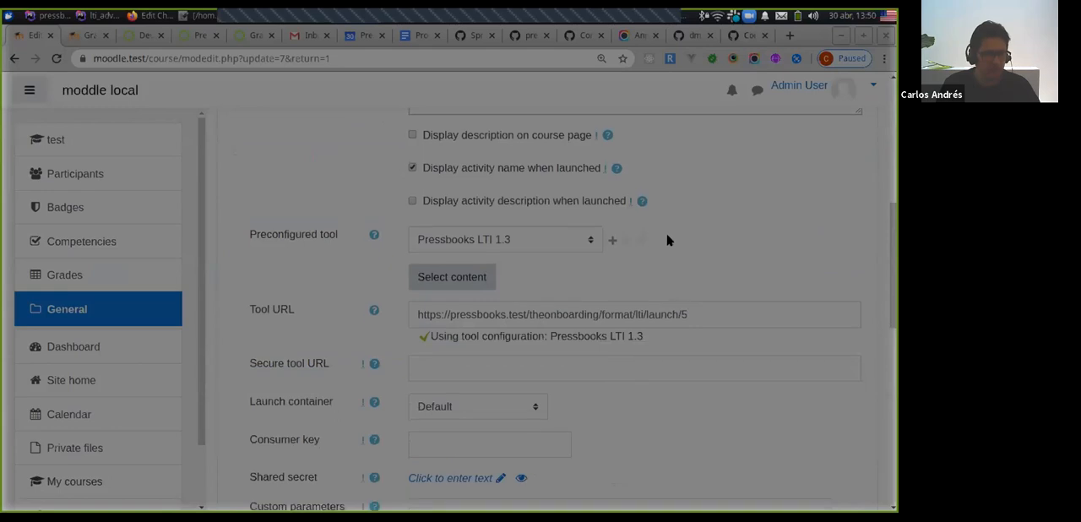
scroll(down, 3)
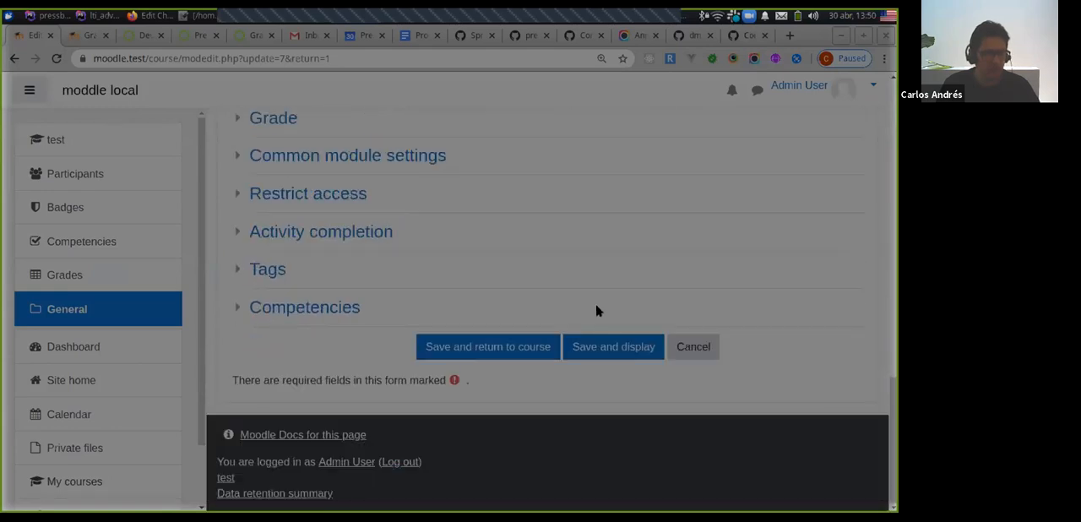
click(613, 346)
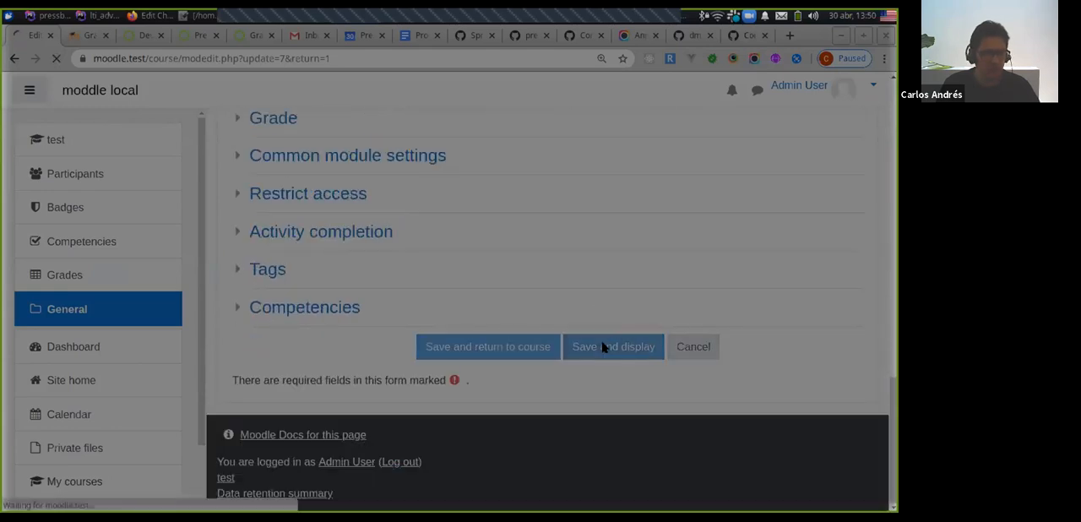
click(614, 346)
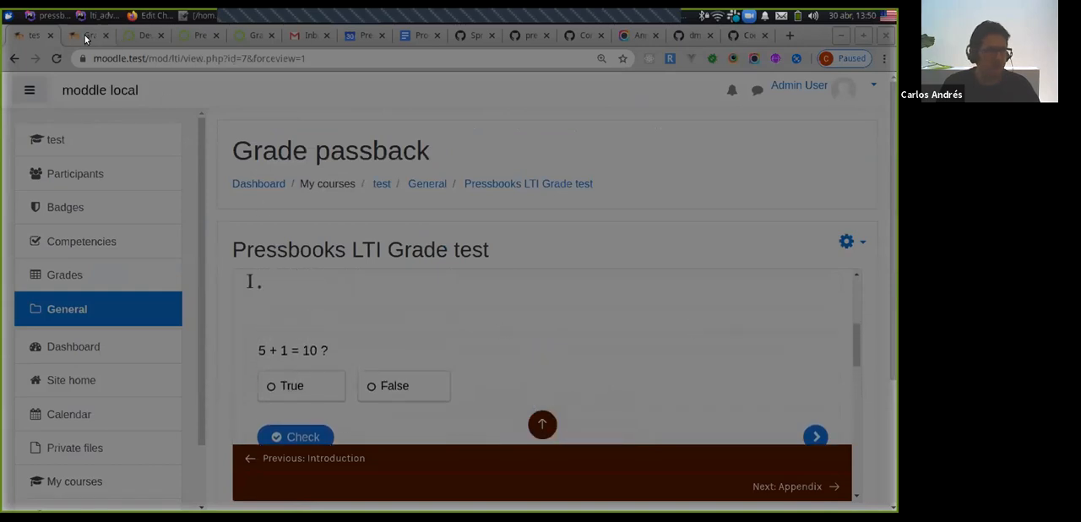
Step: Return to the Pressbooks chapter editor and view its LMS grade reporting section
click(64, 275)
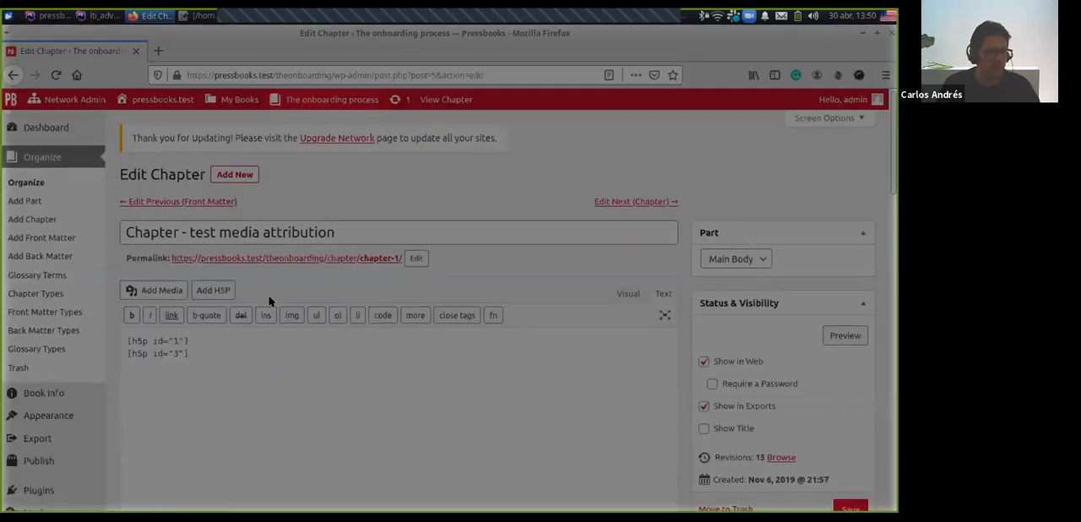
scroll(down, 3)
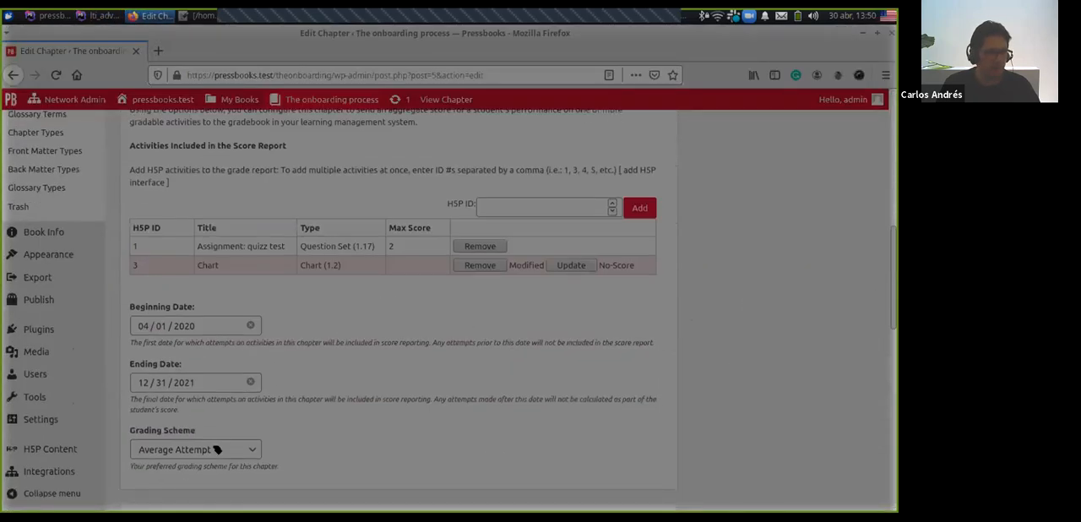
scroll(up, 3)
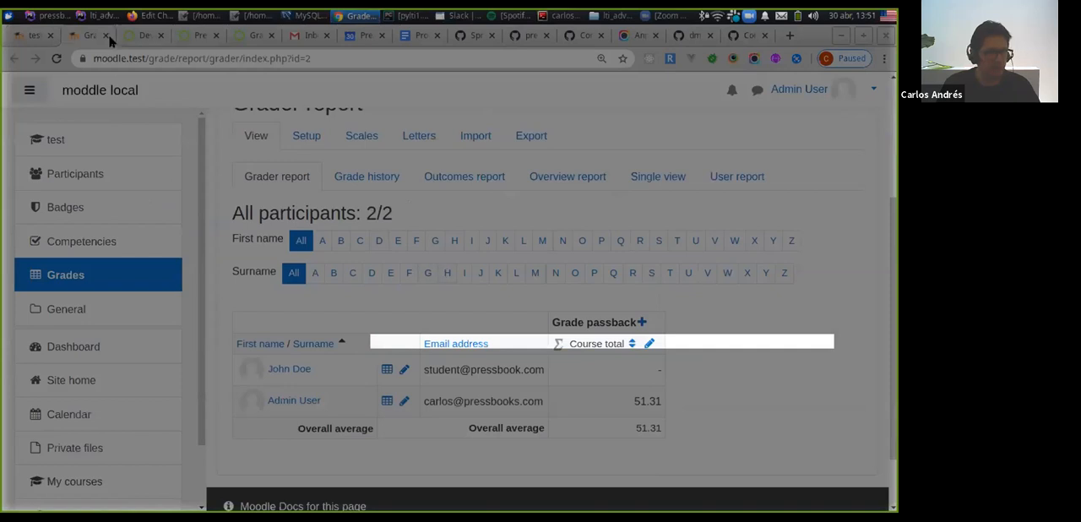
Step: Answer and submit the embedded quiz for a 0/2 result, then check the grades
double_click(648, 400)
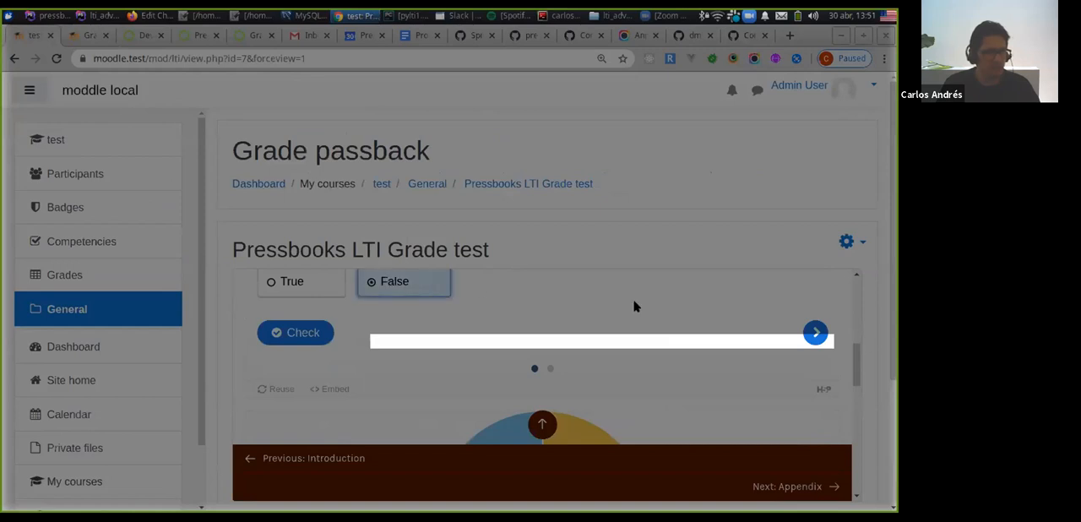
click(815, 332)
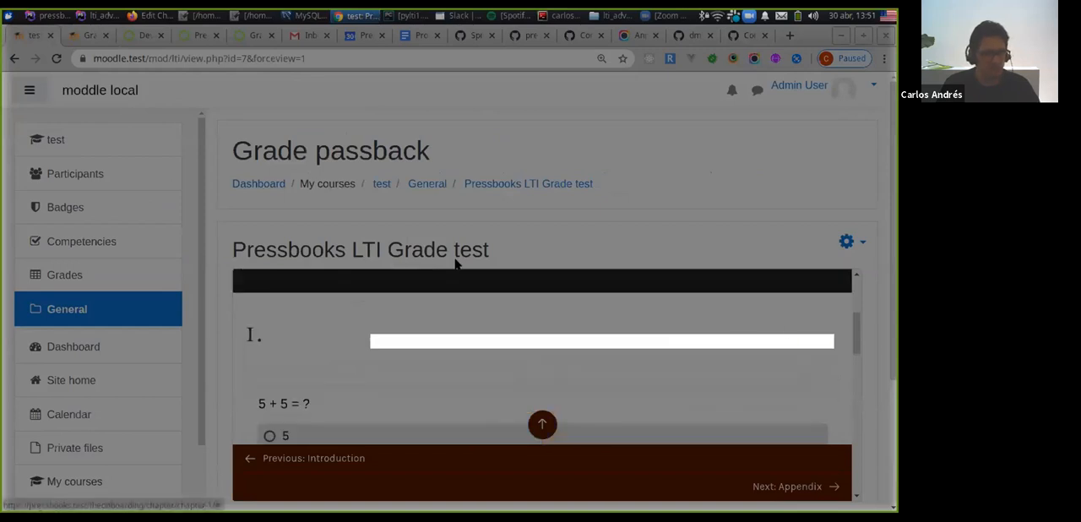
scroll(down, 3)
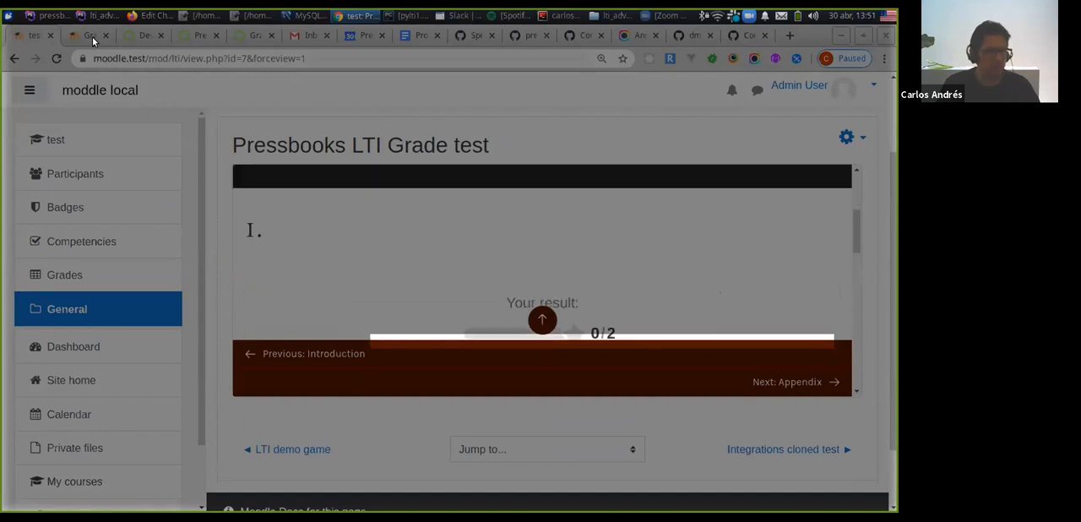
click(65, 275)
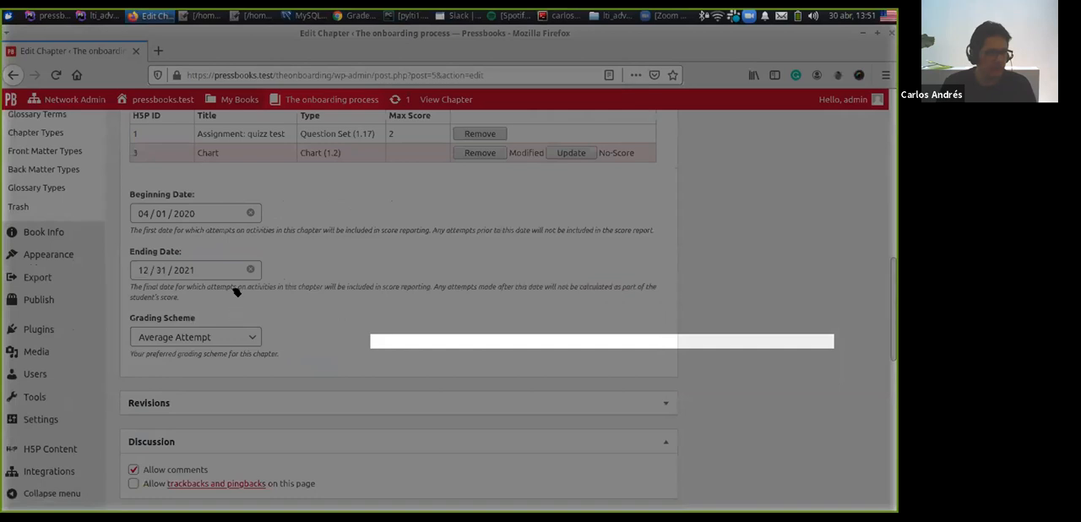
mouse_move(233, 312)
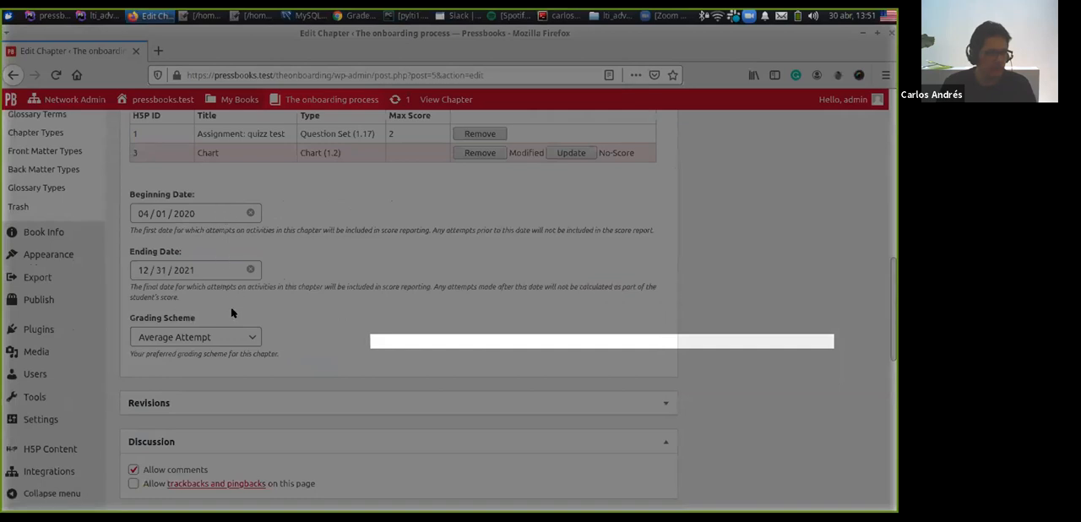
Step: Switch the chapter grading scheme to Last Attempt and save the chapter
click(194, 336)
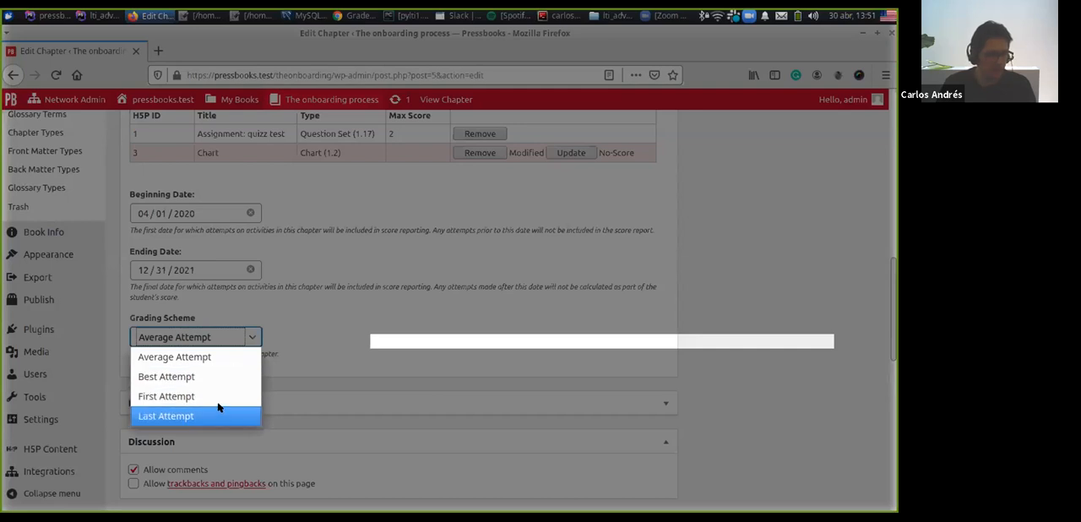
click(166, 416)
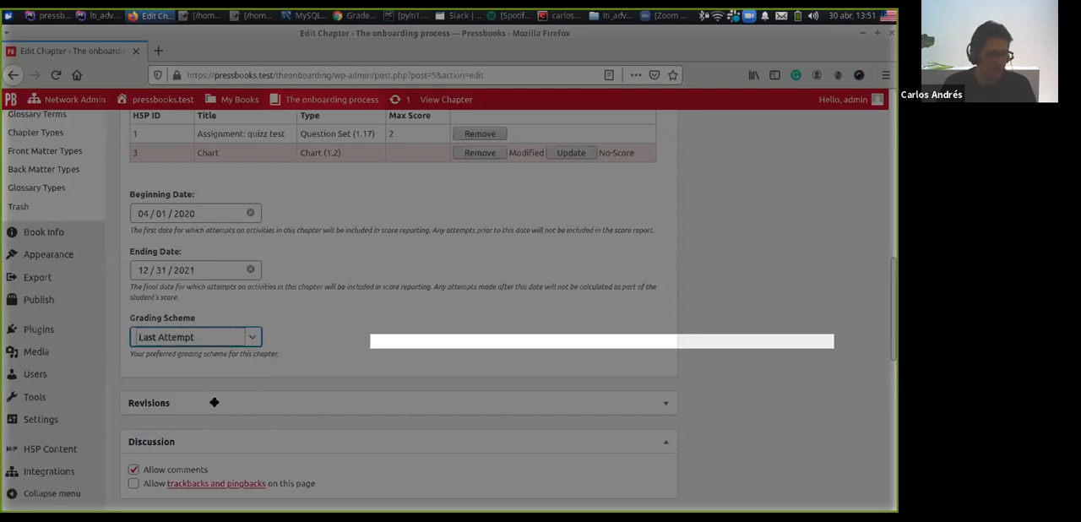
scroll(up, 3)
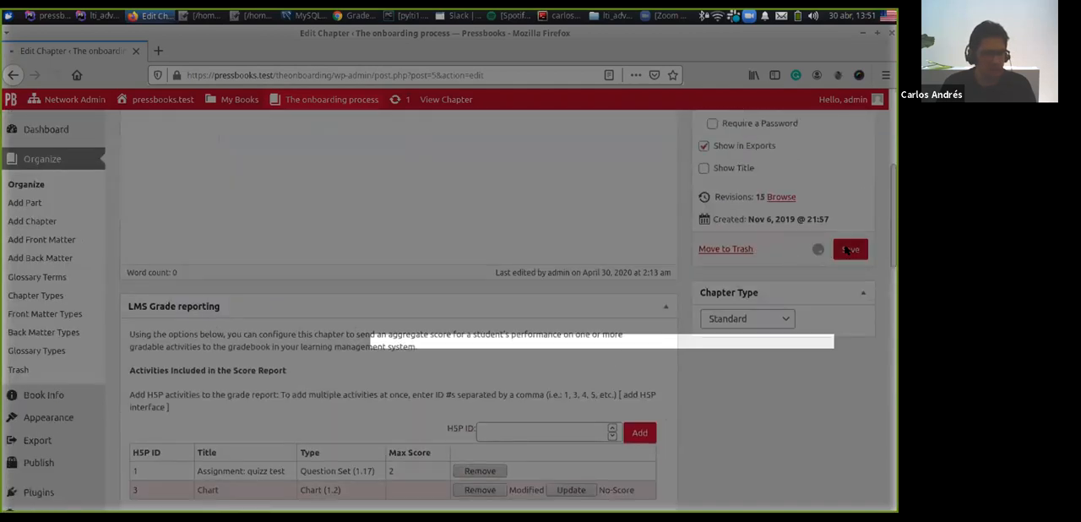
click(849, 249)
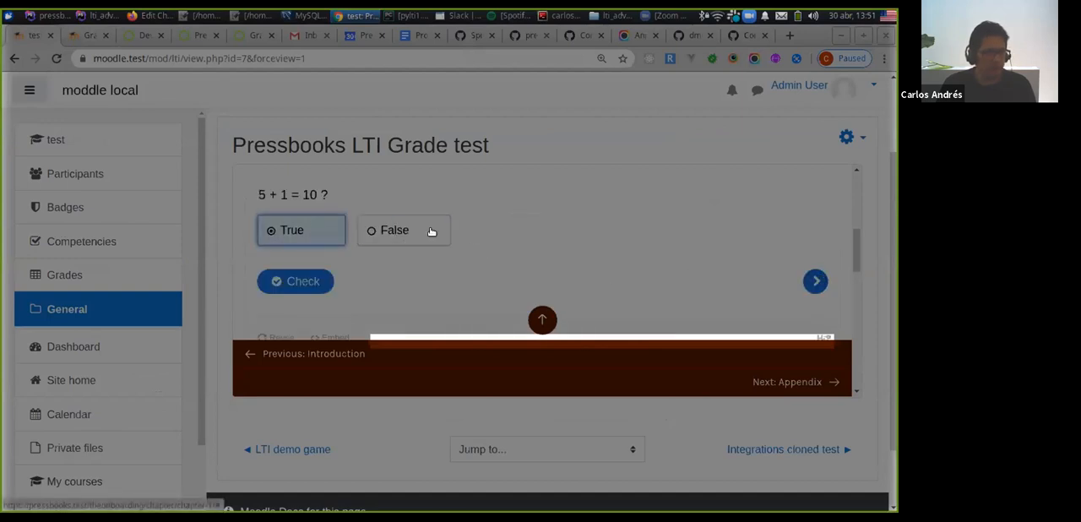
Step: Answer the 5 + 1 = 10 and 5 + 5 questions for 2/2, then view grades
click(815, 282)
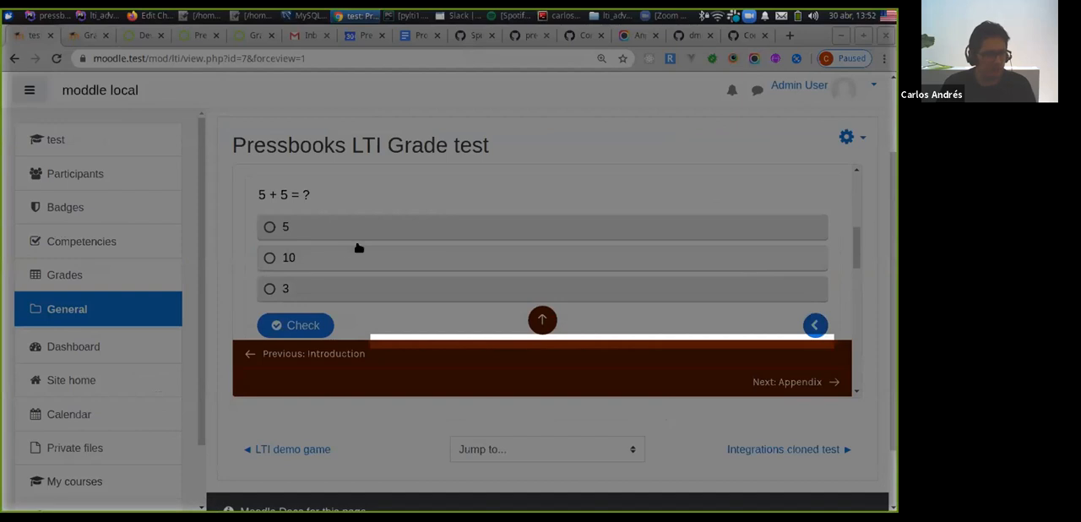
click(295, 325)
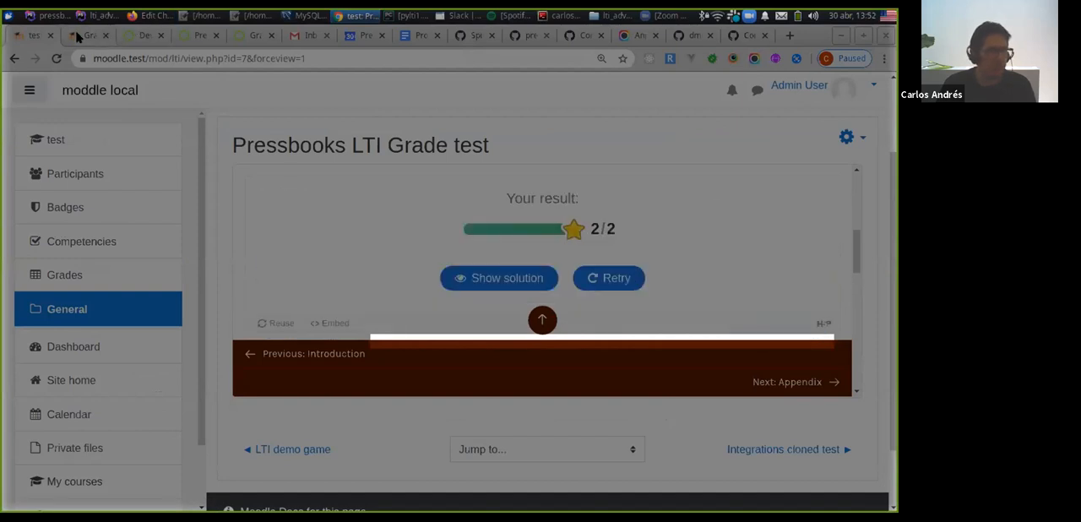
click(64, 274)
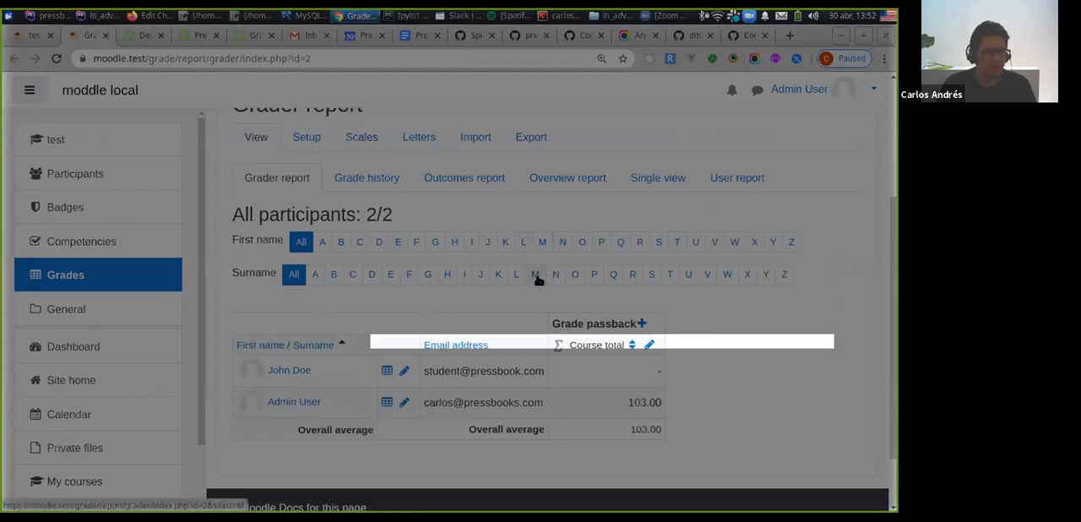
mouse_move(713, 357)
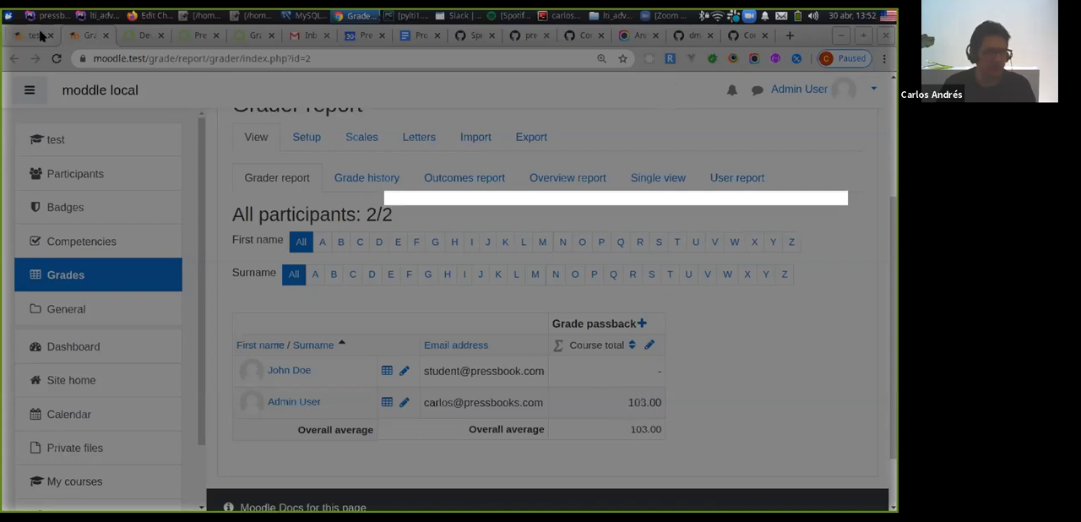
mouse_move(32, 35)
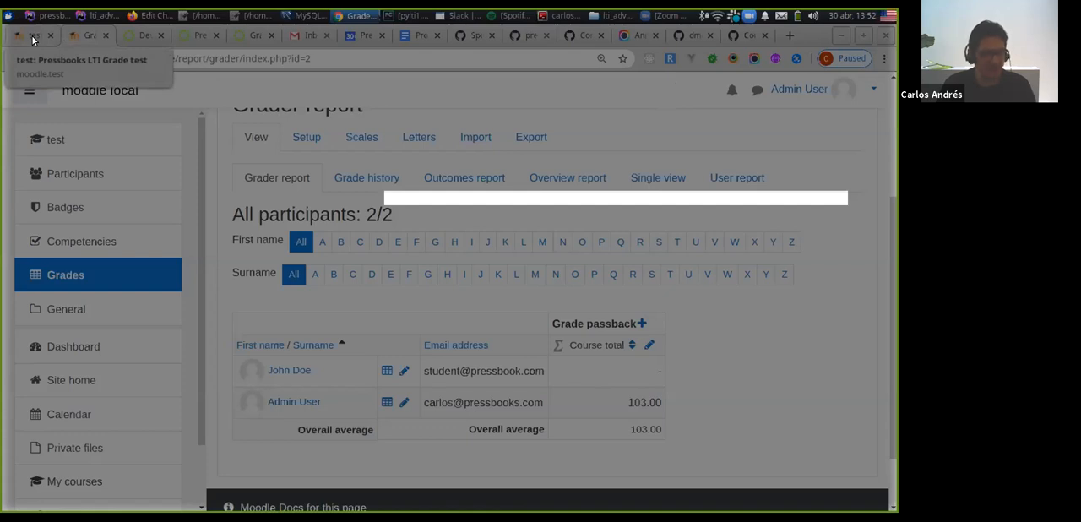
Step: Go back to the Moodle quiz page showing the 2/2 result
click(32, 35)
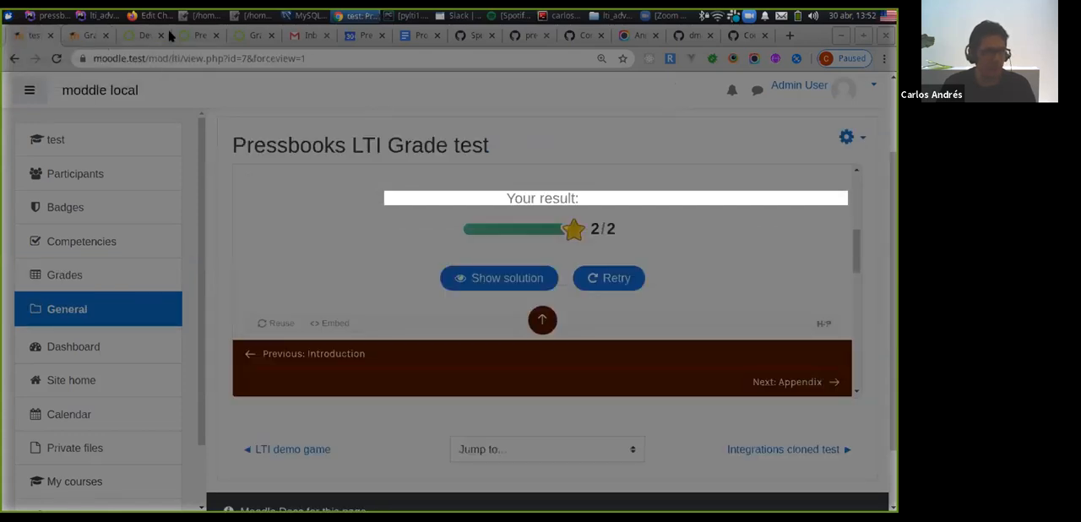
mouse_move(201, 35)
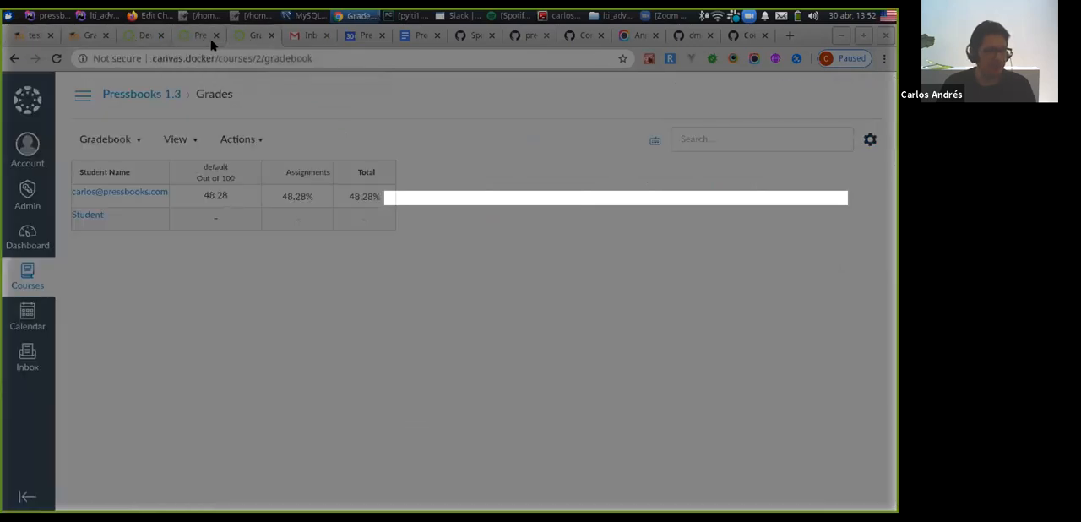
Step: Retry the Canvas chapter quiz, answer both questions for 2/2, and open the gradebook
click(201, 35)
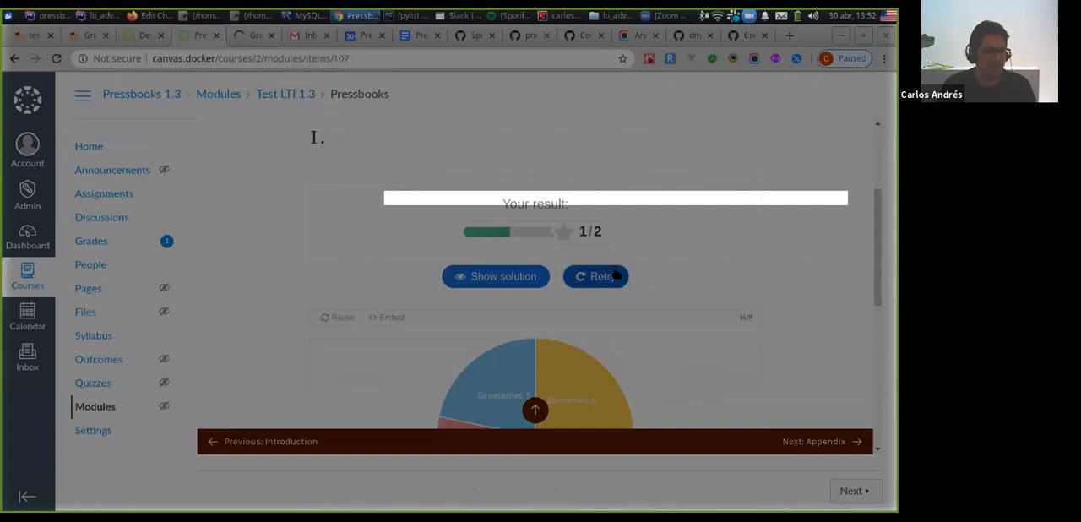
click(595, 277)
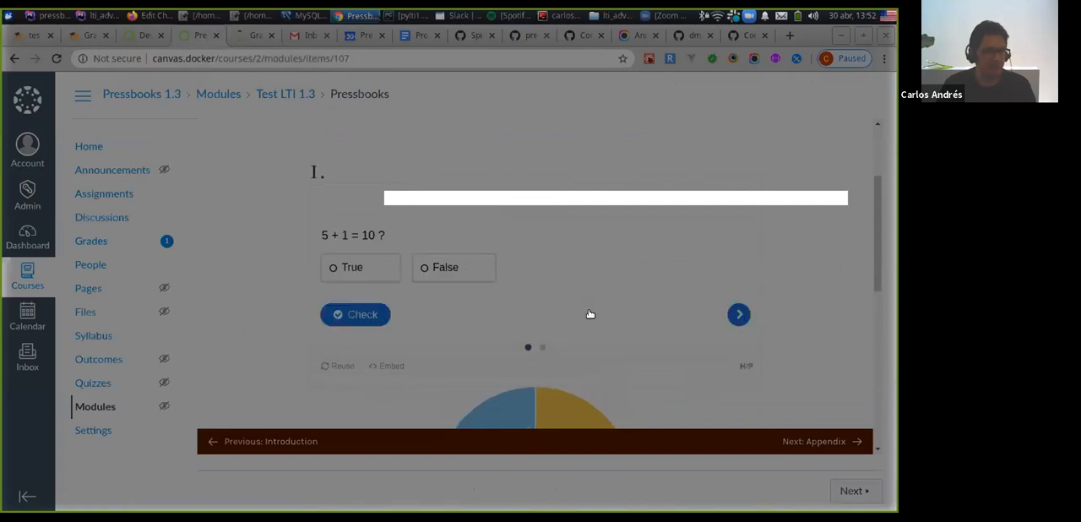
click(738, 313)
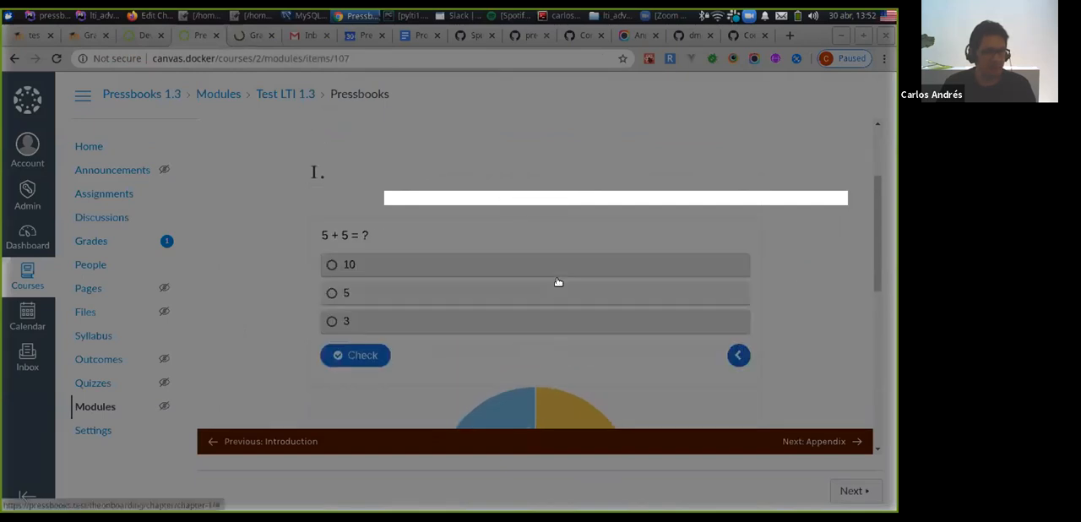
click(355, 354)
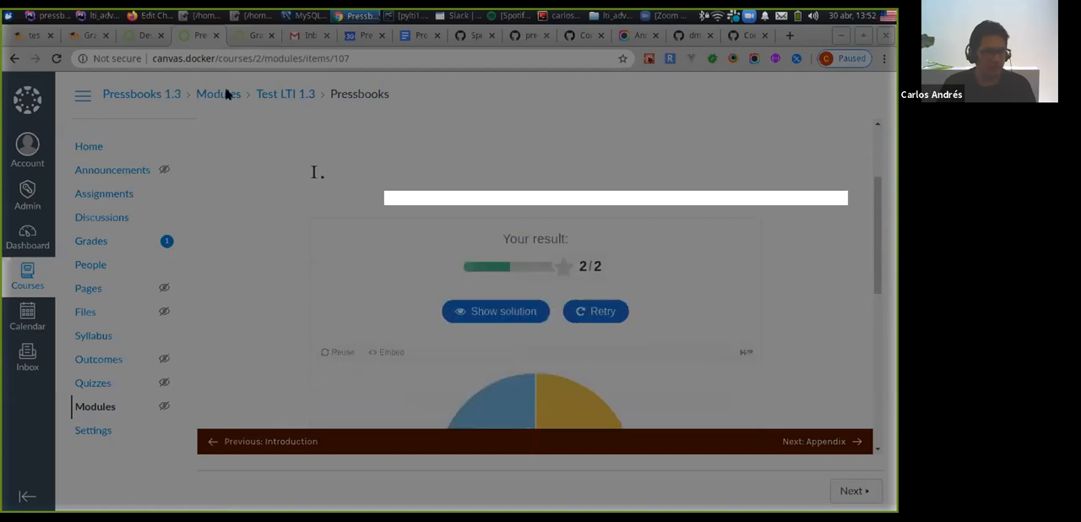
click(90, 241)
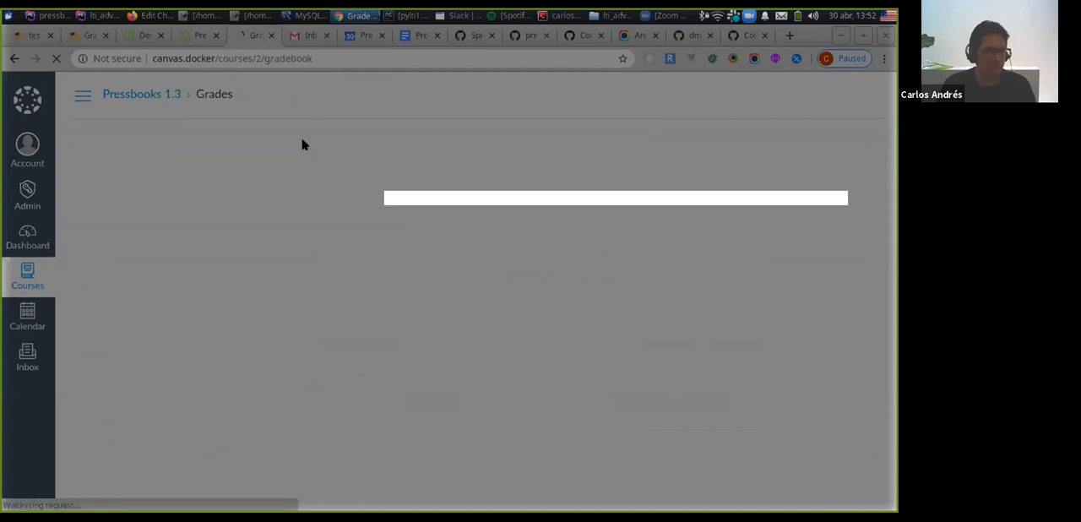
mouse_move(310, 168)
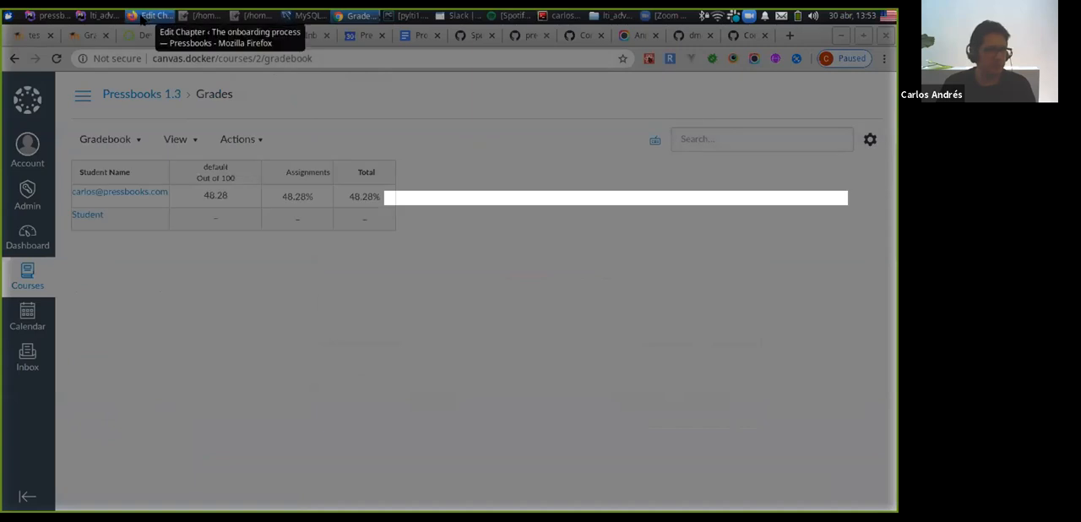
mouse_move(145, 35)
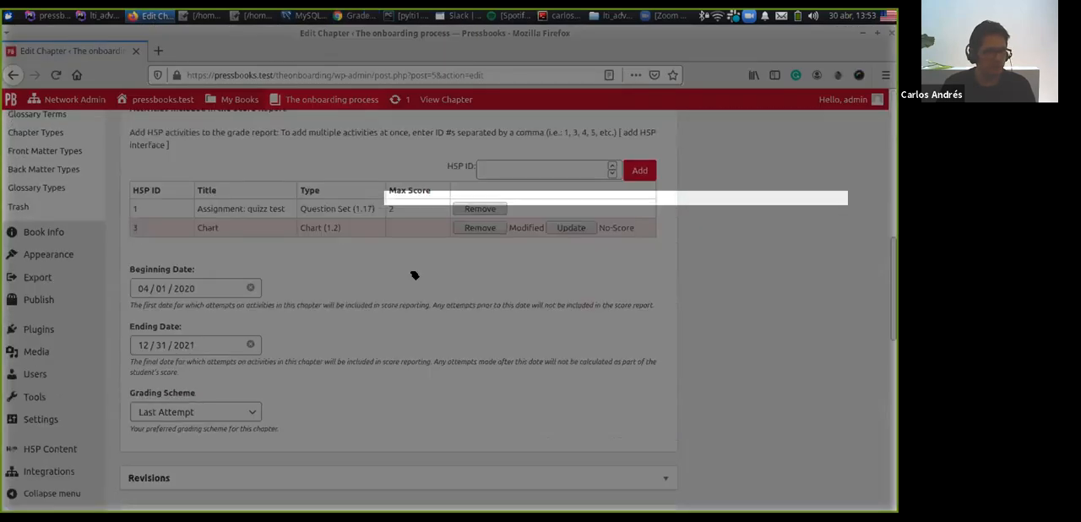
Step: Scroll to the chapter's LMS grade reporting settings showing Last Attempt
scroll(down, 3)
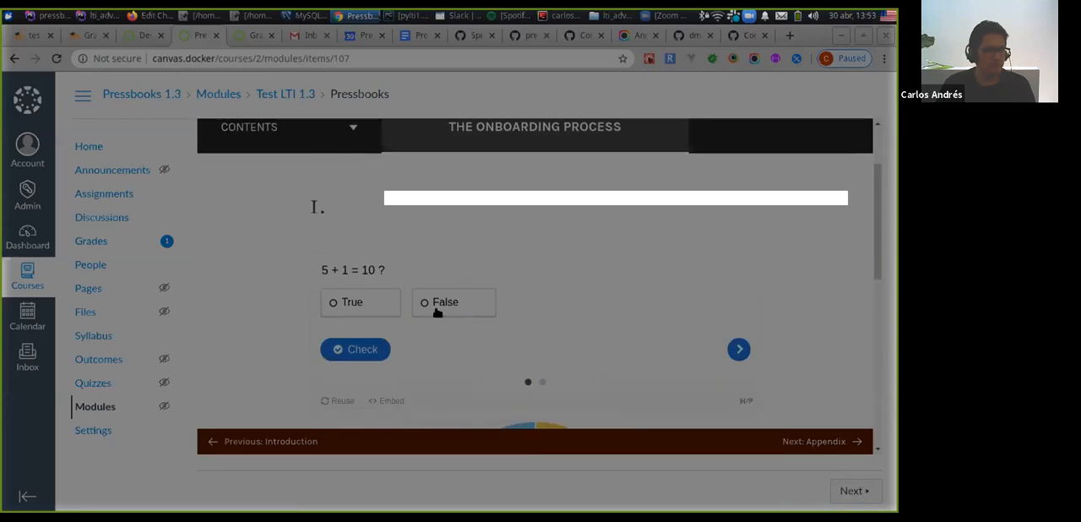
Step: Answer both Canvas quiz questions again for 2/2 and finish so the score is sent
click(738, 349)
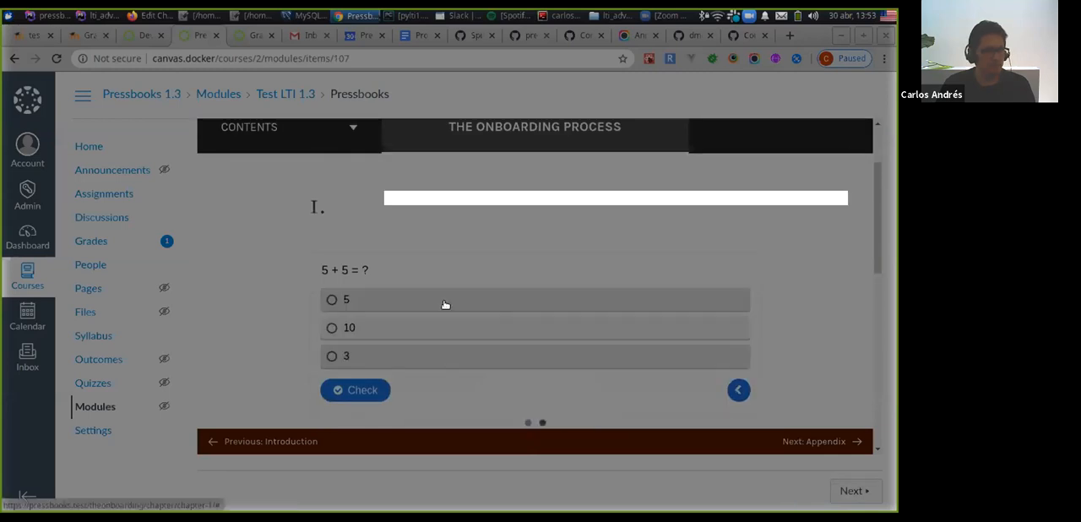
click(354, 390)
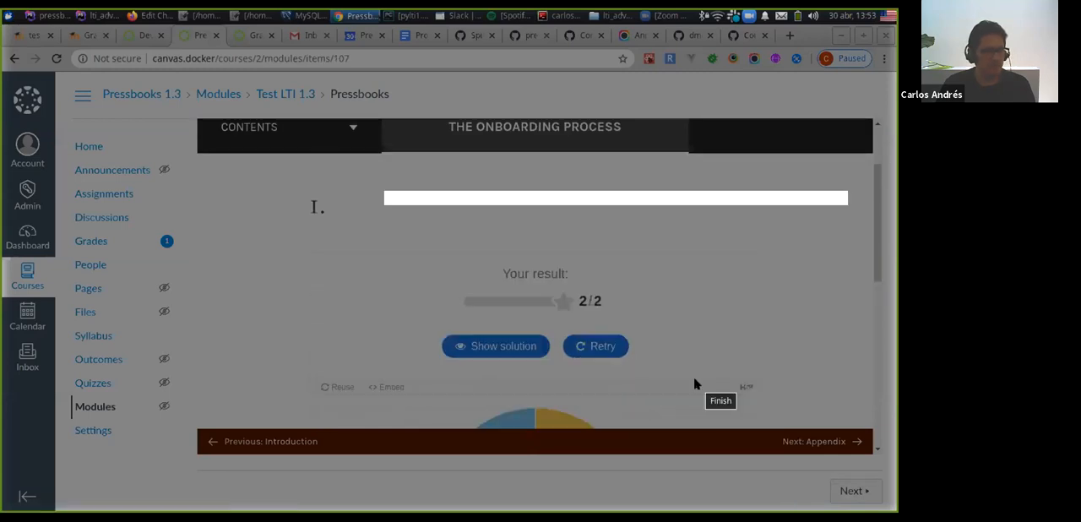
click(90, 241)
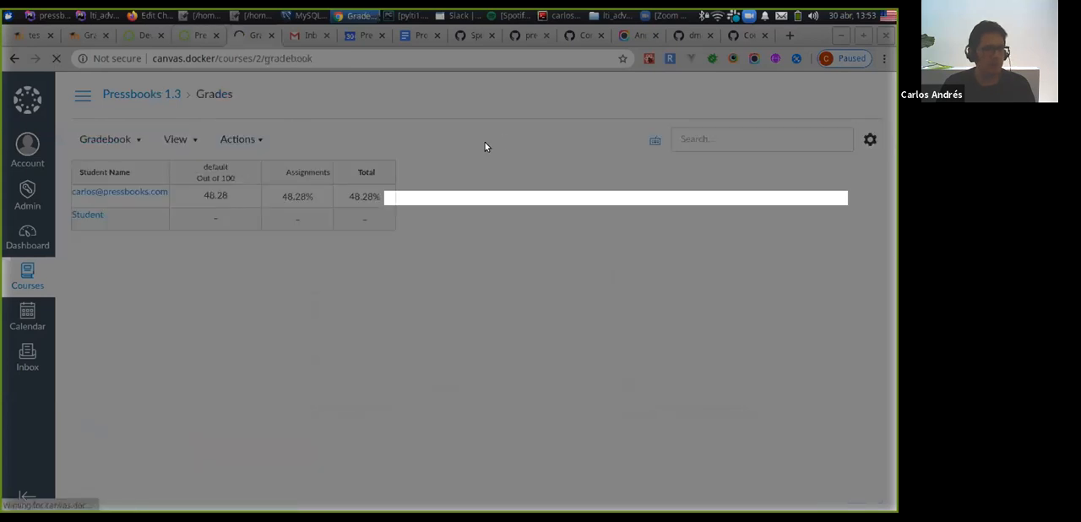
mouse_move(313, 249)
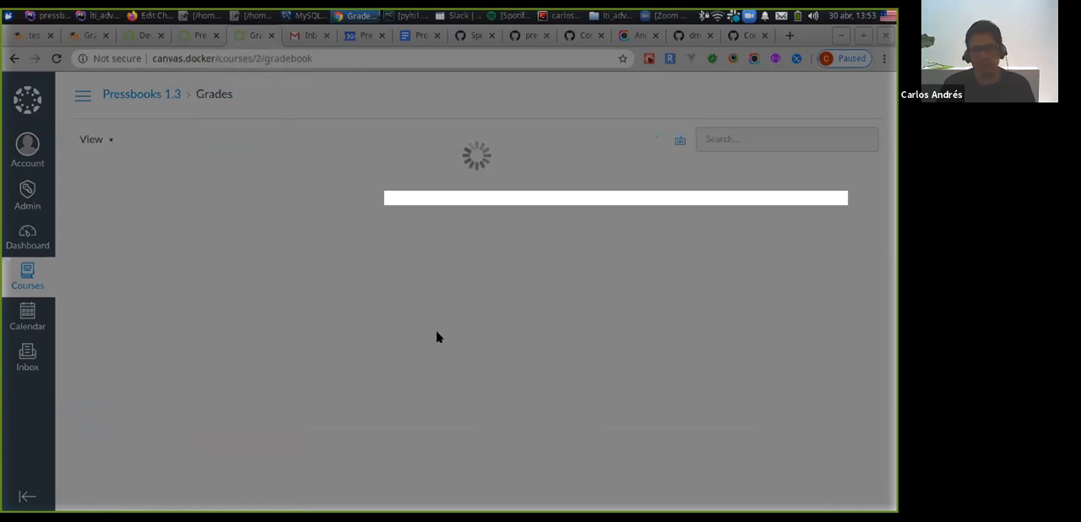
mouse_move(401, 184)
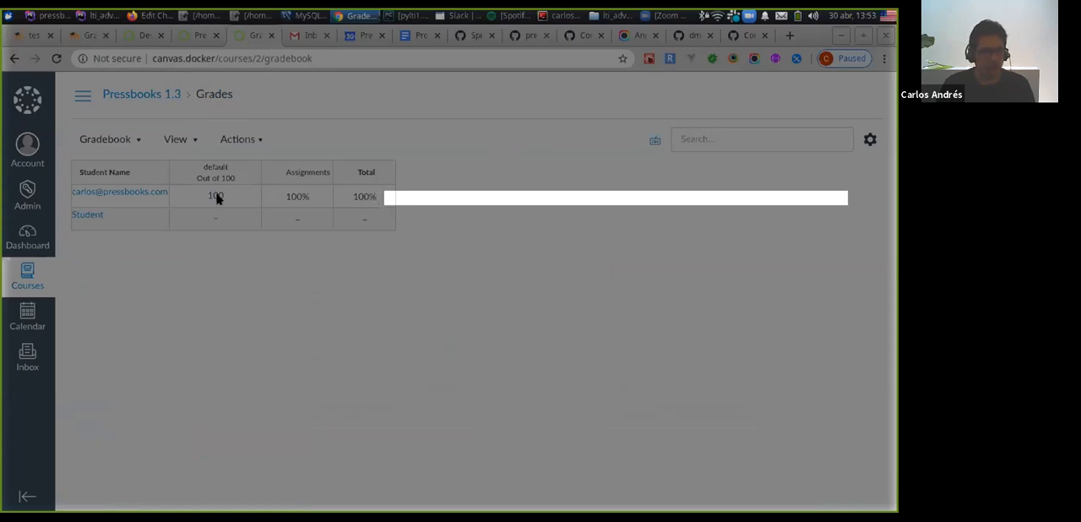
mouse_move(365, 205)
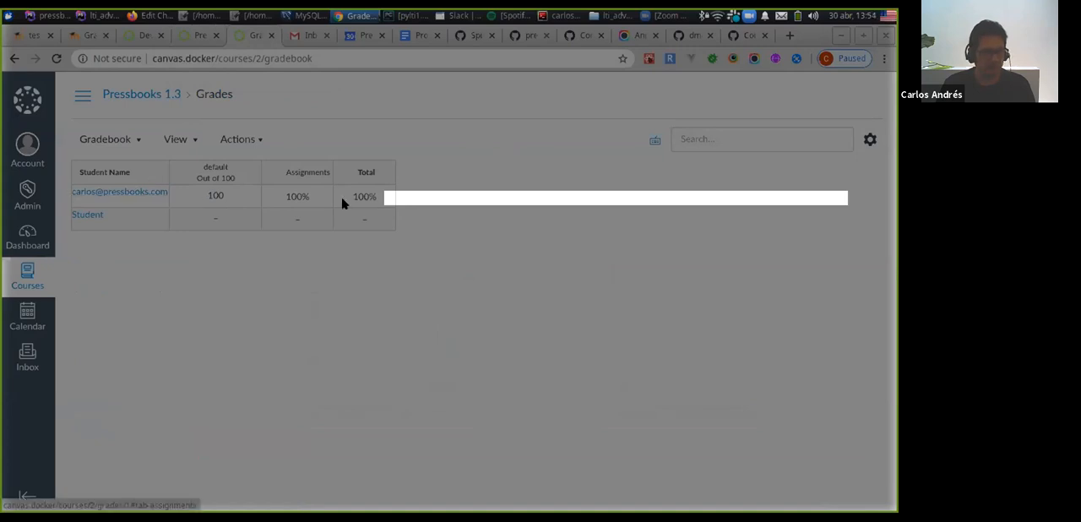
mouse_move(206, 196)
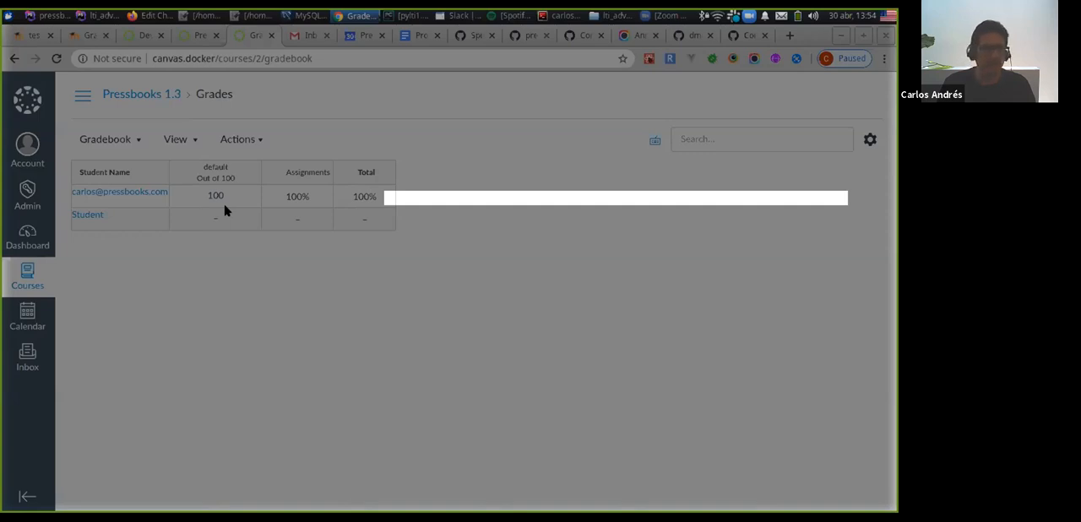
mouse_move(175, 200)
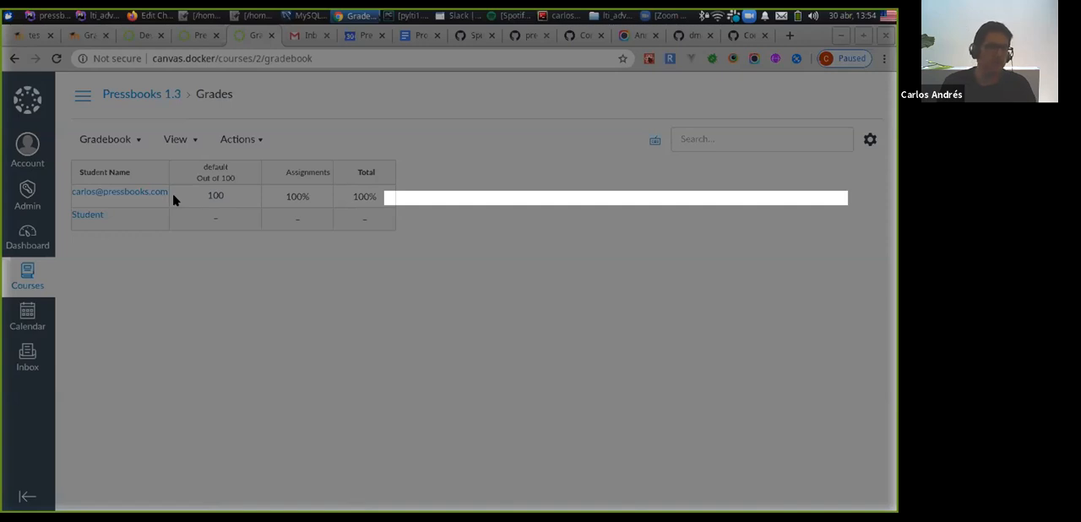
mouse_move(186, 48)
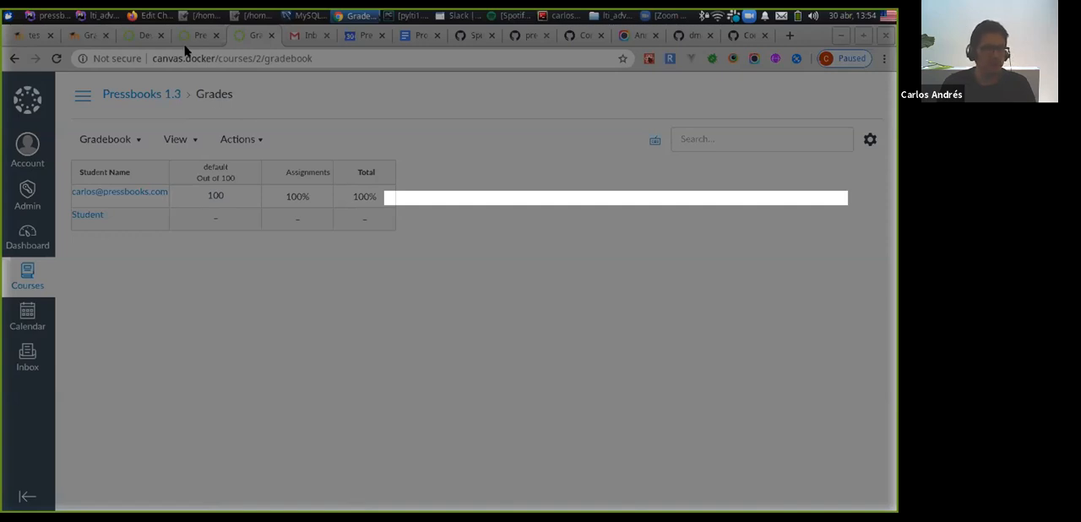
Step: Open the Canvas gradebook, showing the student's 100 score and 100% total
click(253, 35)
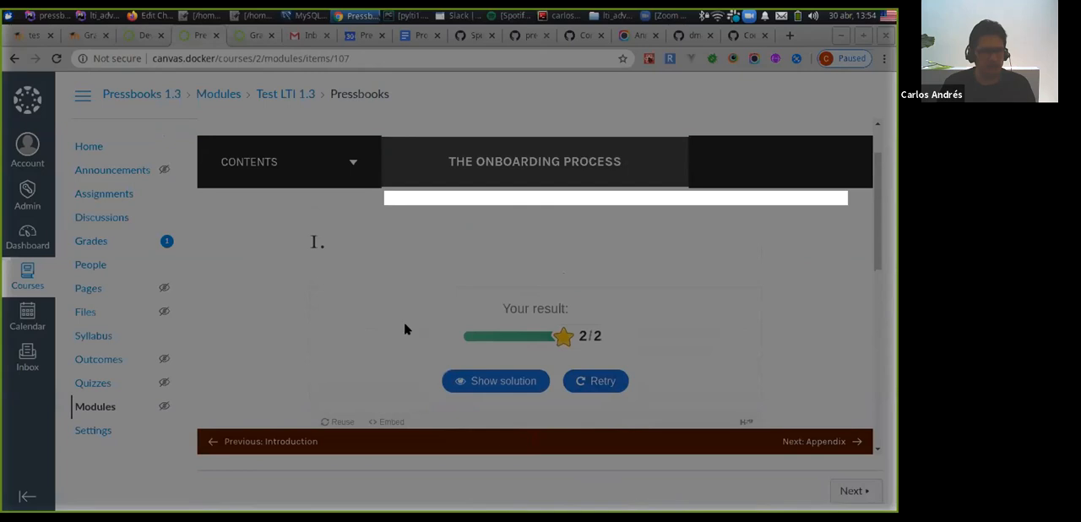
scroll(down, 3)
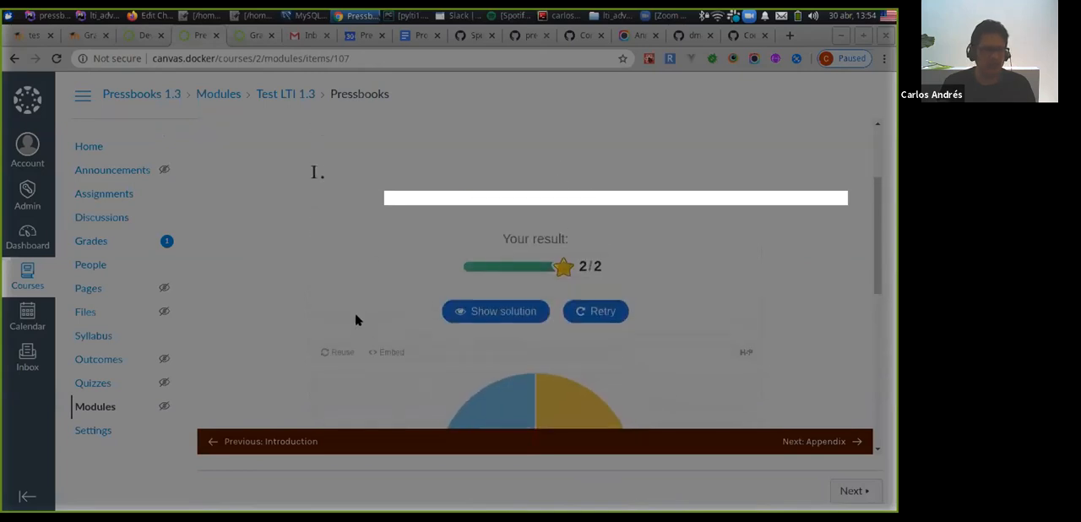
mouse_move(317, 216)
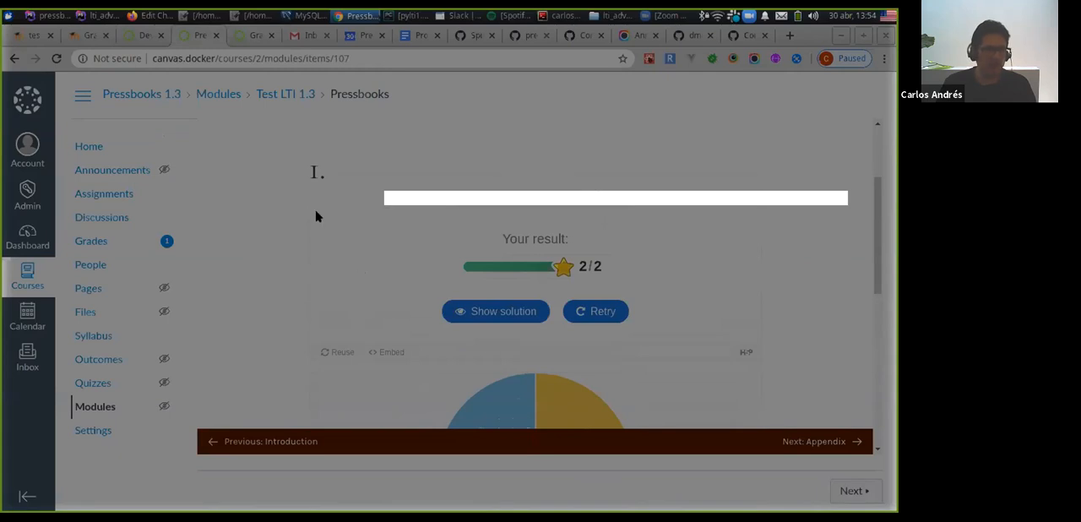
click(91, 241)
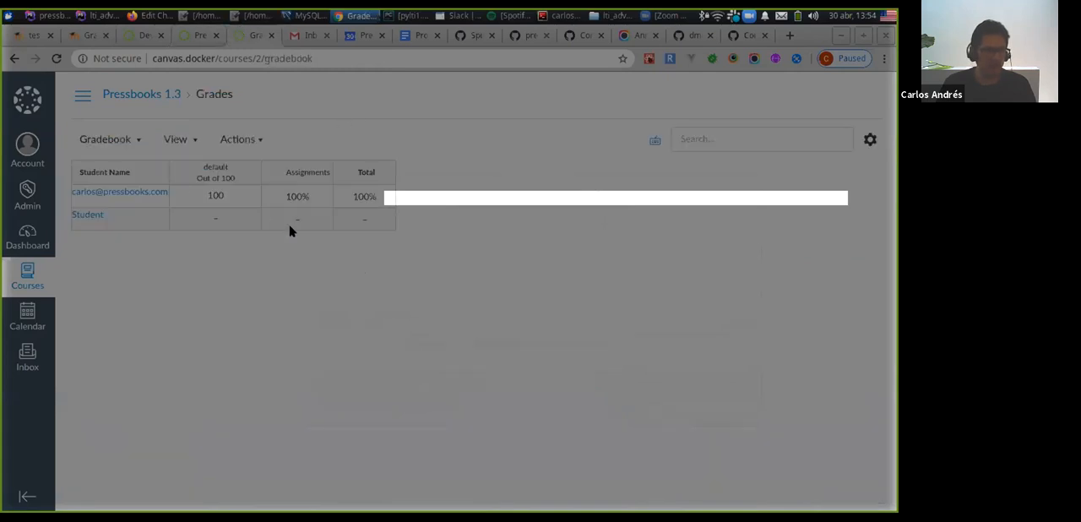
mouse_move(680, 200)
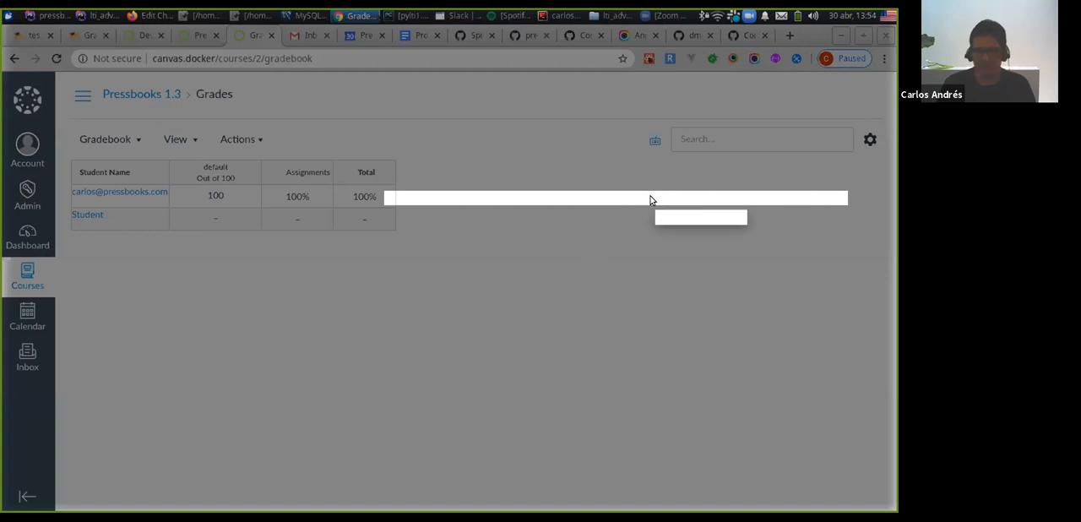
mouse_move(664, 208)
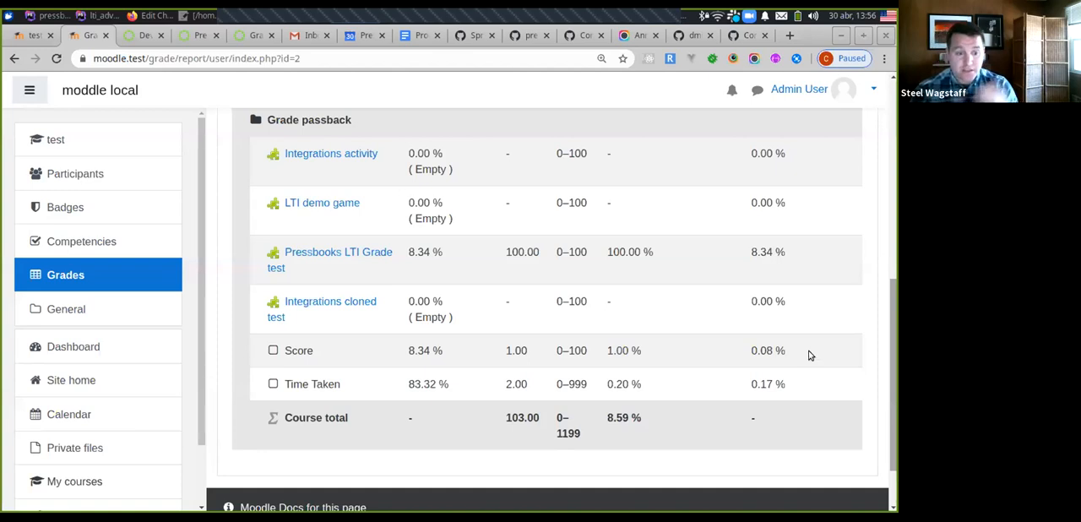
mouse_move(598, 355)
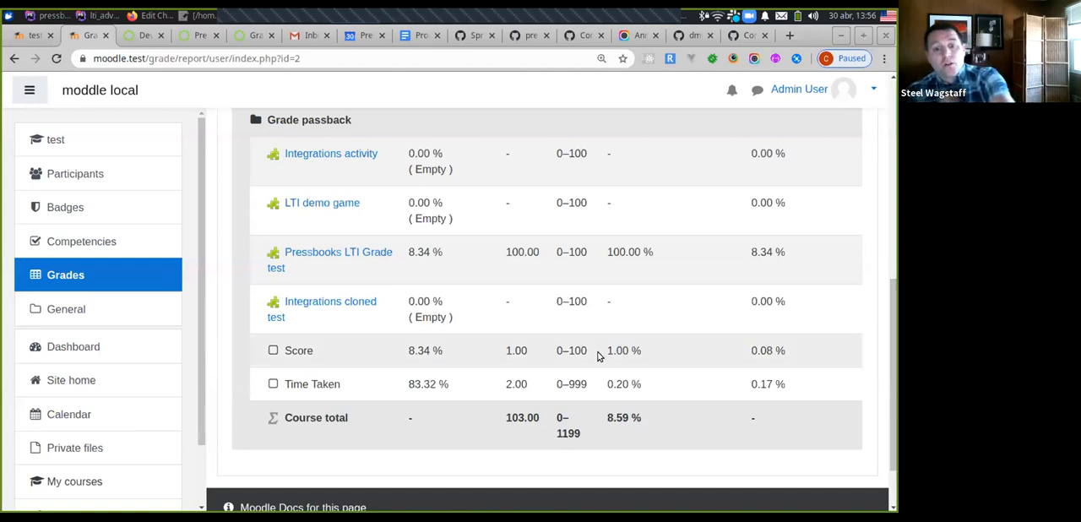
Step: Scroll Moodle's user report to Pressbooks LTI Grade test at 100.00
scroll(up, 3)
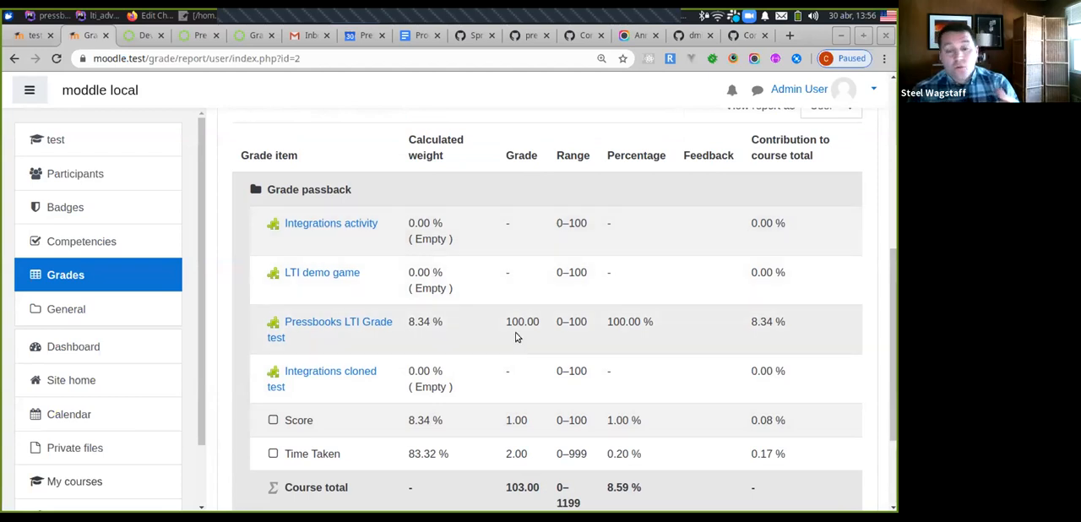
mouse_move(497, 329)
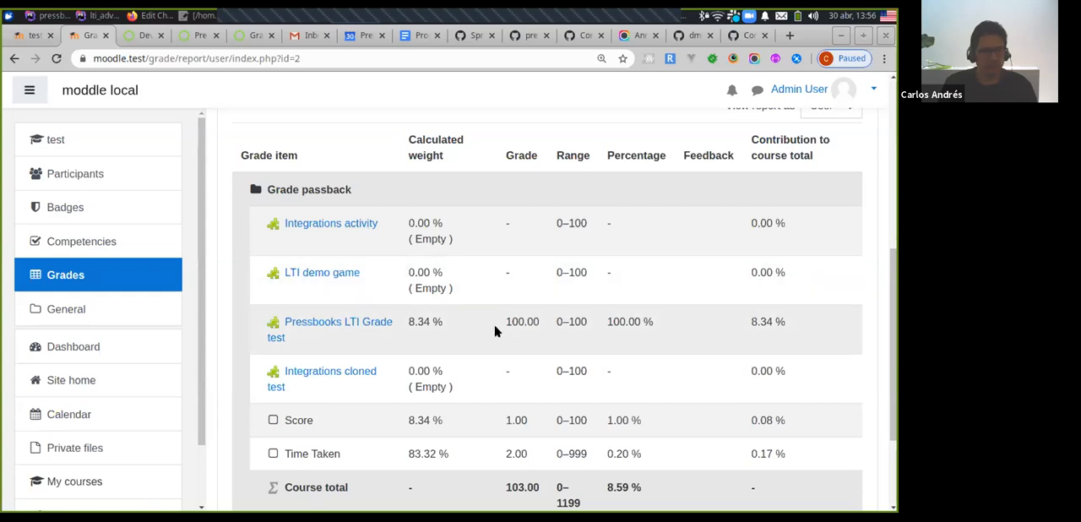
mouse_move(508, 356)
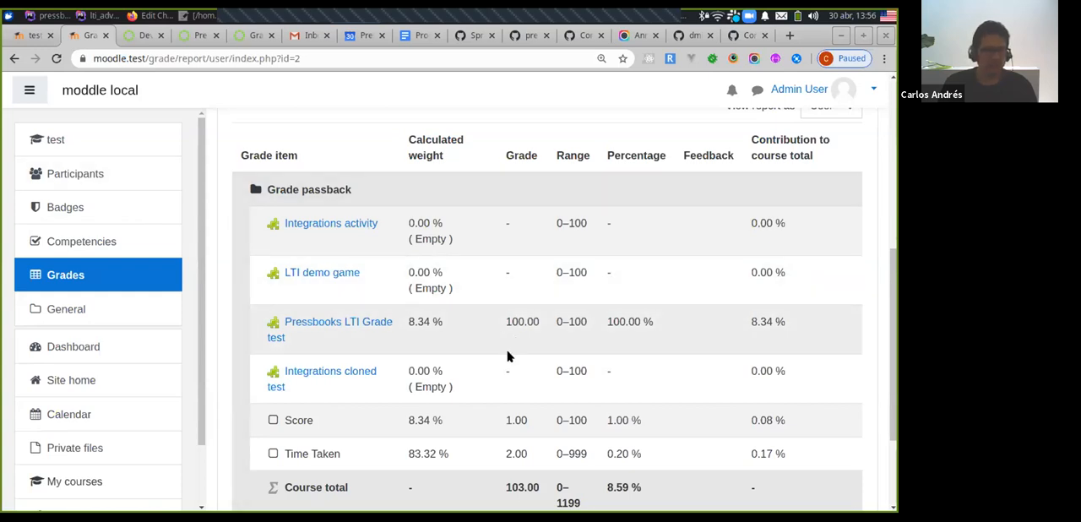
mouse_move(503, 486)
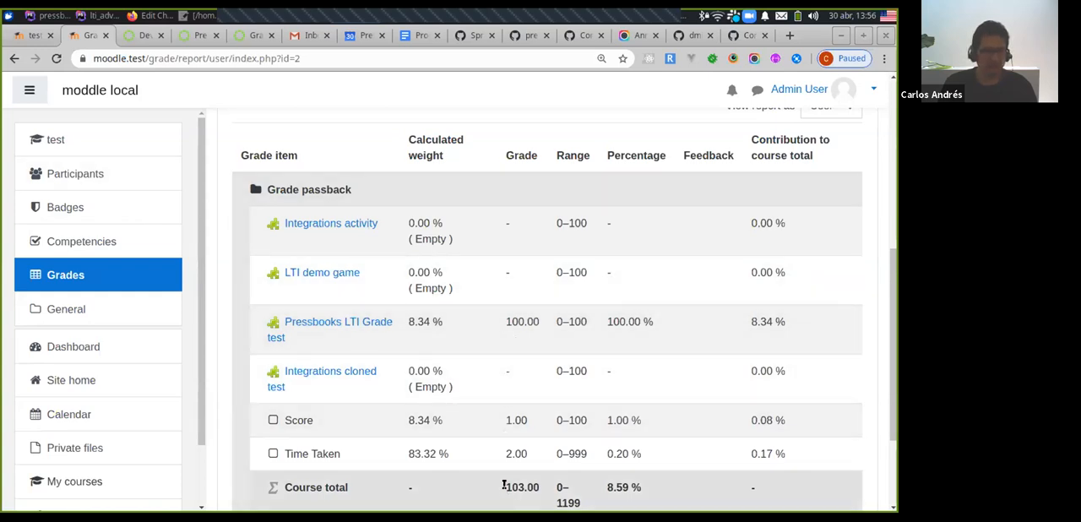
mouse_move(499, 477)
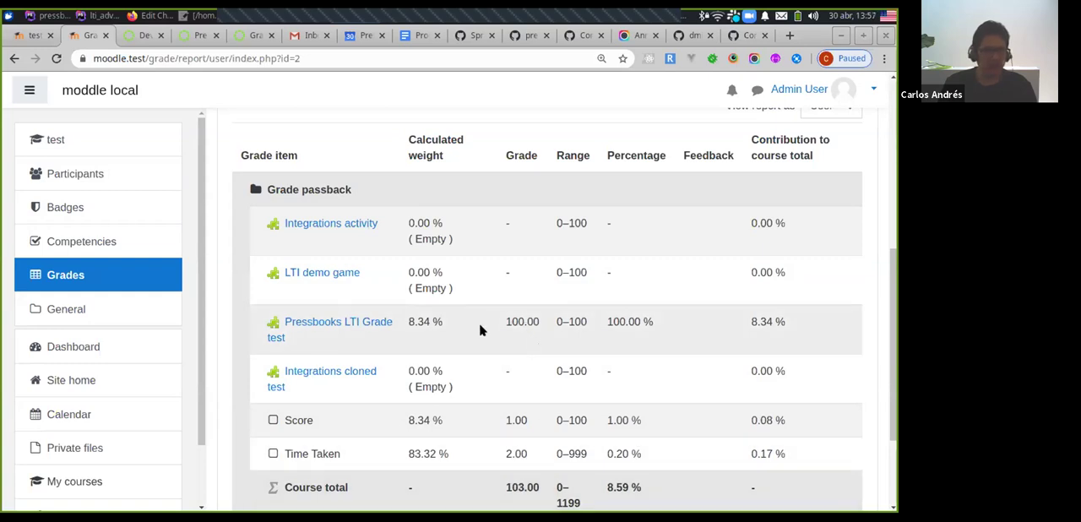
scroll(down, 3)
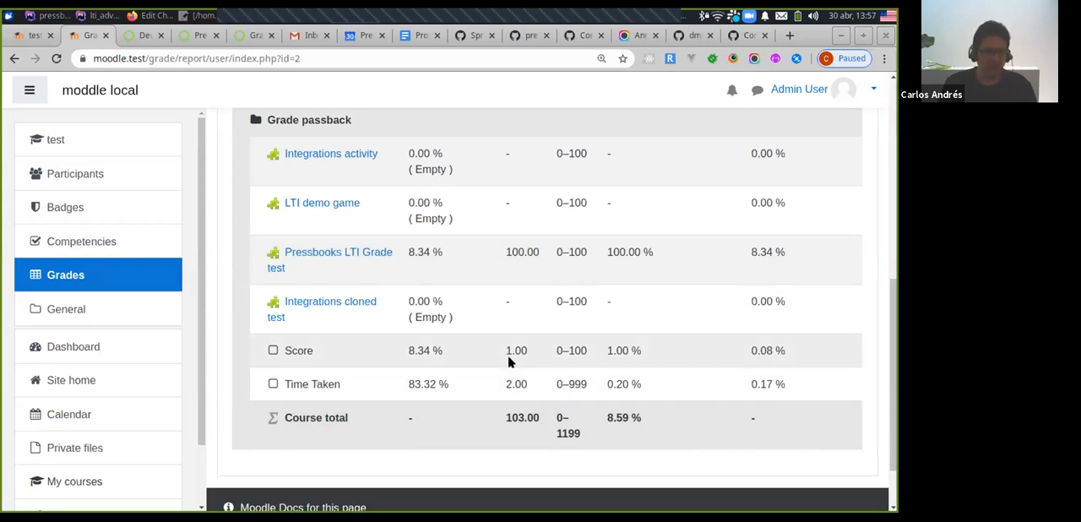
scroll(up, 3)
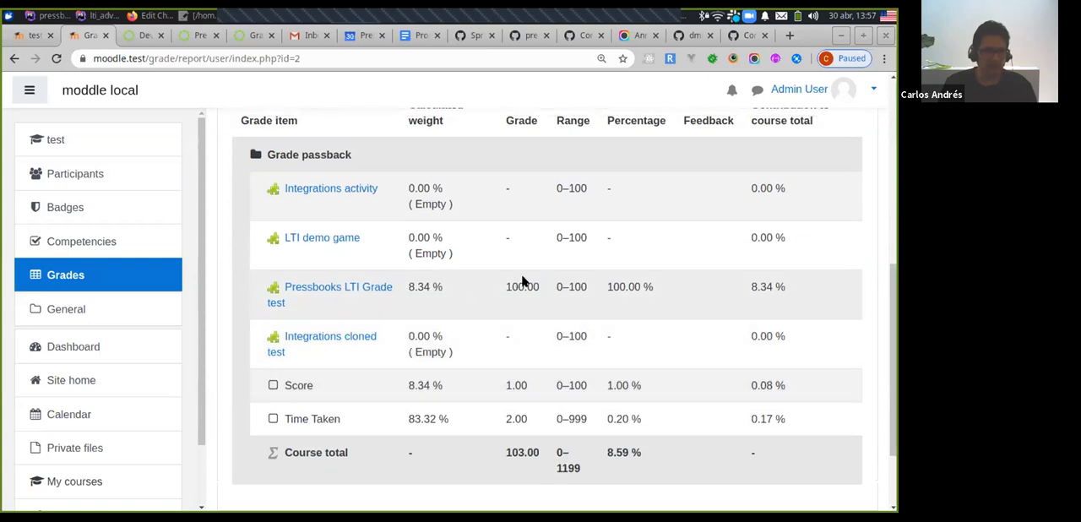
mouse_move(577, 294)
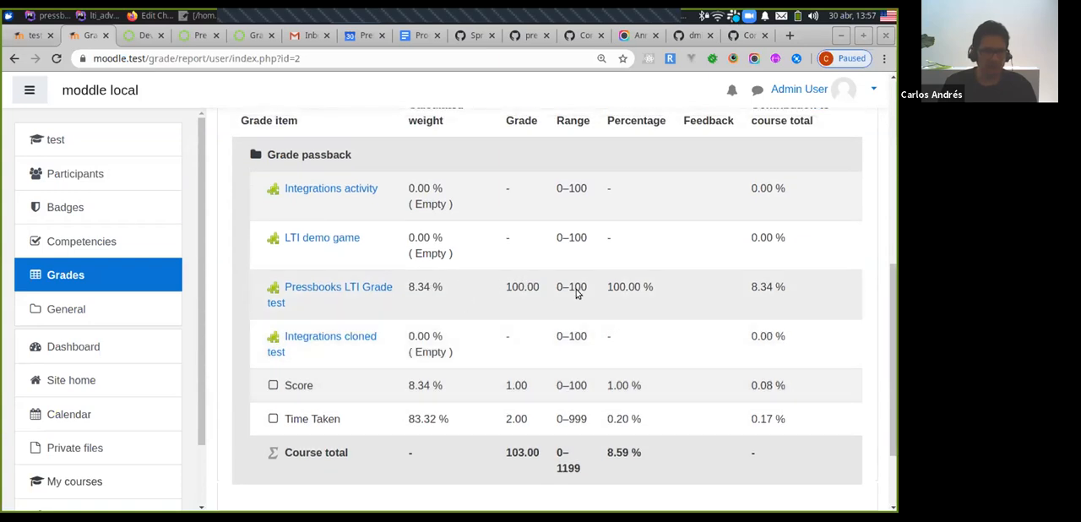
mouse_move(319, 313)
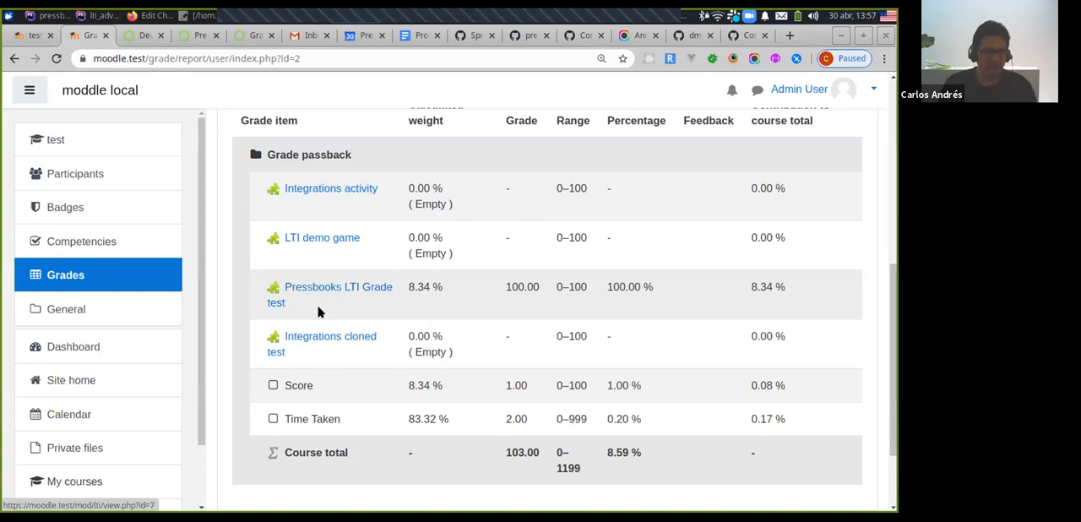
mouse_move(386, 382)
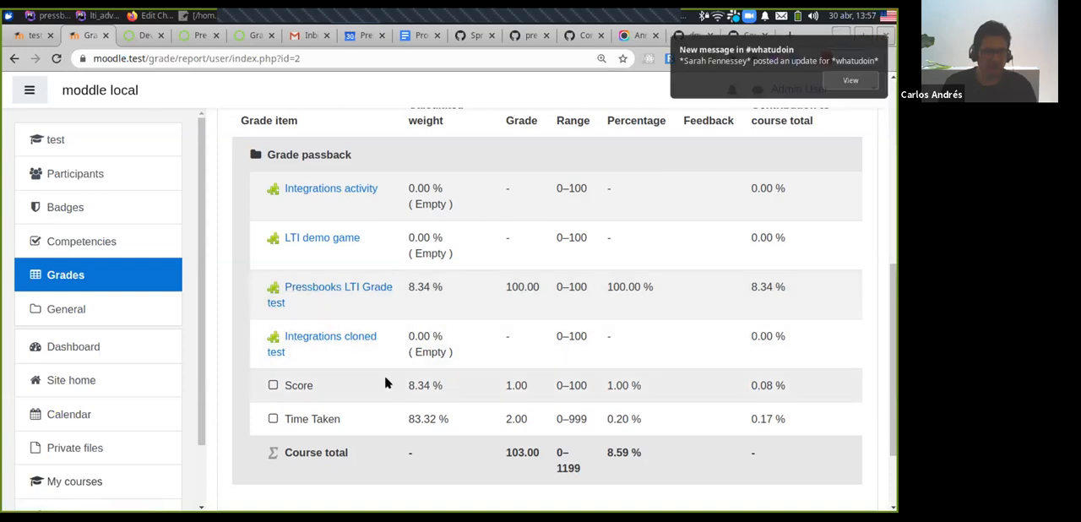
mouse_move(389, 399)
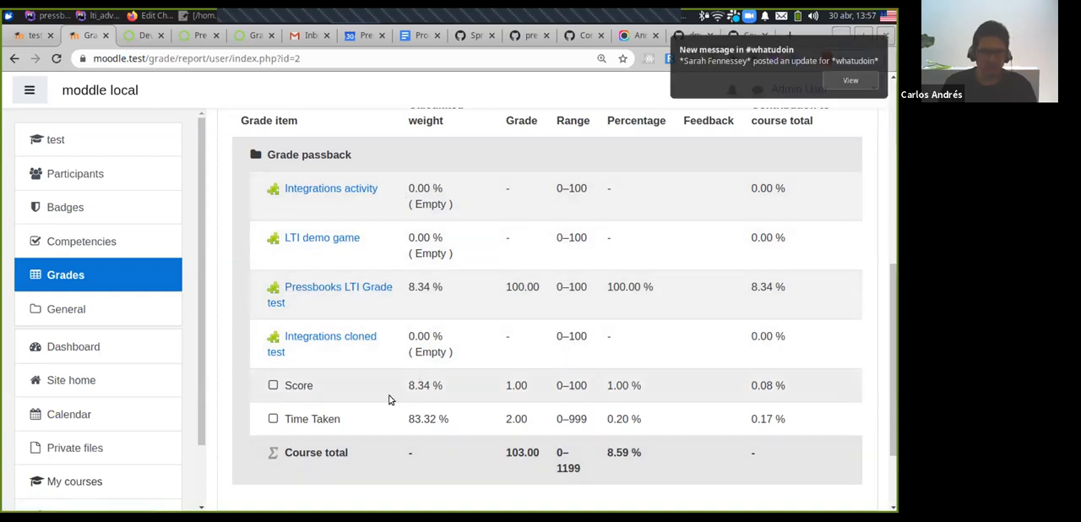
mouse_move(450, 373)
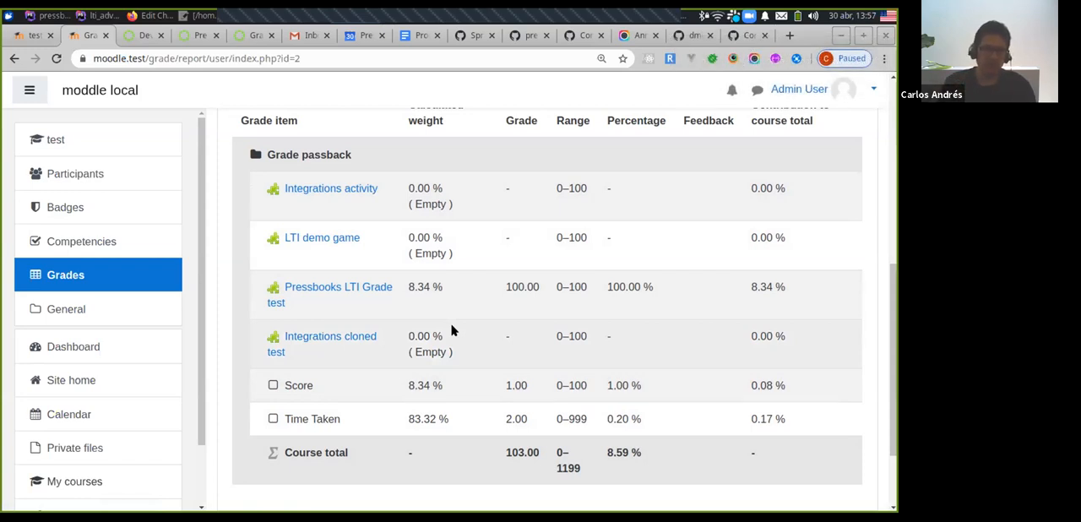
mouse_move(503, 17)
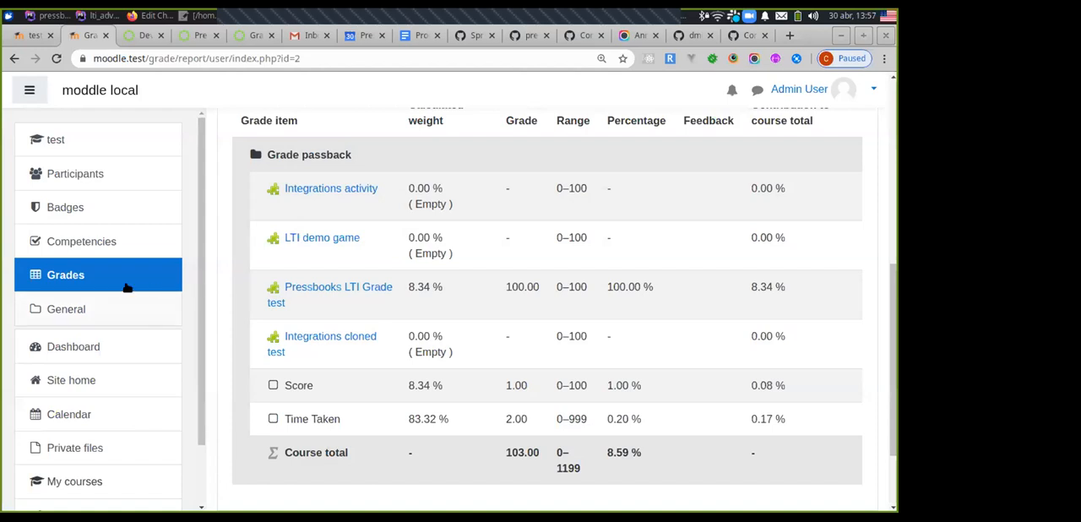
Step: Launch the Pressbooks LTI Grade test activity, then turn editing on in the course
scroll(down, 3)
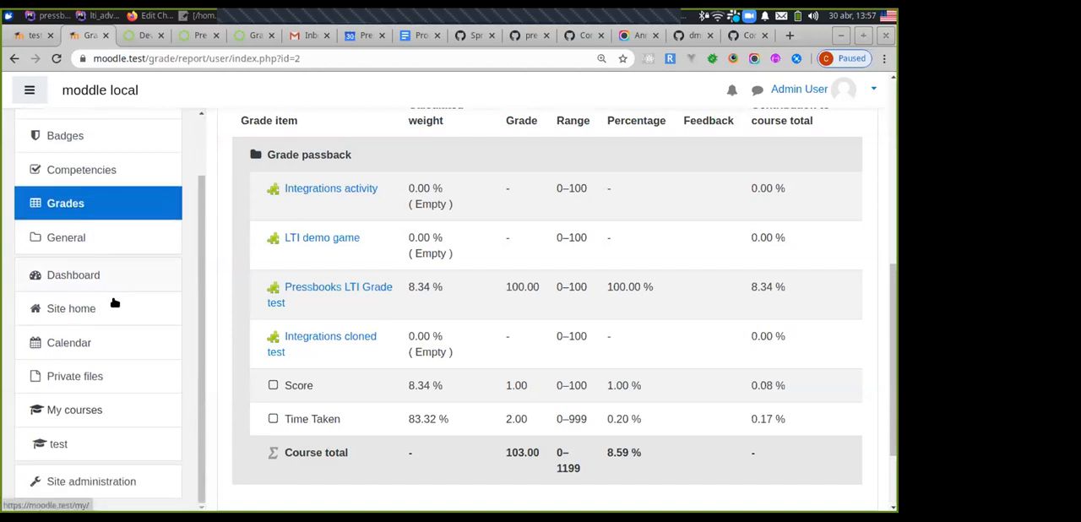
mouse_move(91, 310)
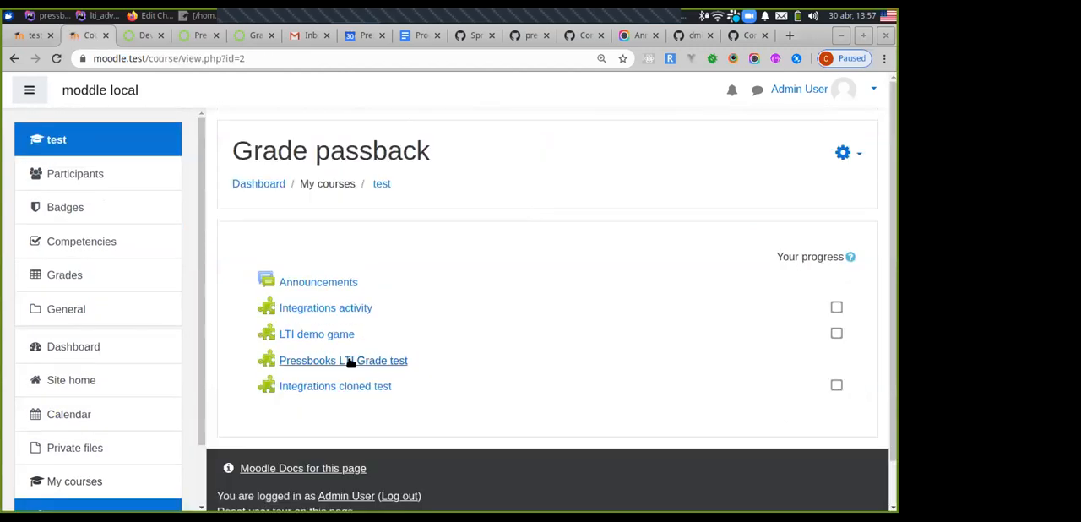
click(343, 360)
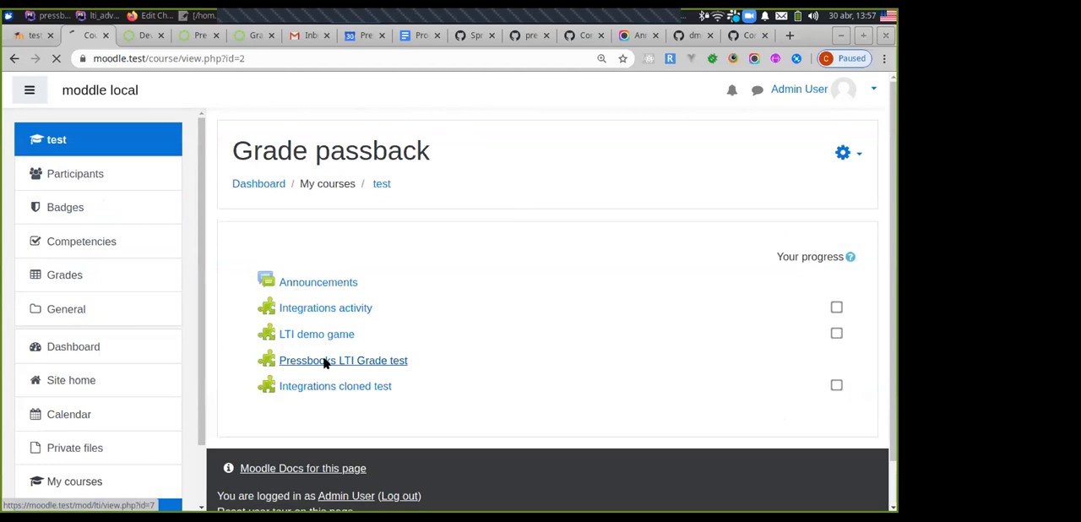
click(343, 359)
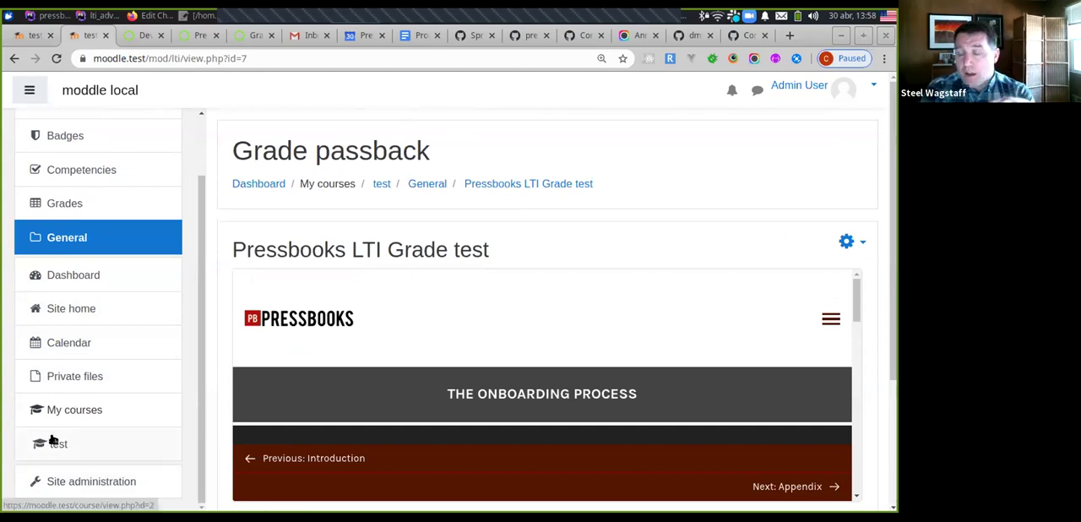
click(57, 443)
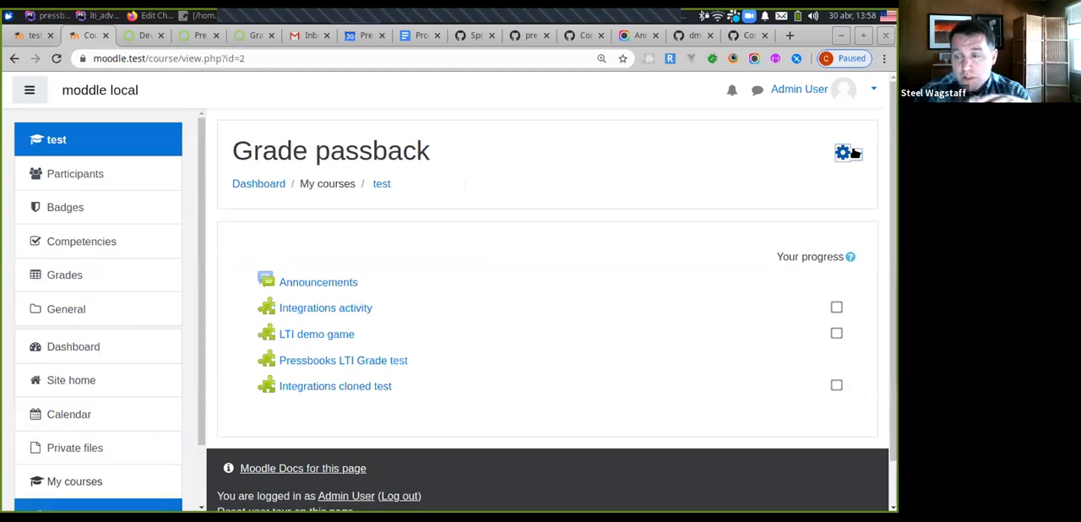
click(841, 153)
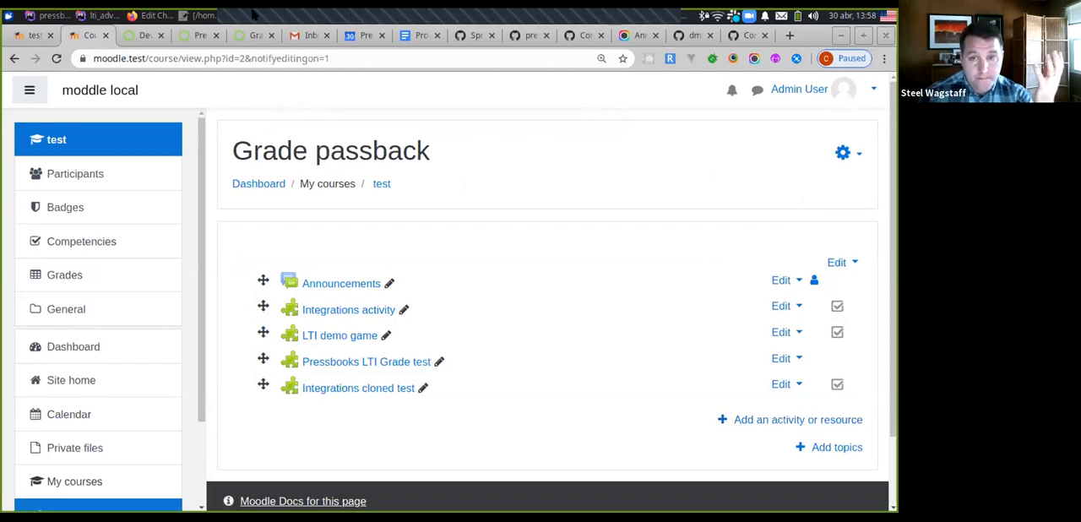
mouse_move(556, 206)
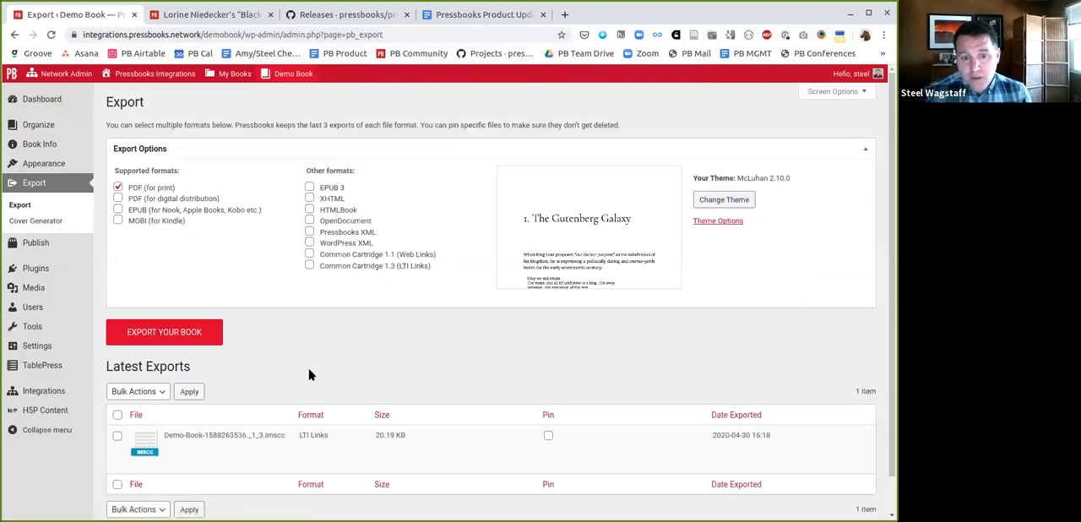
Step: Download the newest Common Cartridge 1.3 LTI Links export and start a Canvas tab
click(309, 265)
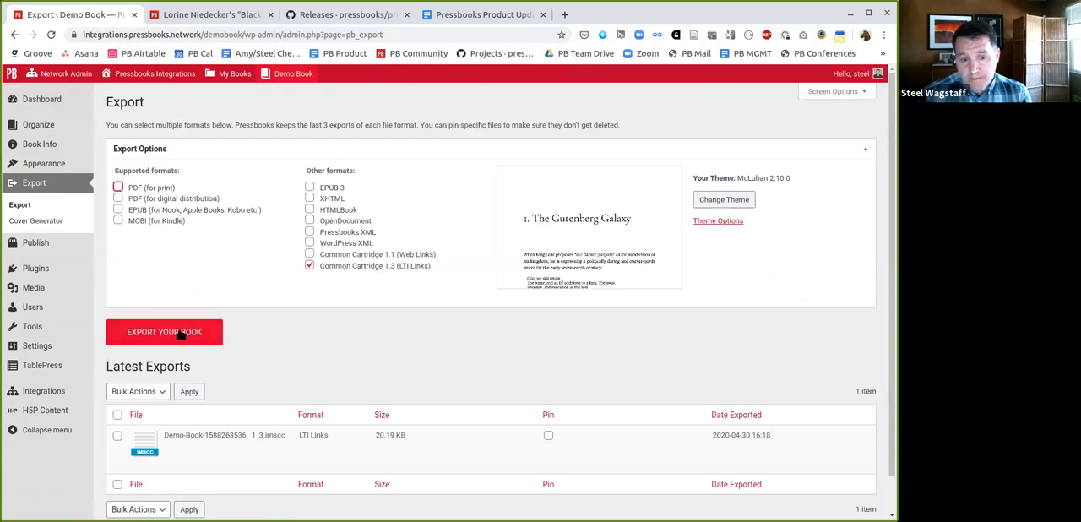
click(164, 331)
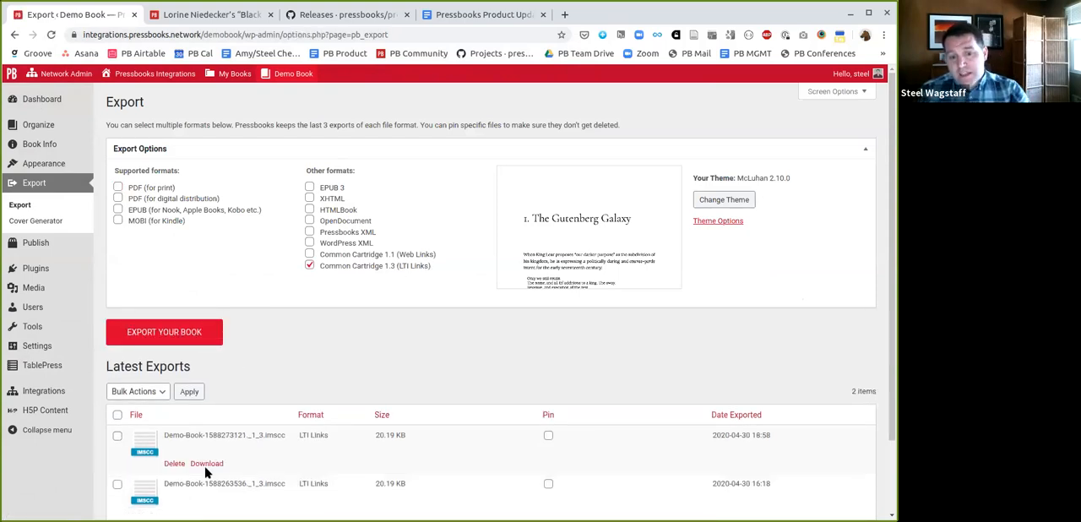
mouse_move(206, 463)
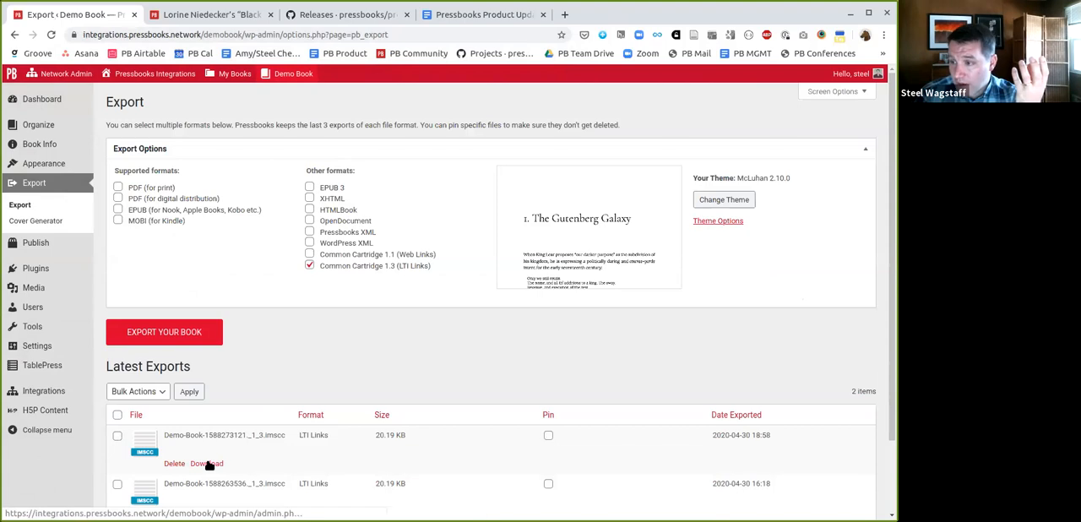
mouse_move(205, 463)
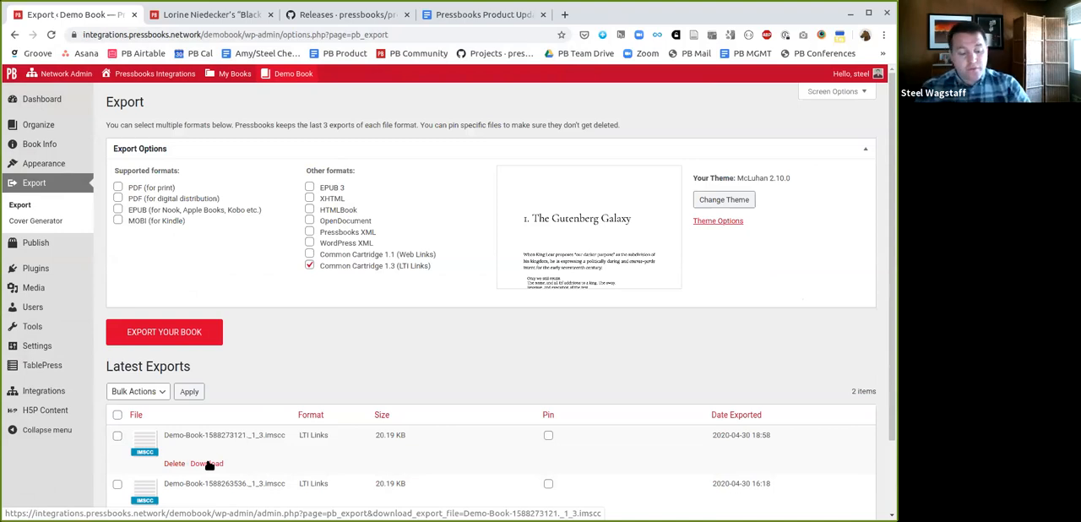
click(701, 14)
text(canvas.instructure.com/login/canvas)
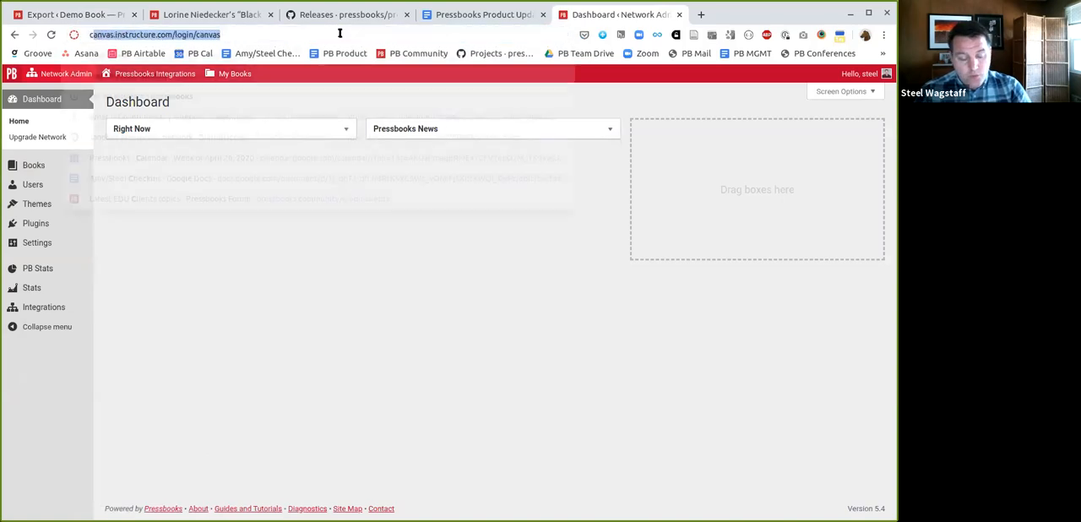
Step: Log into Canvas with the saved Instructure login, retrying after the password error
key(Return)
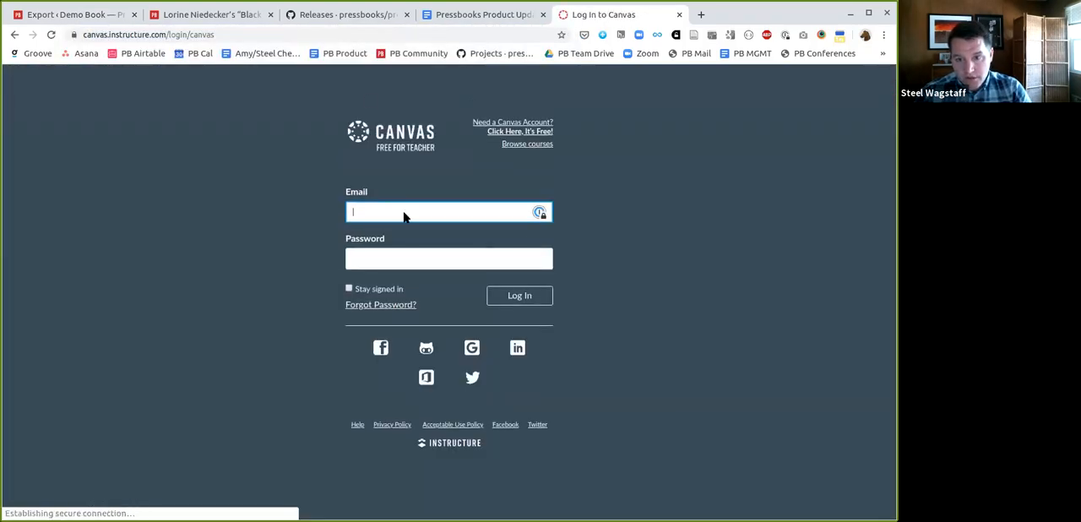
click(539, 212)
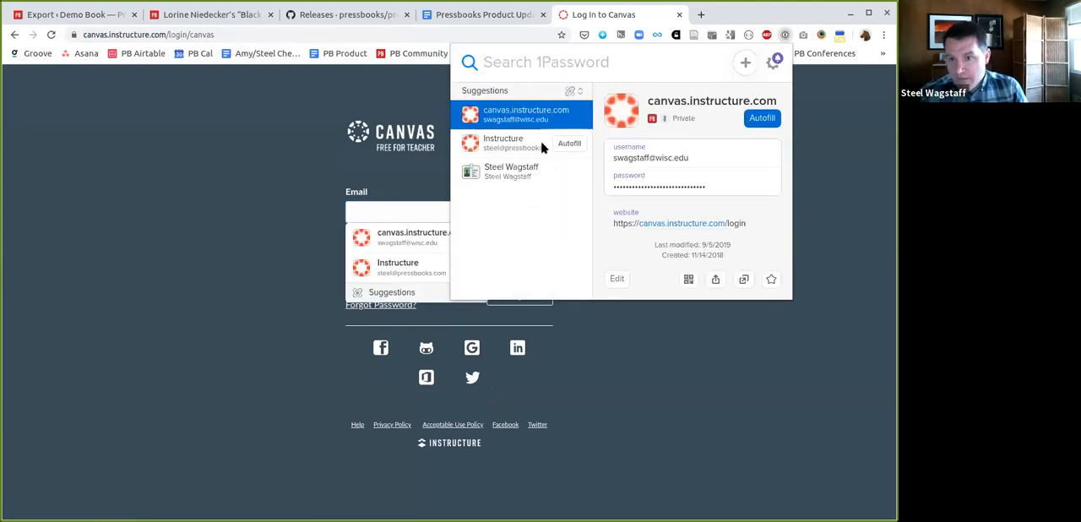
click(570, 142)
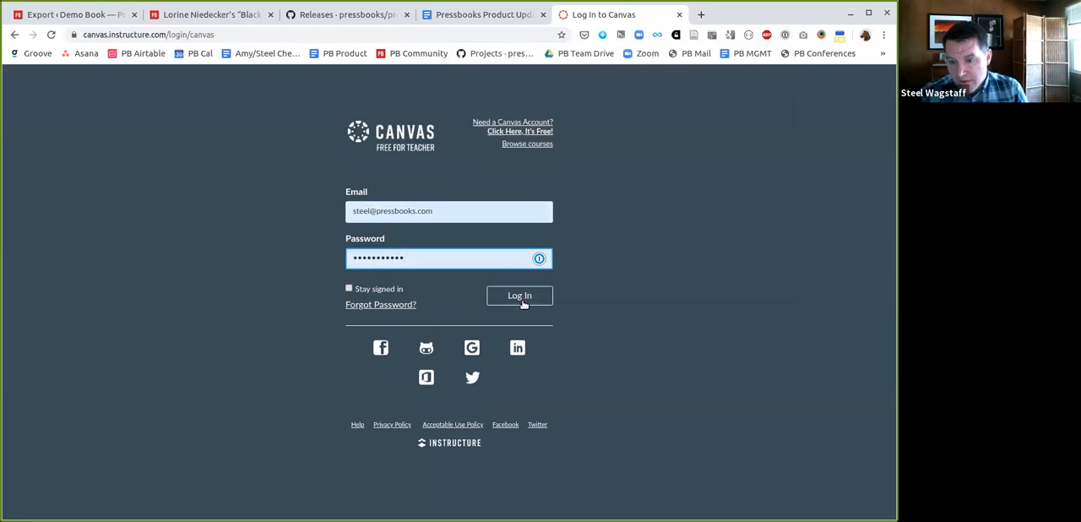
click(519, 296)
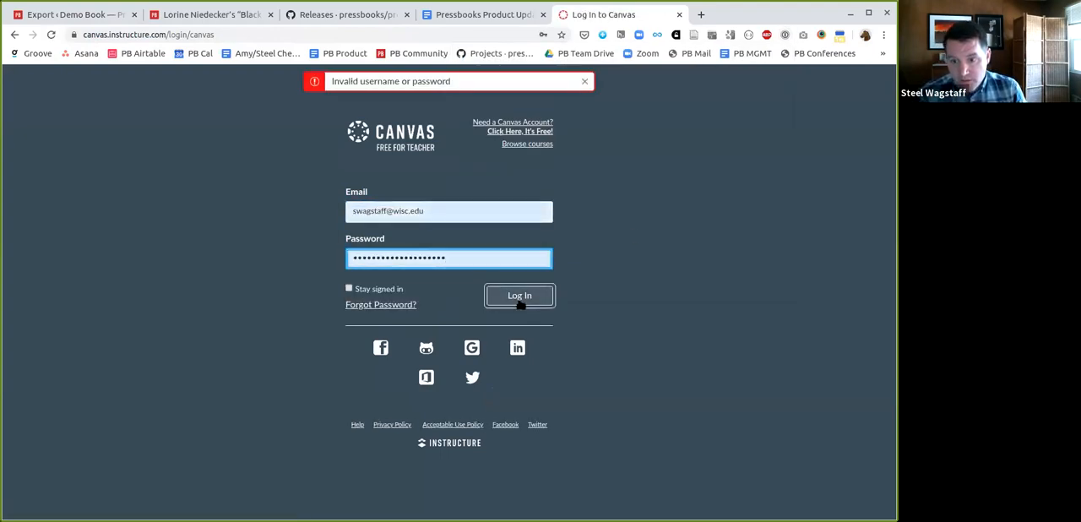
click(520, 296)
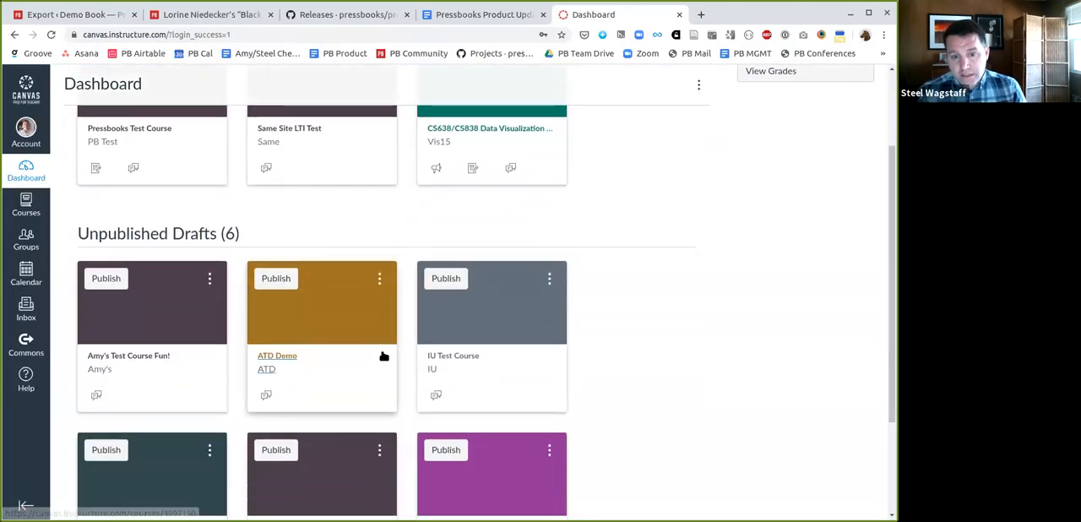
Step: Launch Four Moves in Same Site LTI Test, hit the export error, then open Pressbooks LTI Demo
scroll(up, 3)
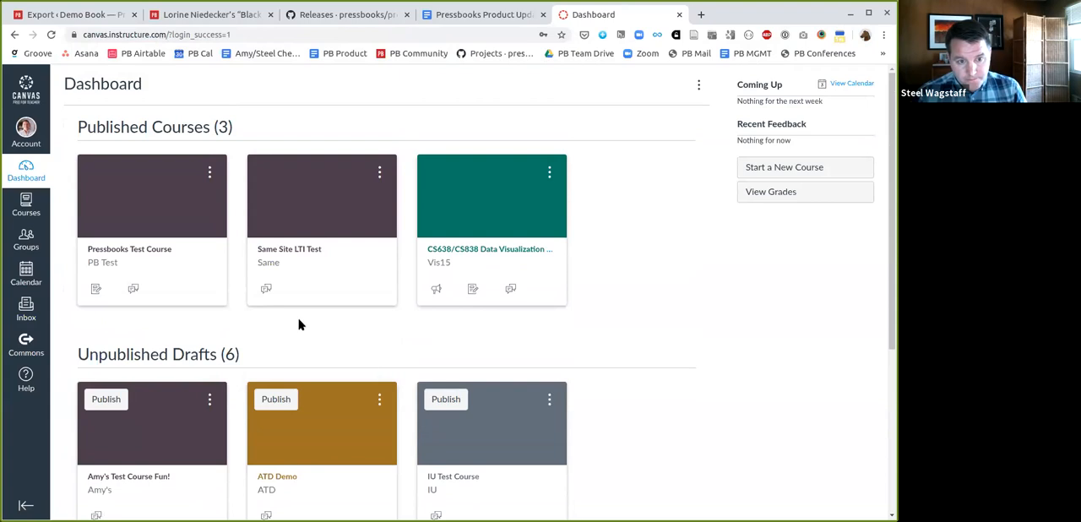
click(289, 248)
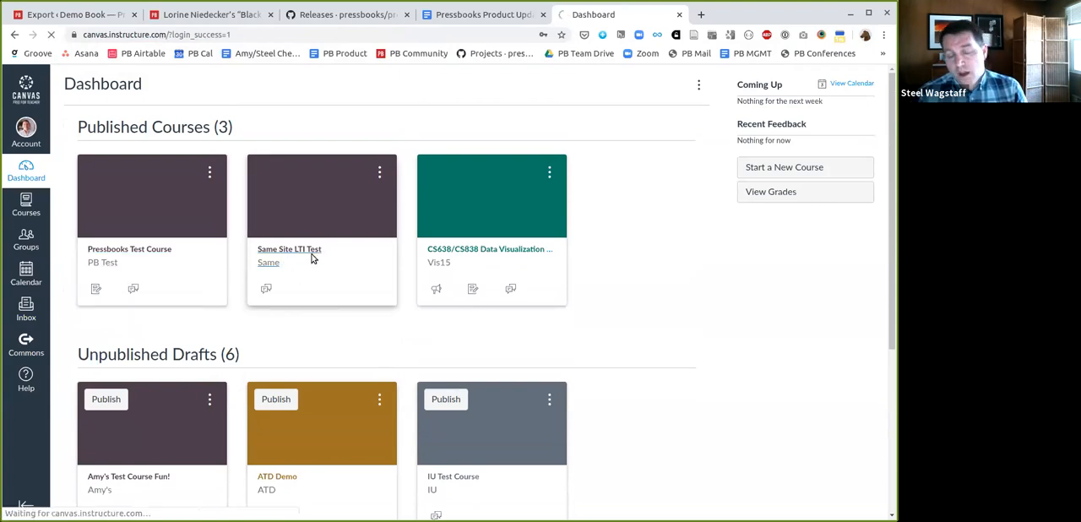
click(289, 249)
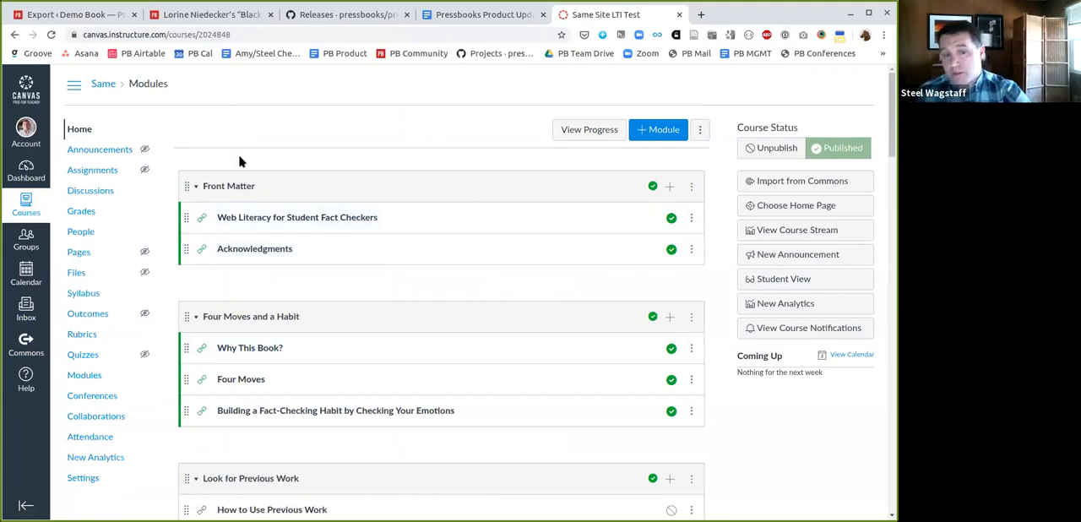
mouse_move(241, 187)
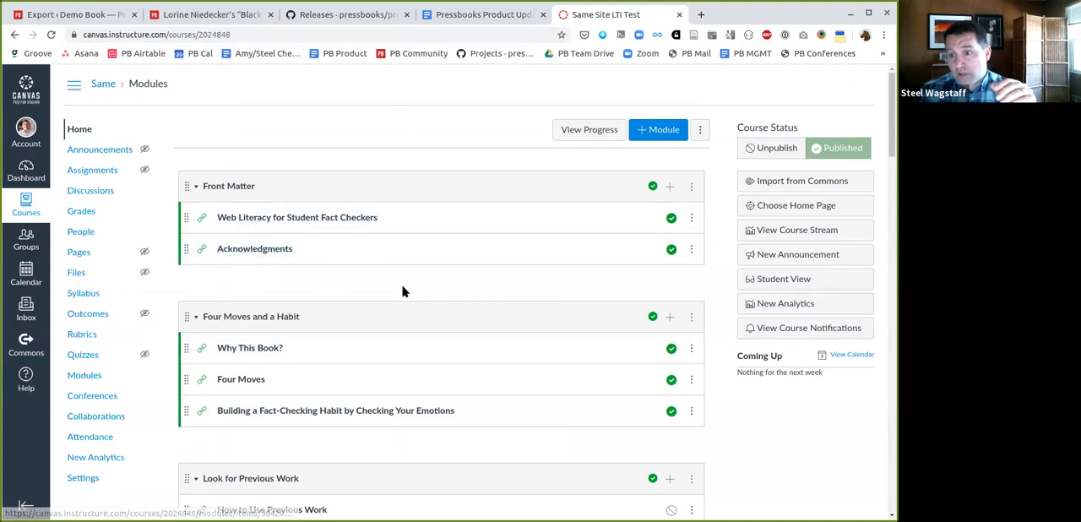
scroll(down, 3)
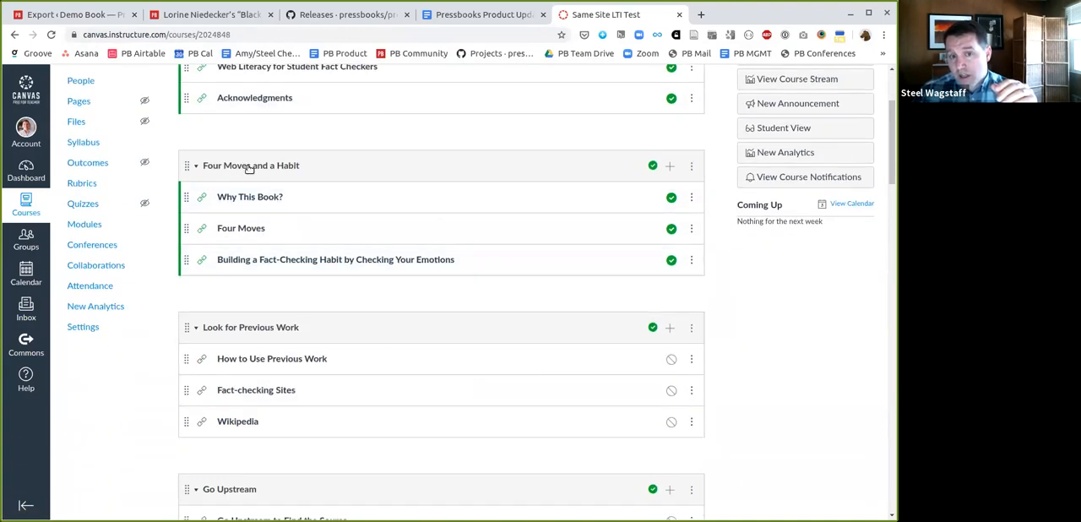
mouse_move(335, 259)
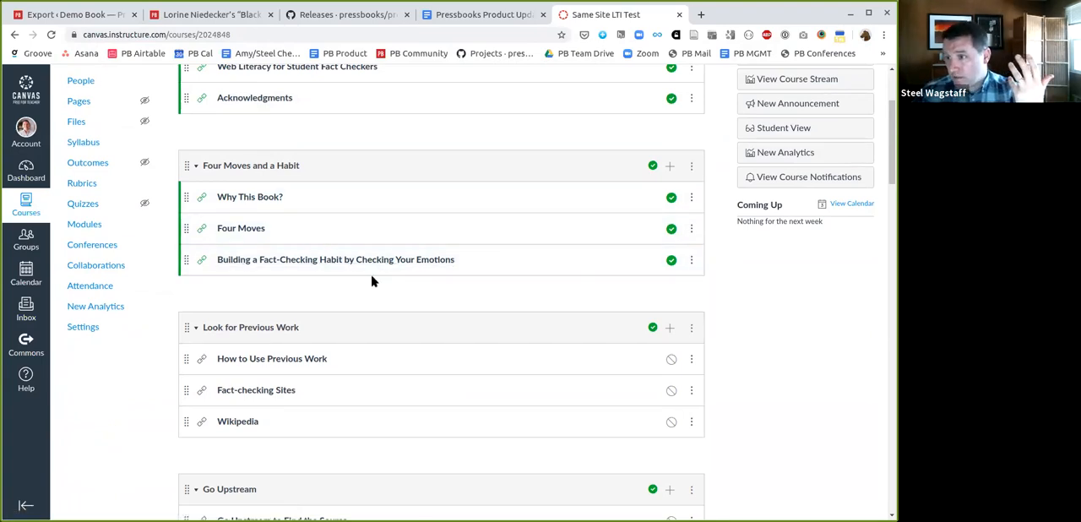
click(241, 228)
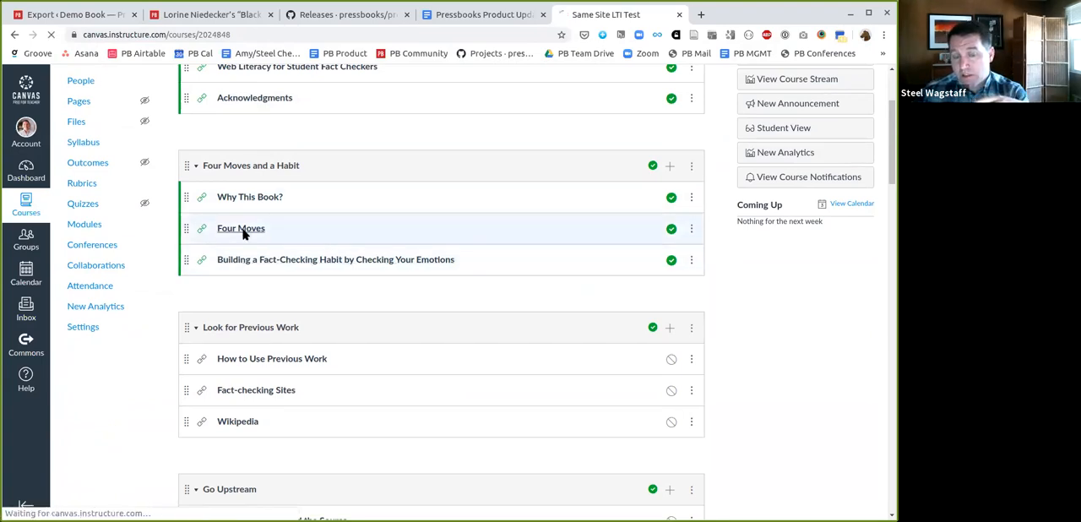
click(241, 228)
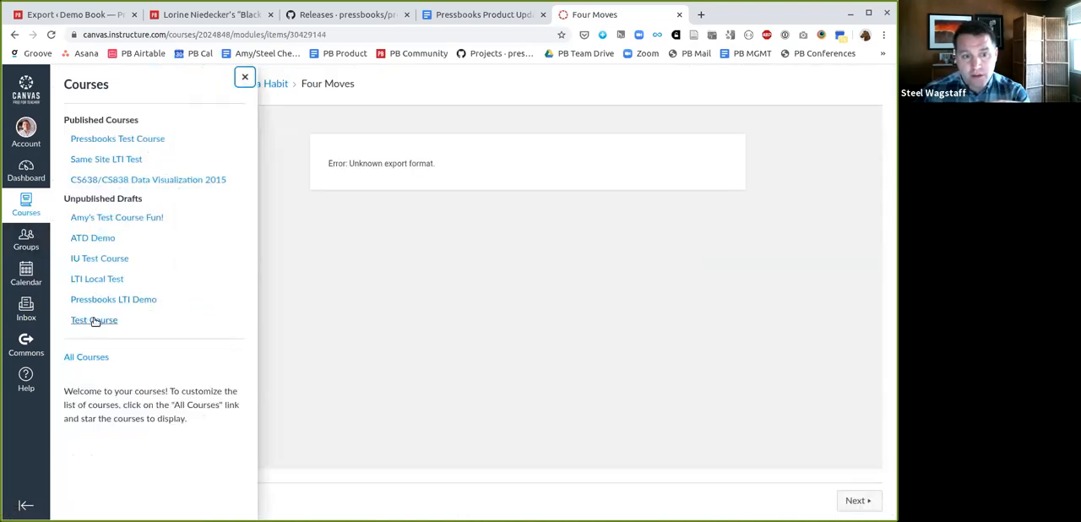
mouse_move(113, 299)
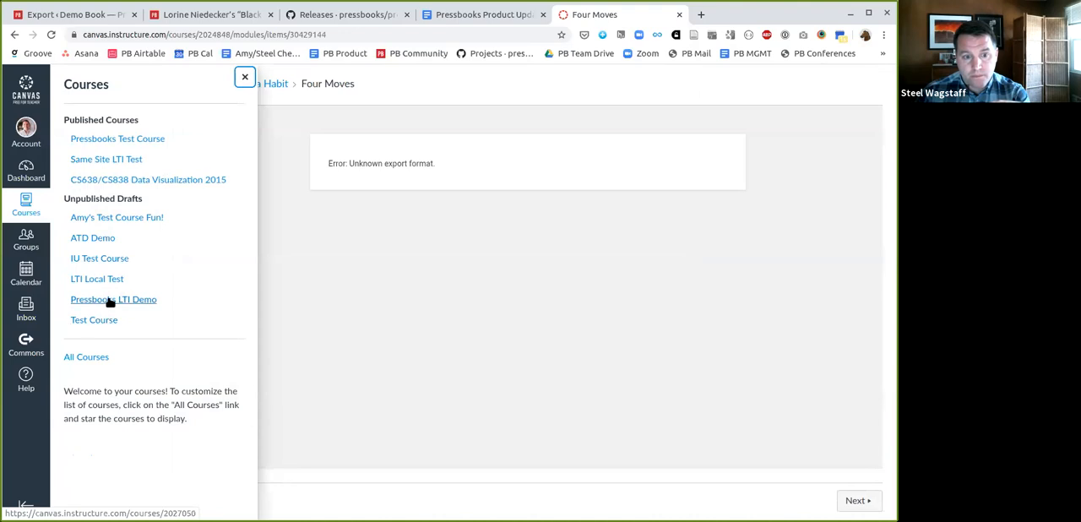
click(113, 299)
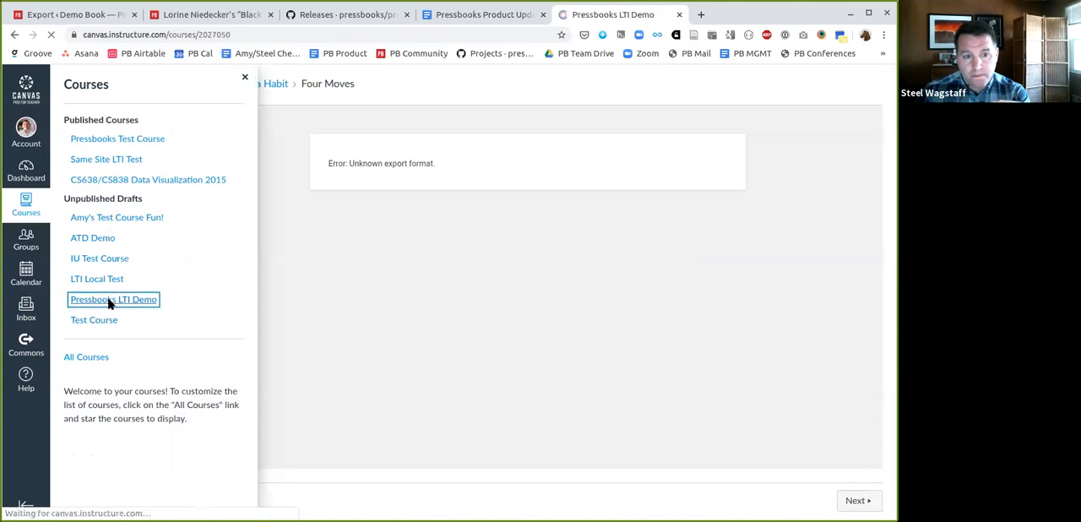
Step: Show the Pressbooks LTI Demo modules, listing Front Matter from License to Introduction
click(113, 299)
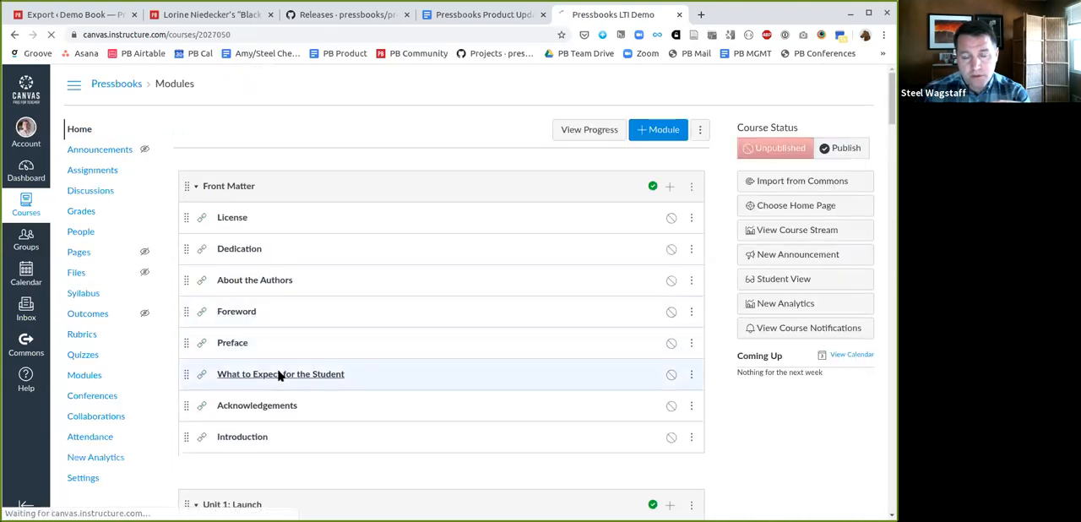
click(281, 373)
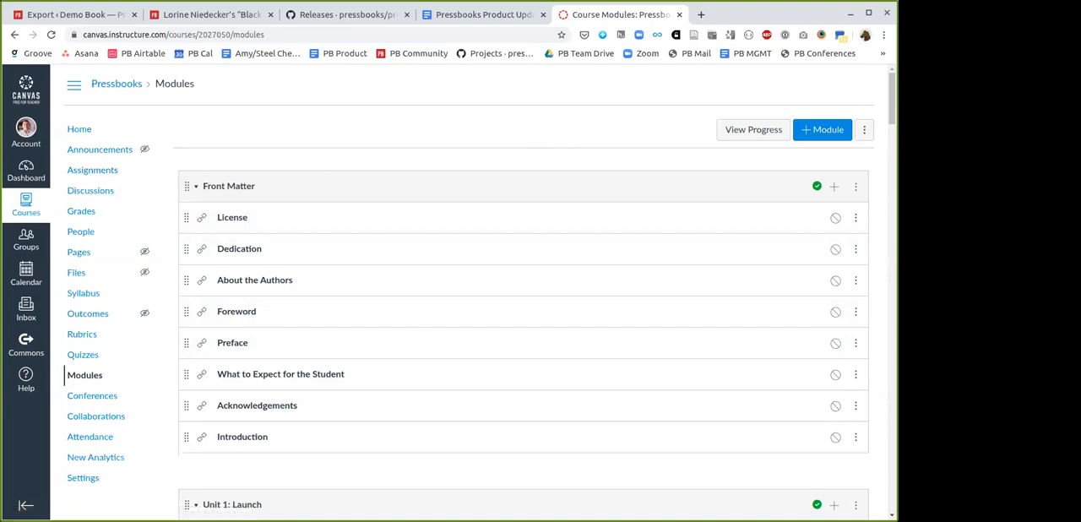
click(254, 280)
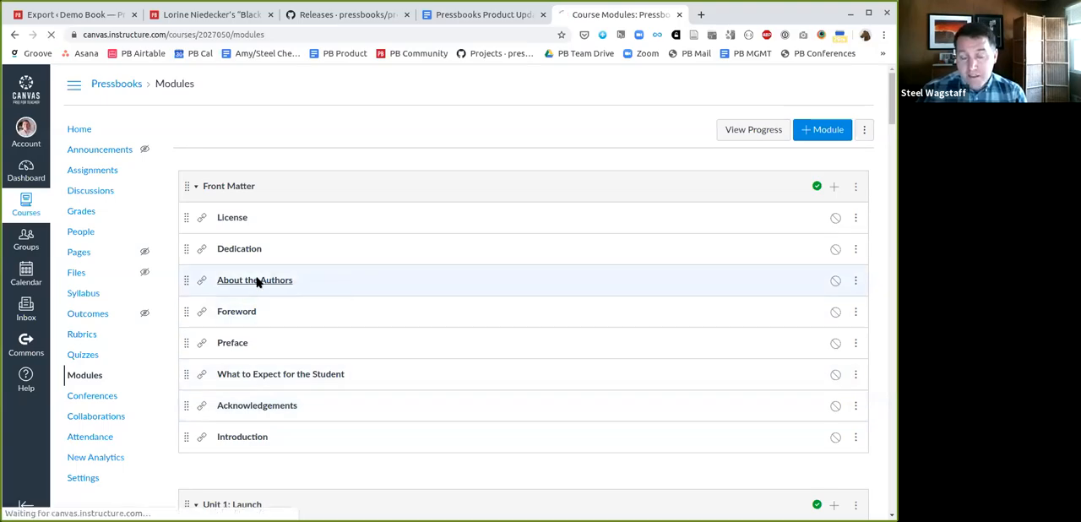
Step: Open About the Authors and scroll through the bios to Phyllis Nissila
click(255, 279)
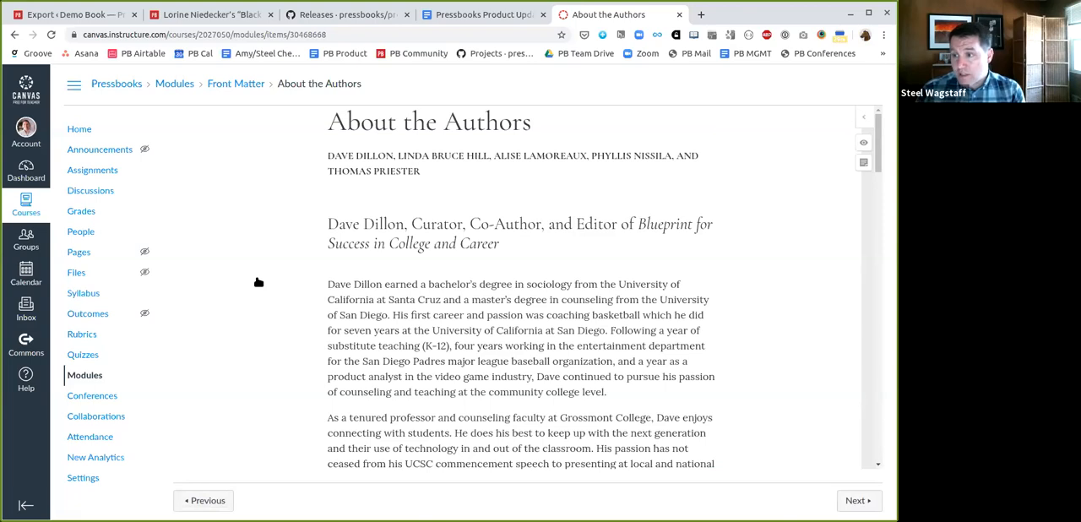
mouse_move(468, 231)
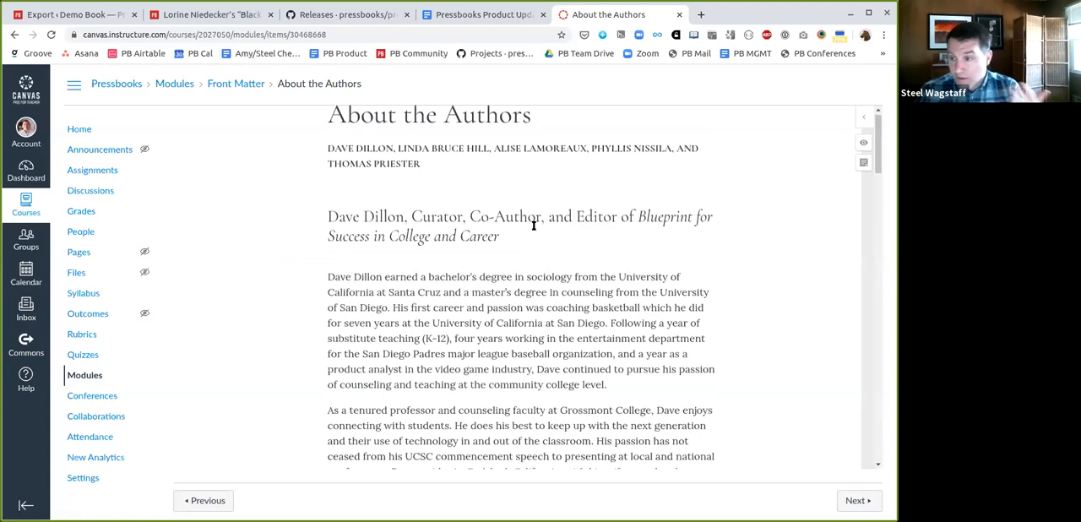
scroll(down, 3)
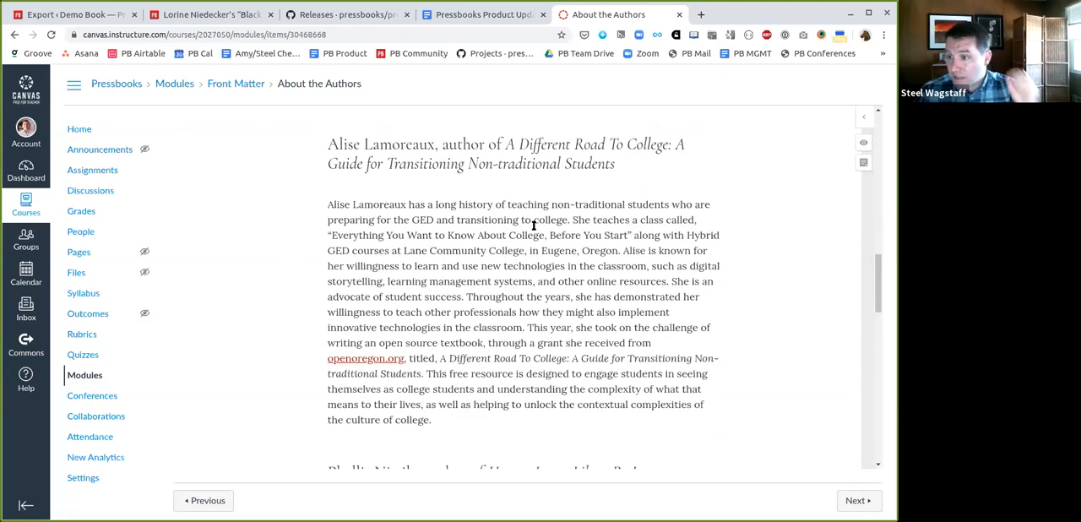
scroll(down, 3)
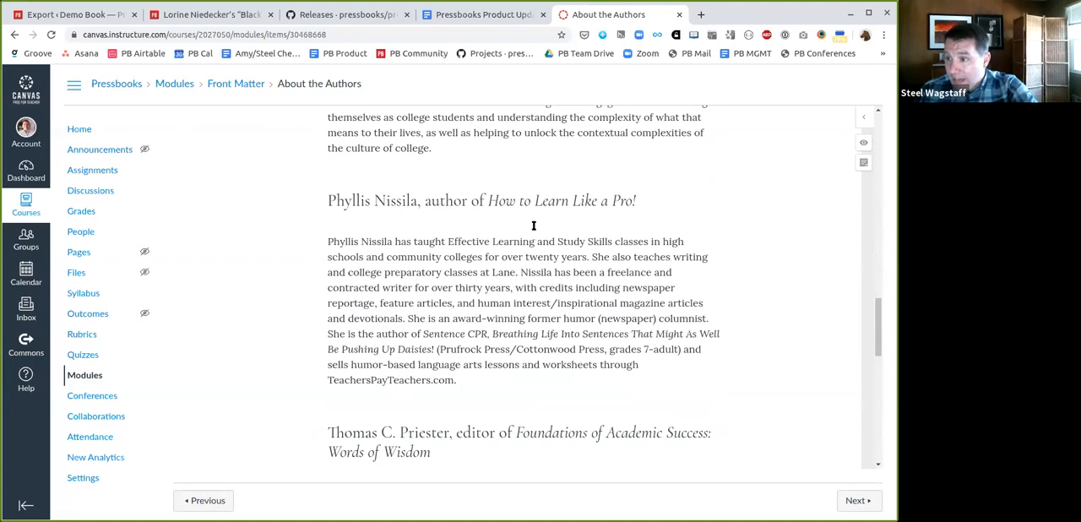